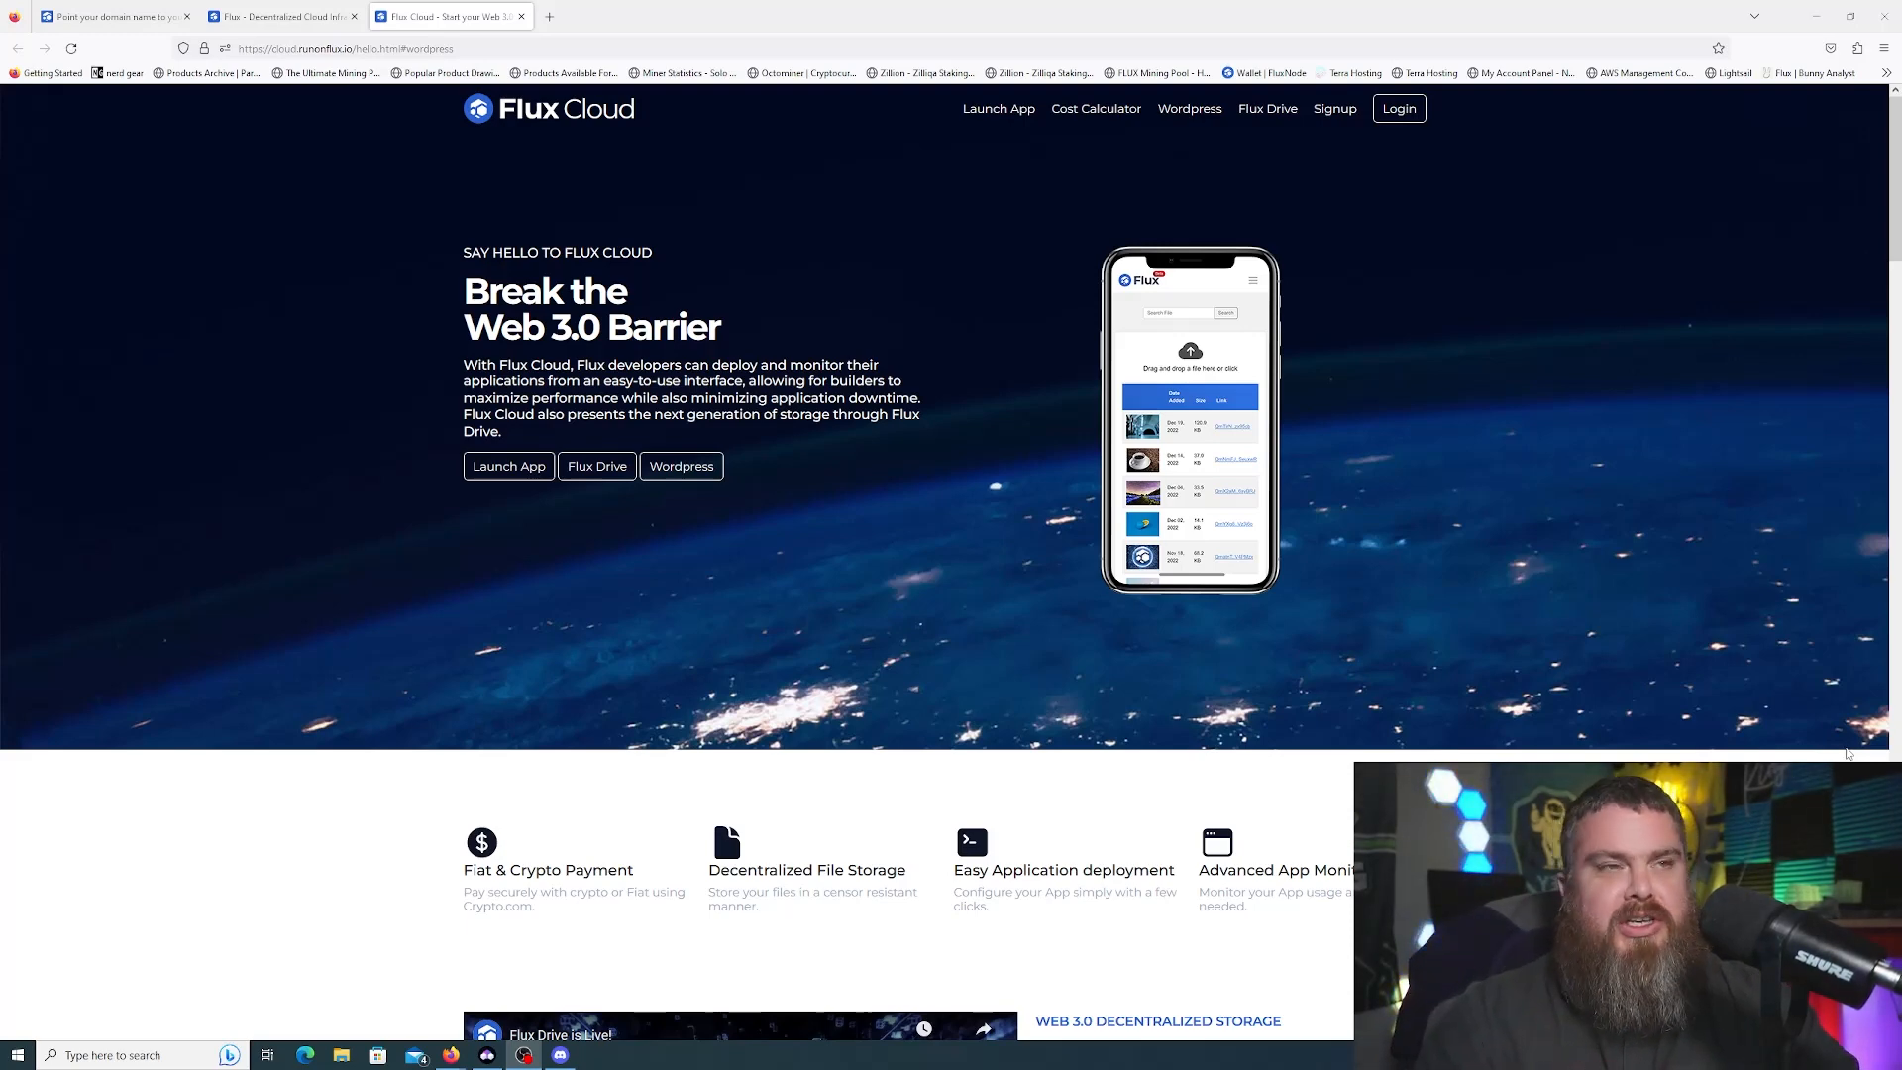
mouse_move(897, 644)
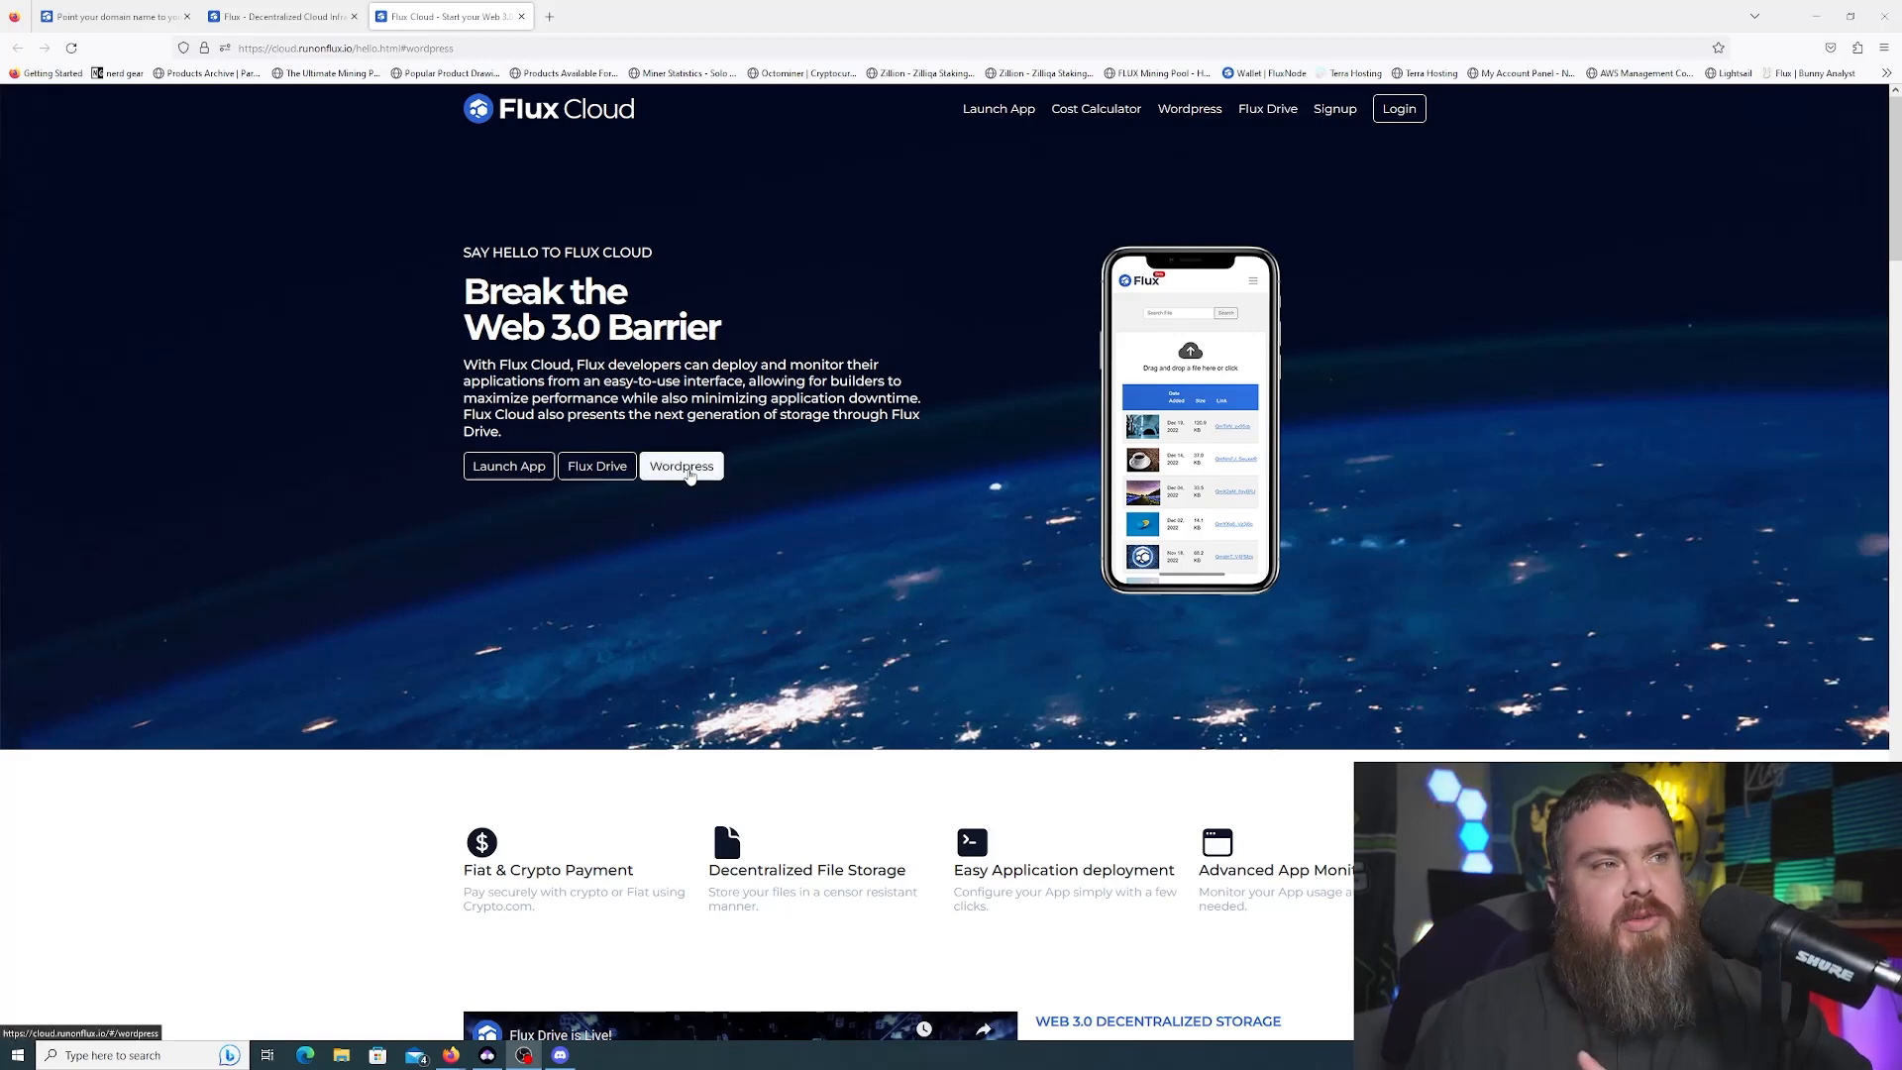
Start a new WordPress dapp registration from the Flux Cloud landing page
left_click(680, 465)
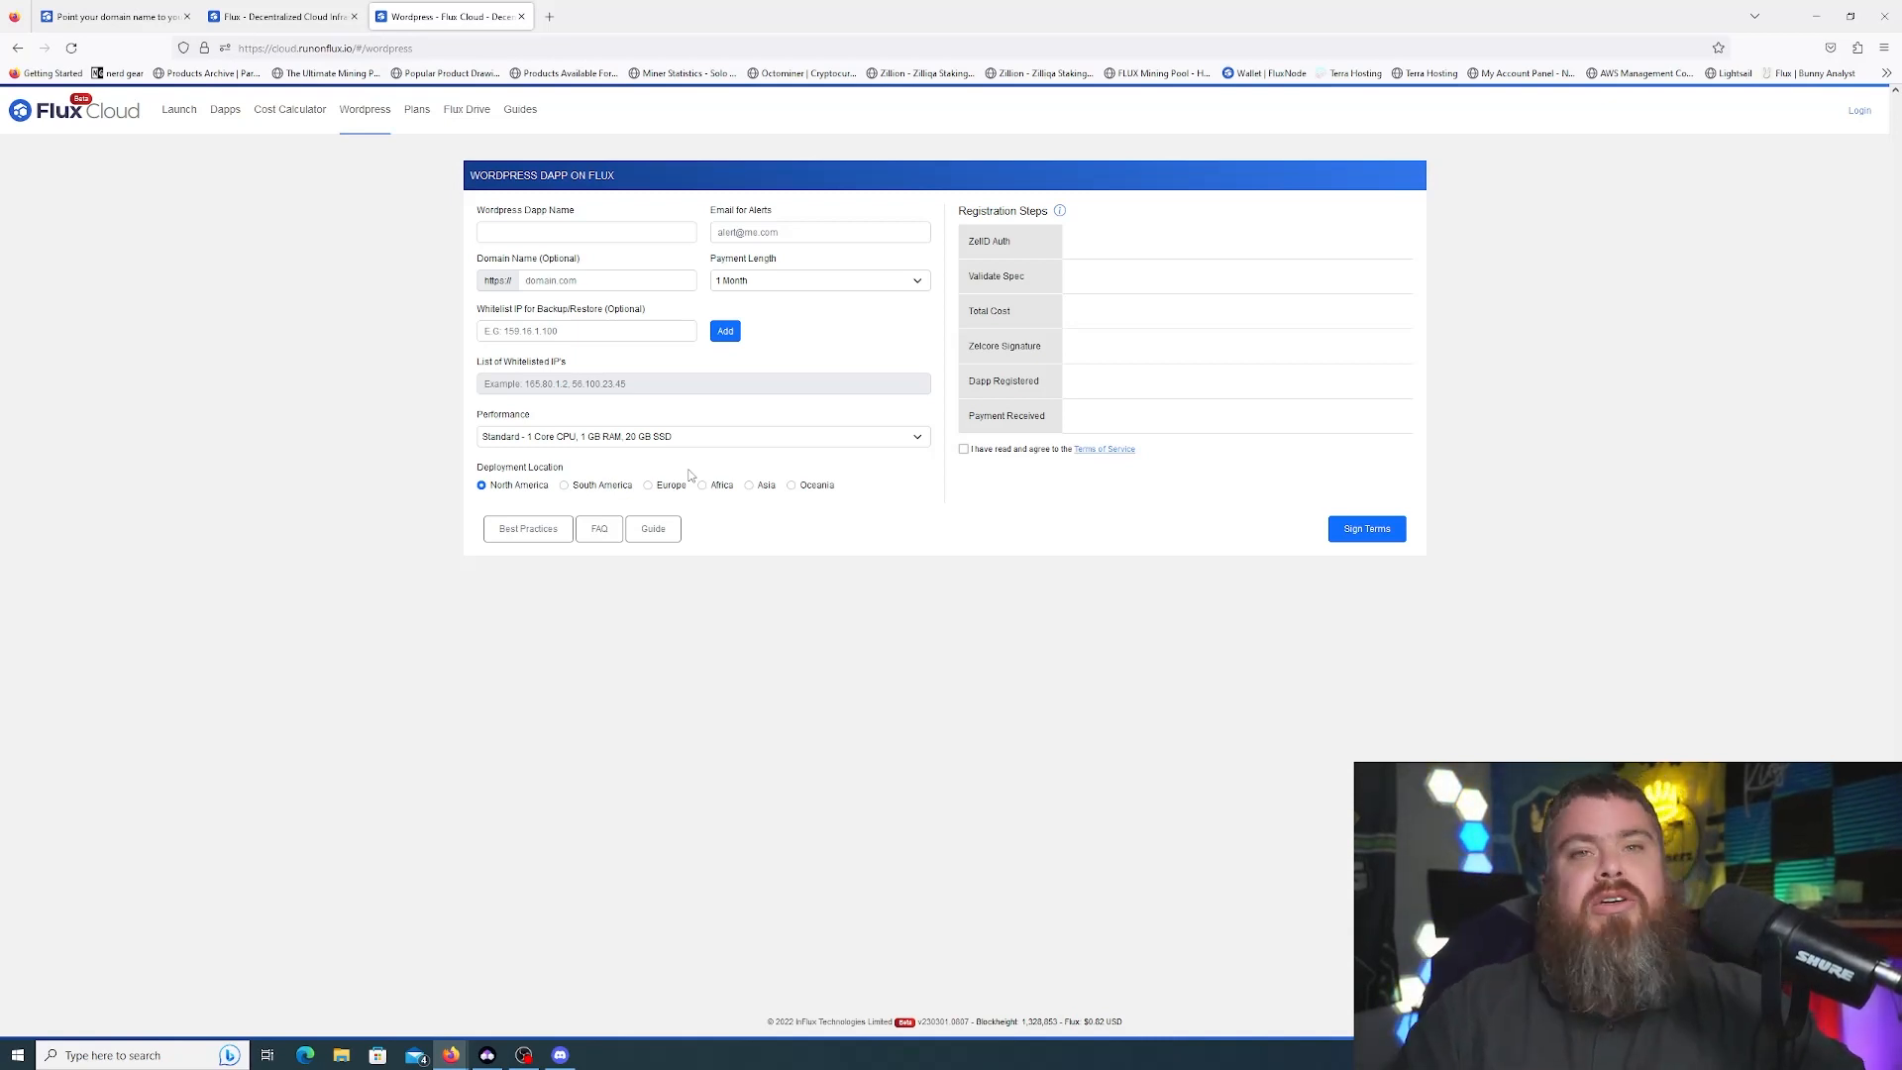
mouse_move(243, 501)
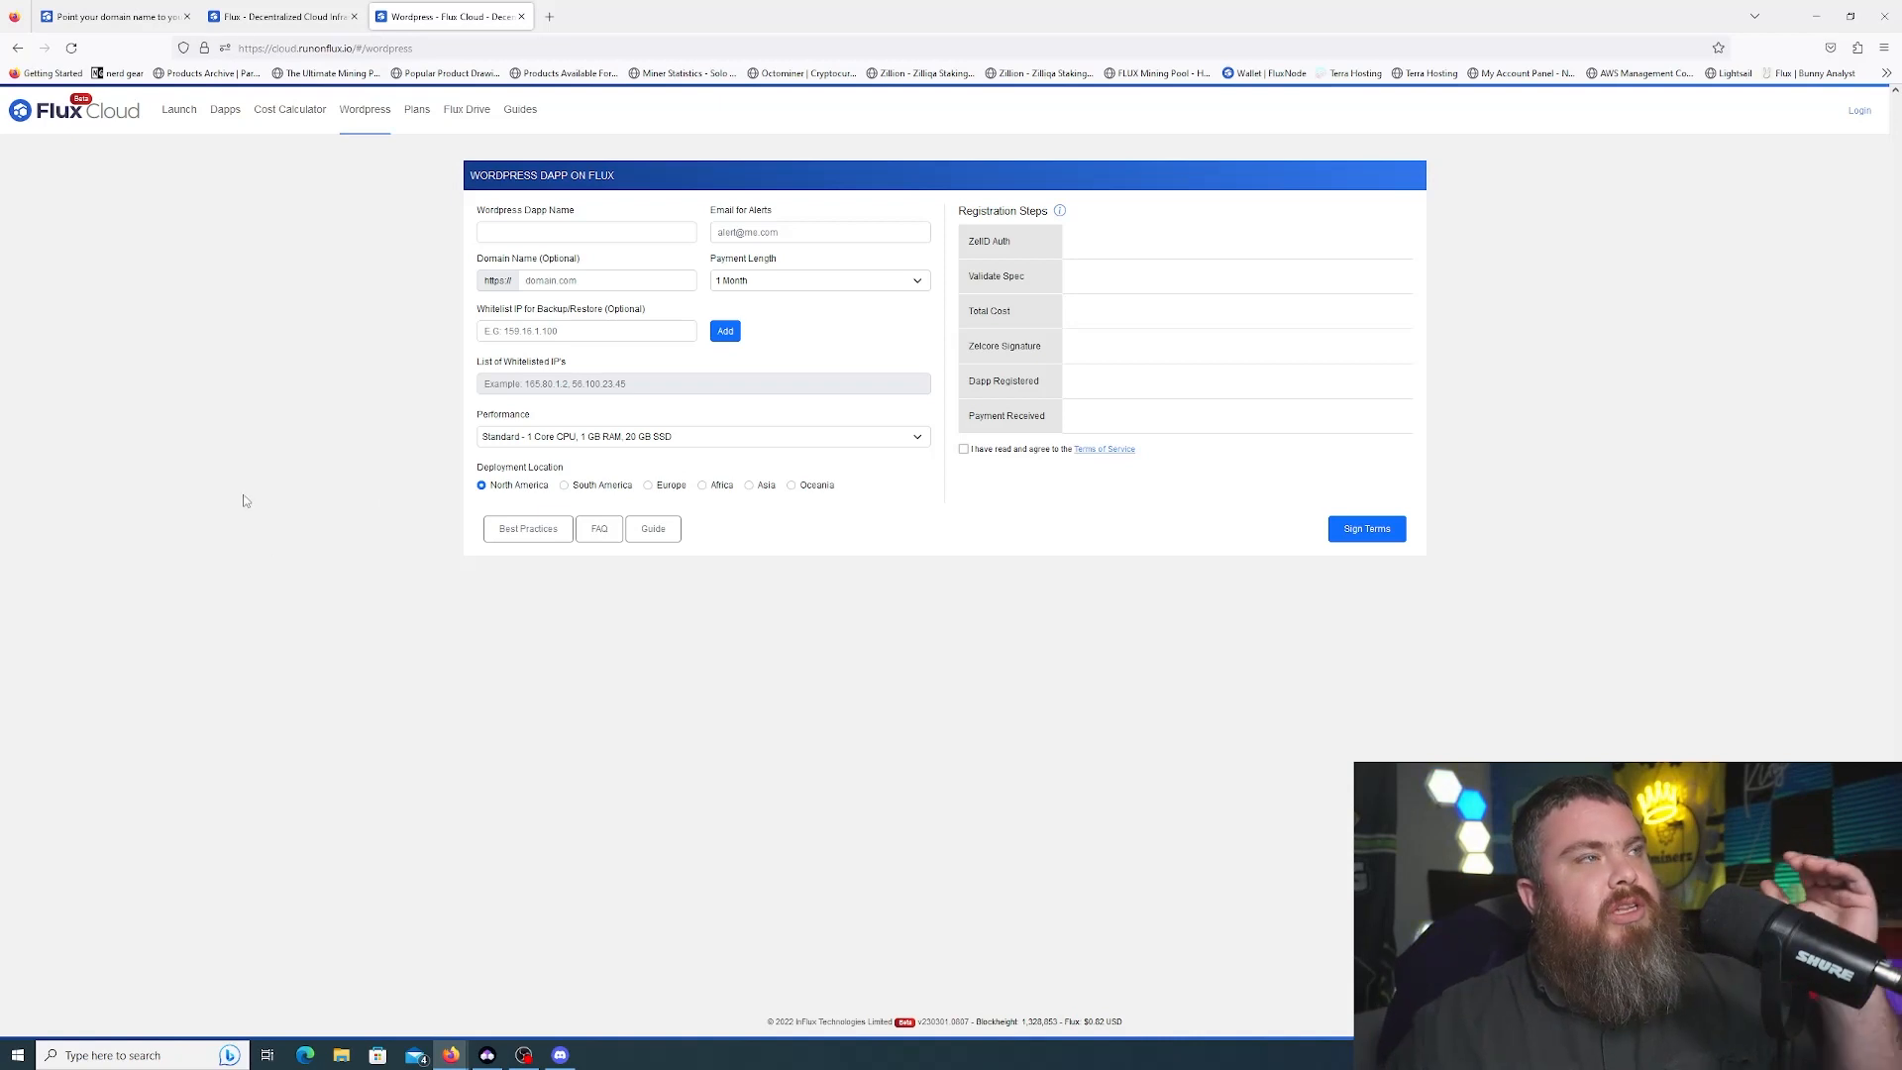
mouse_move(291, 138)
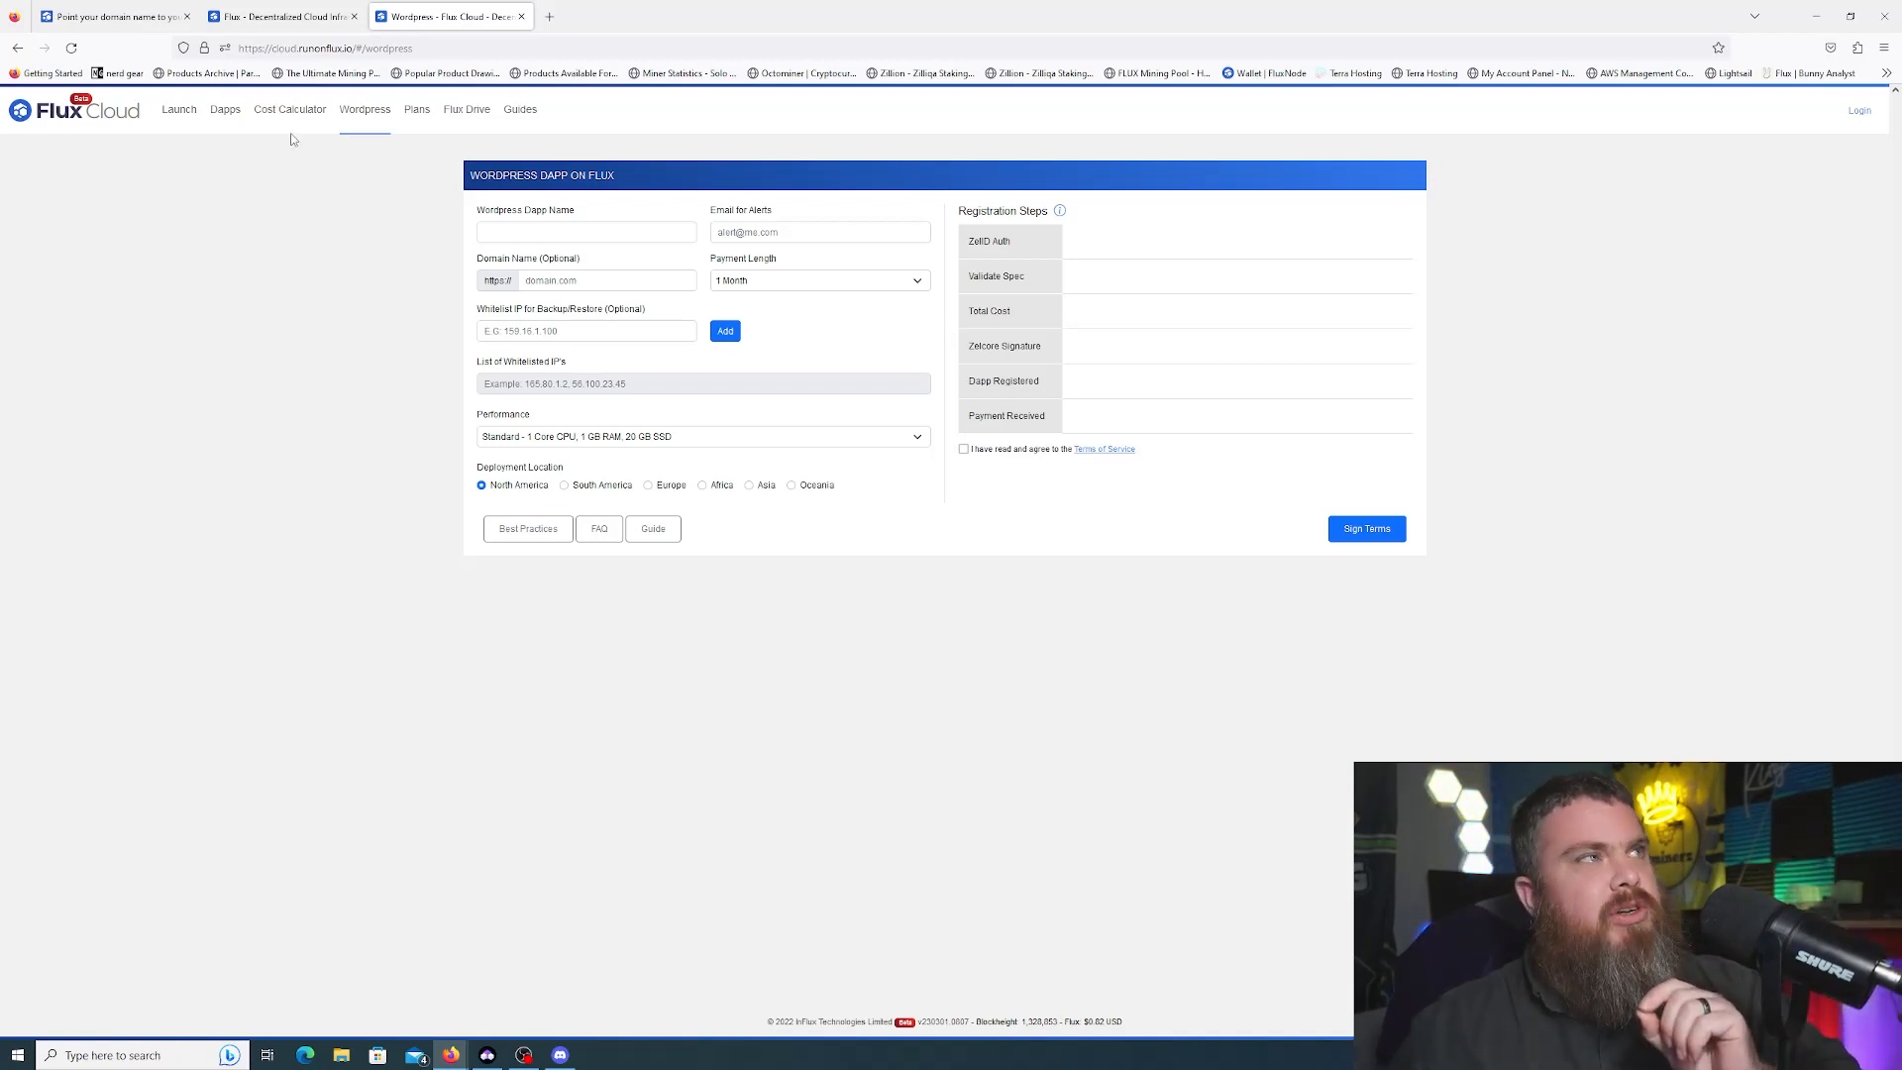
Open the 'Launching a new site' guide under Getting Started in Flux WP Help
left_click(115, 16)
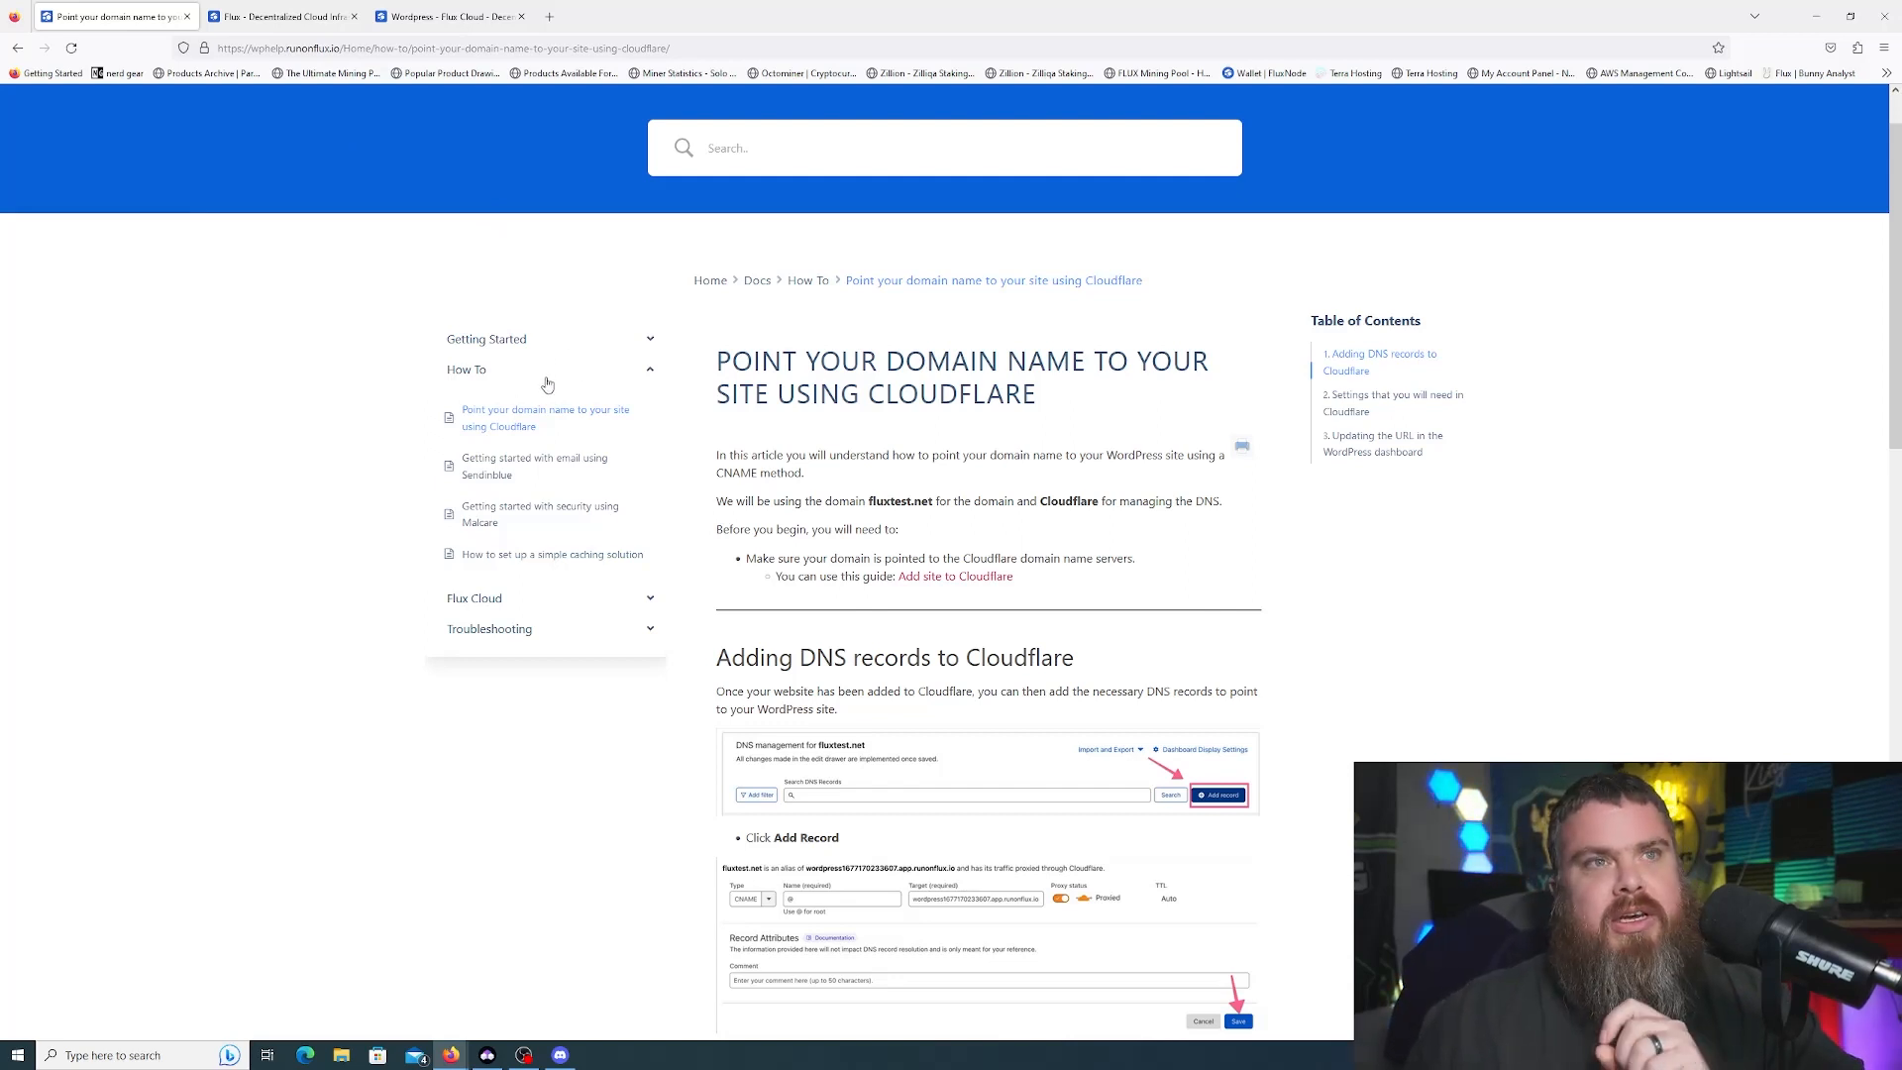
mouse_move(546, 384)
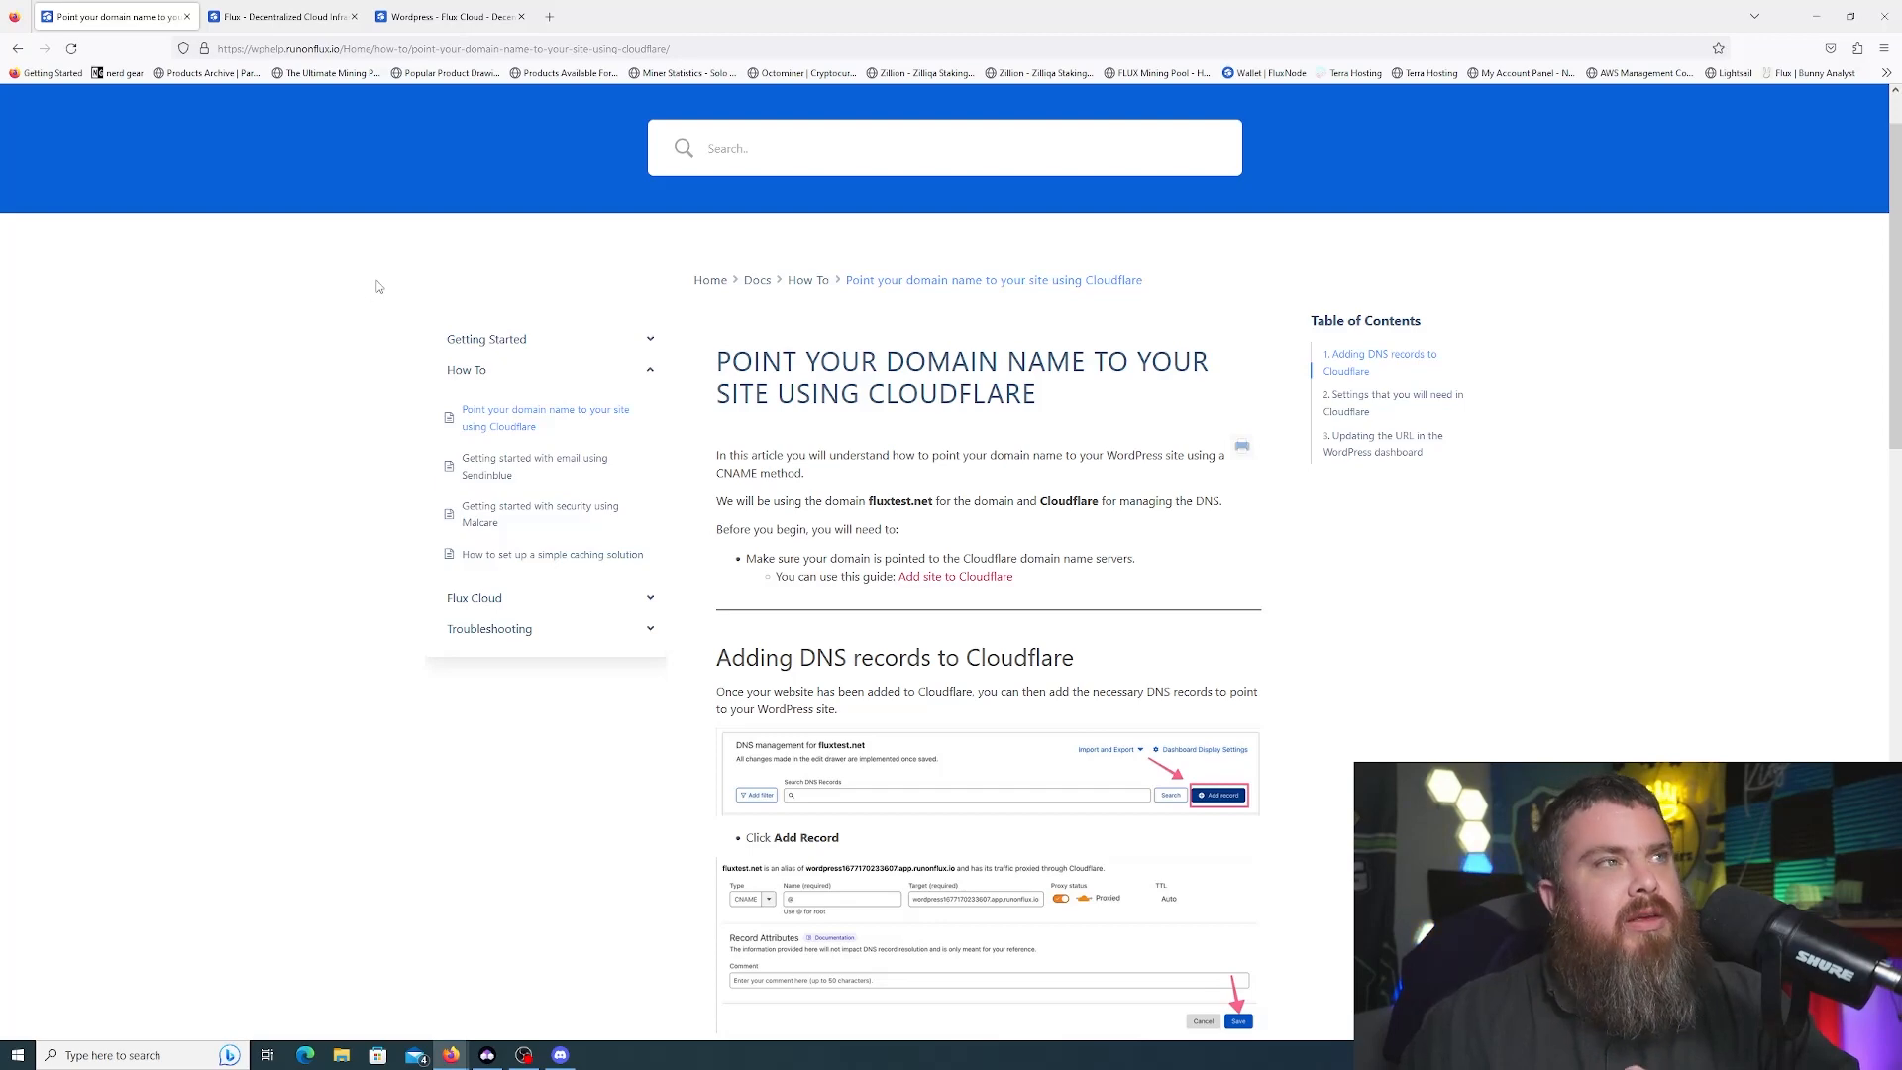
scroll("down", 3)
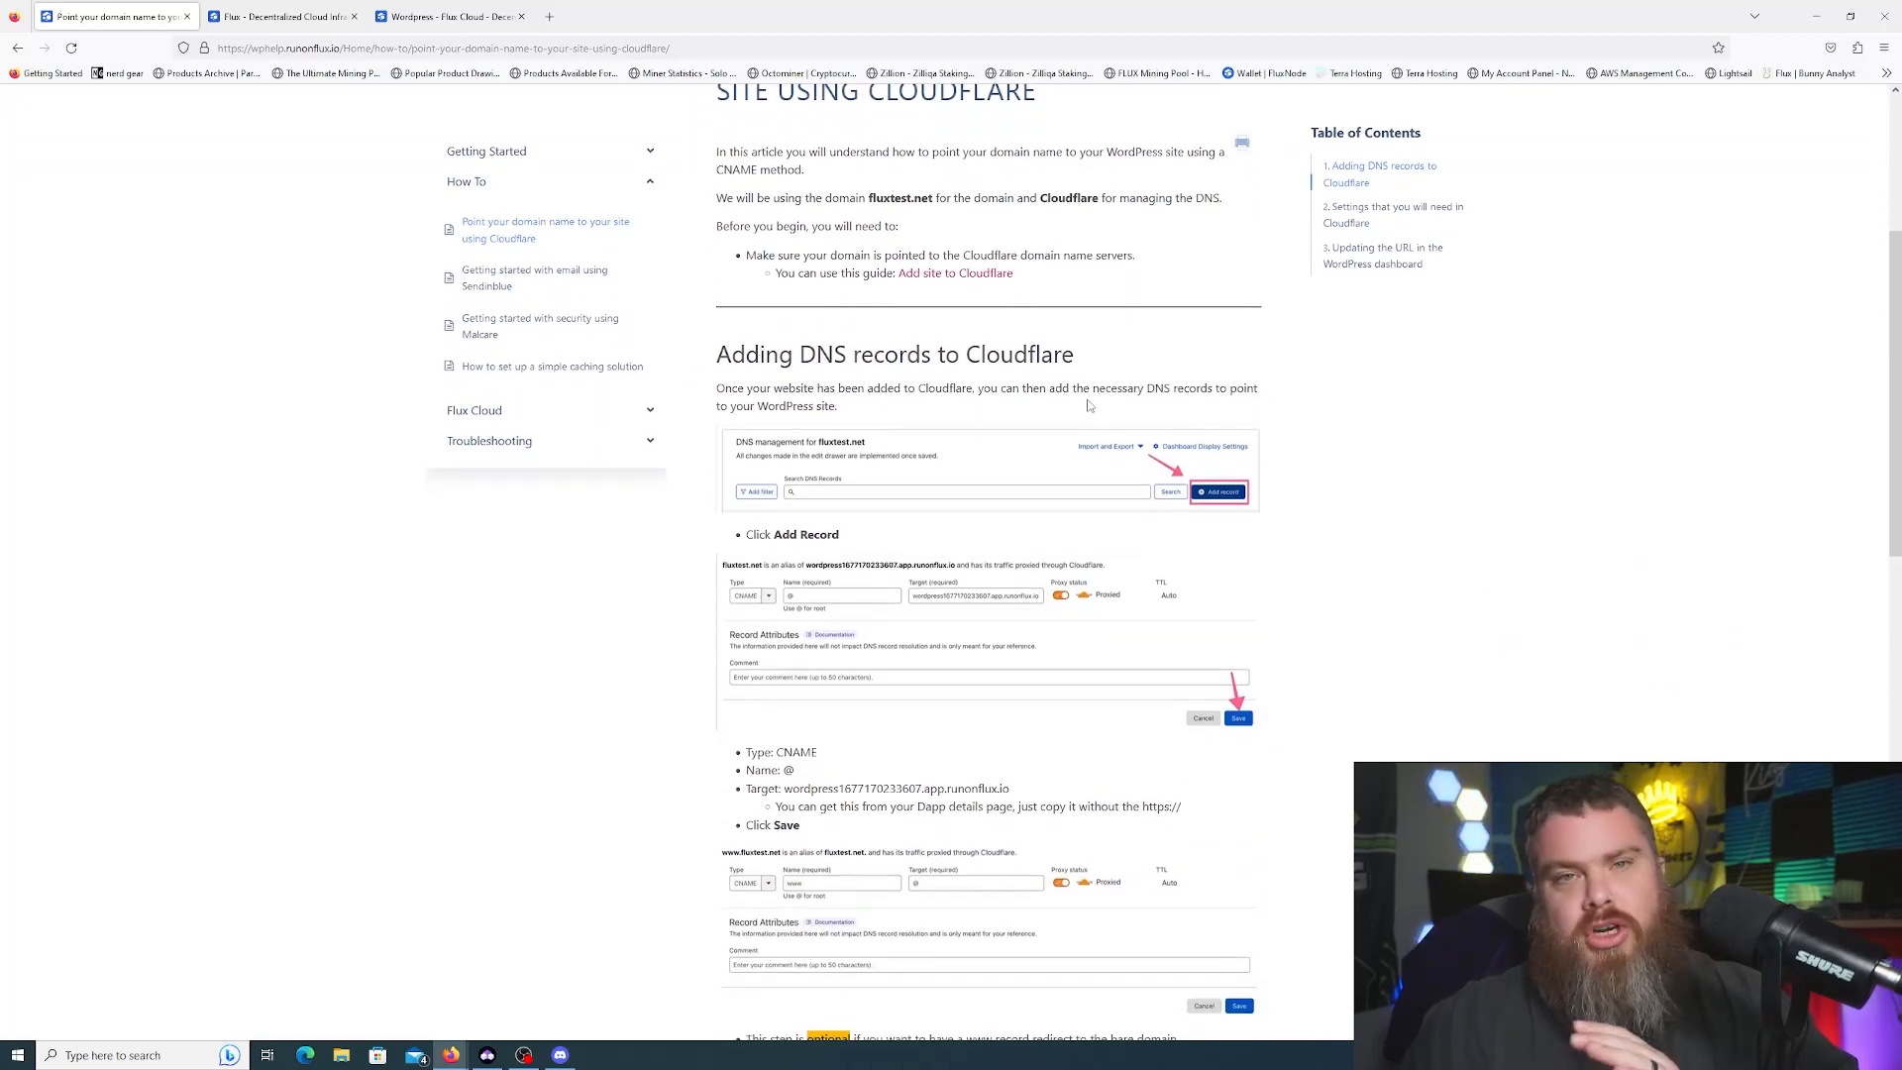
left_click(487, 151)
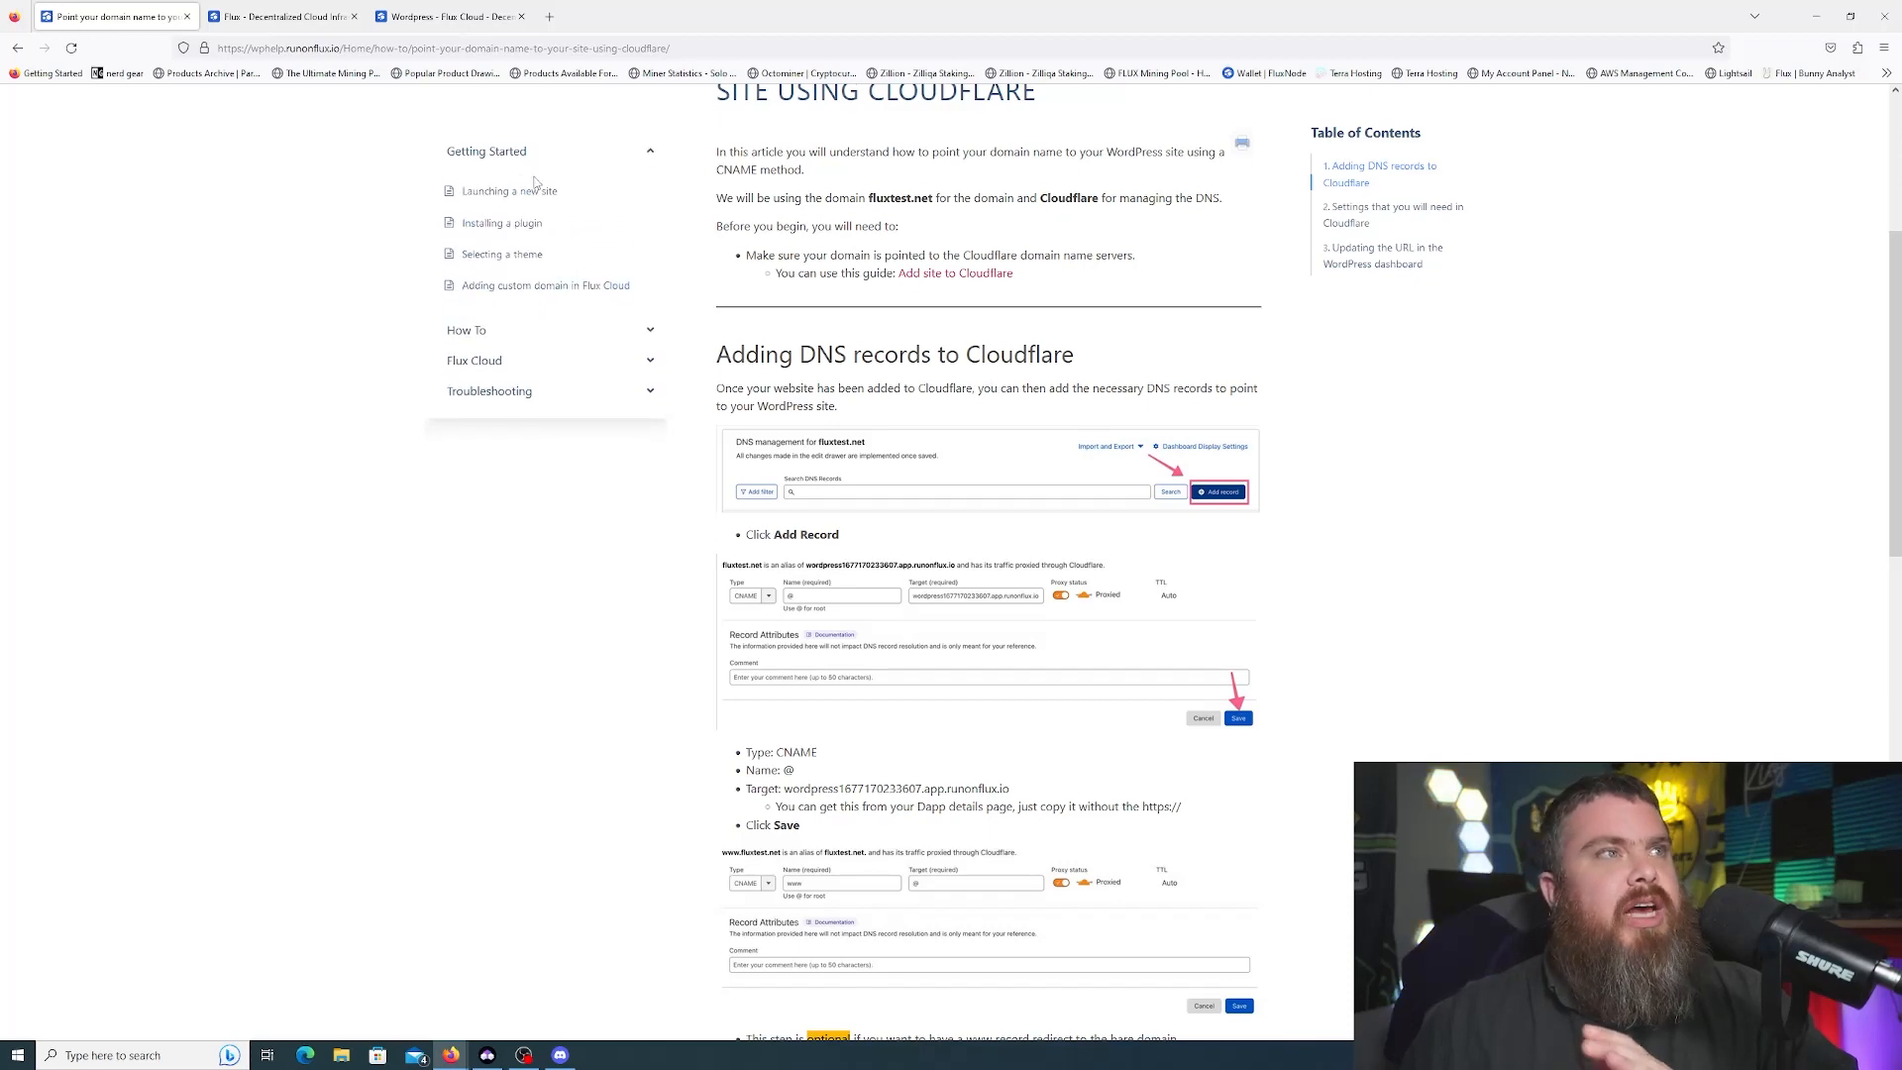
left_click(508, 191)
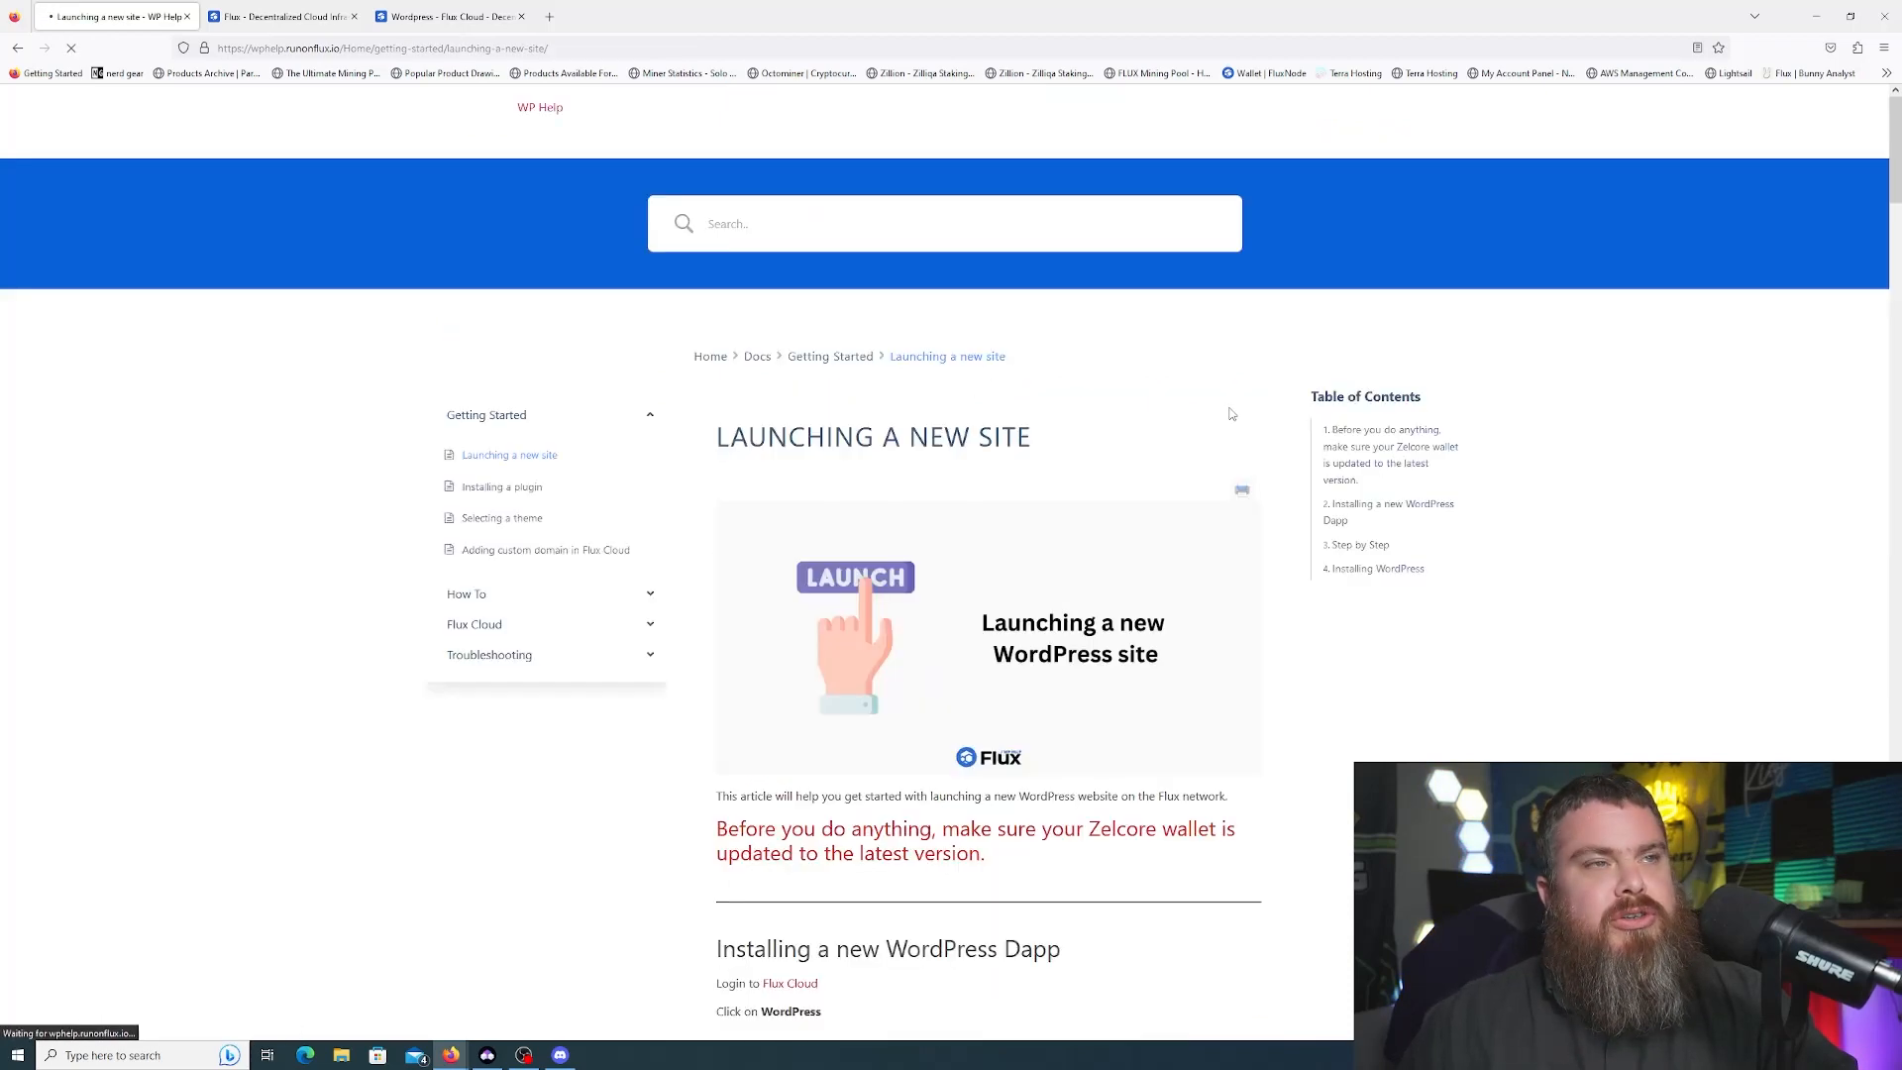
scroll("down", 3)
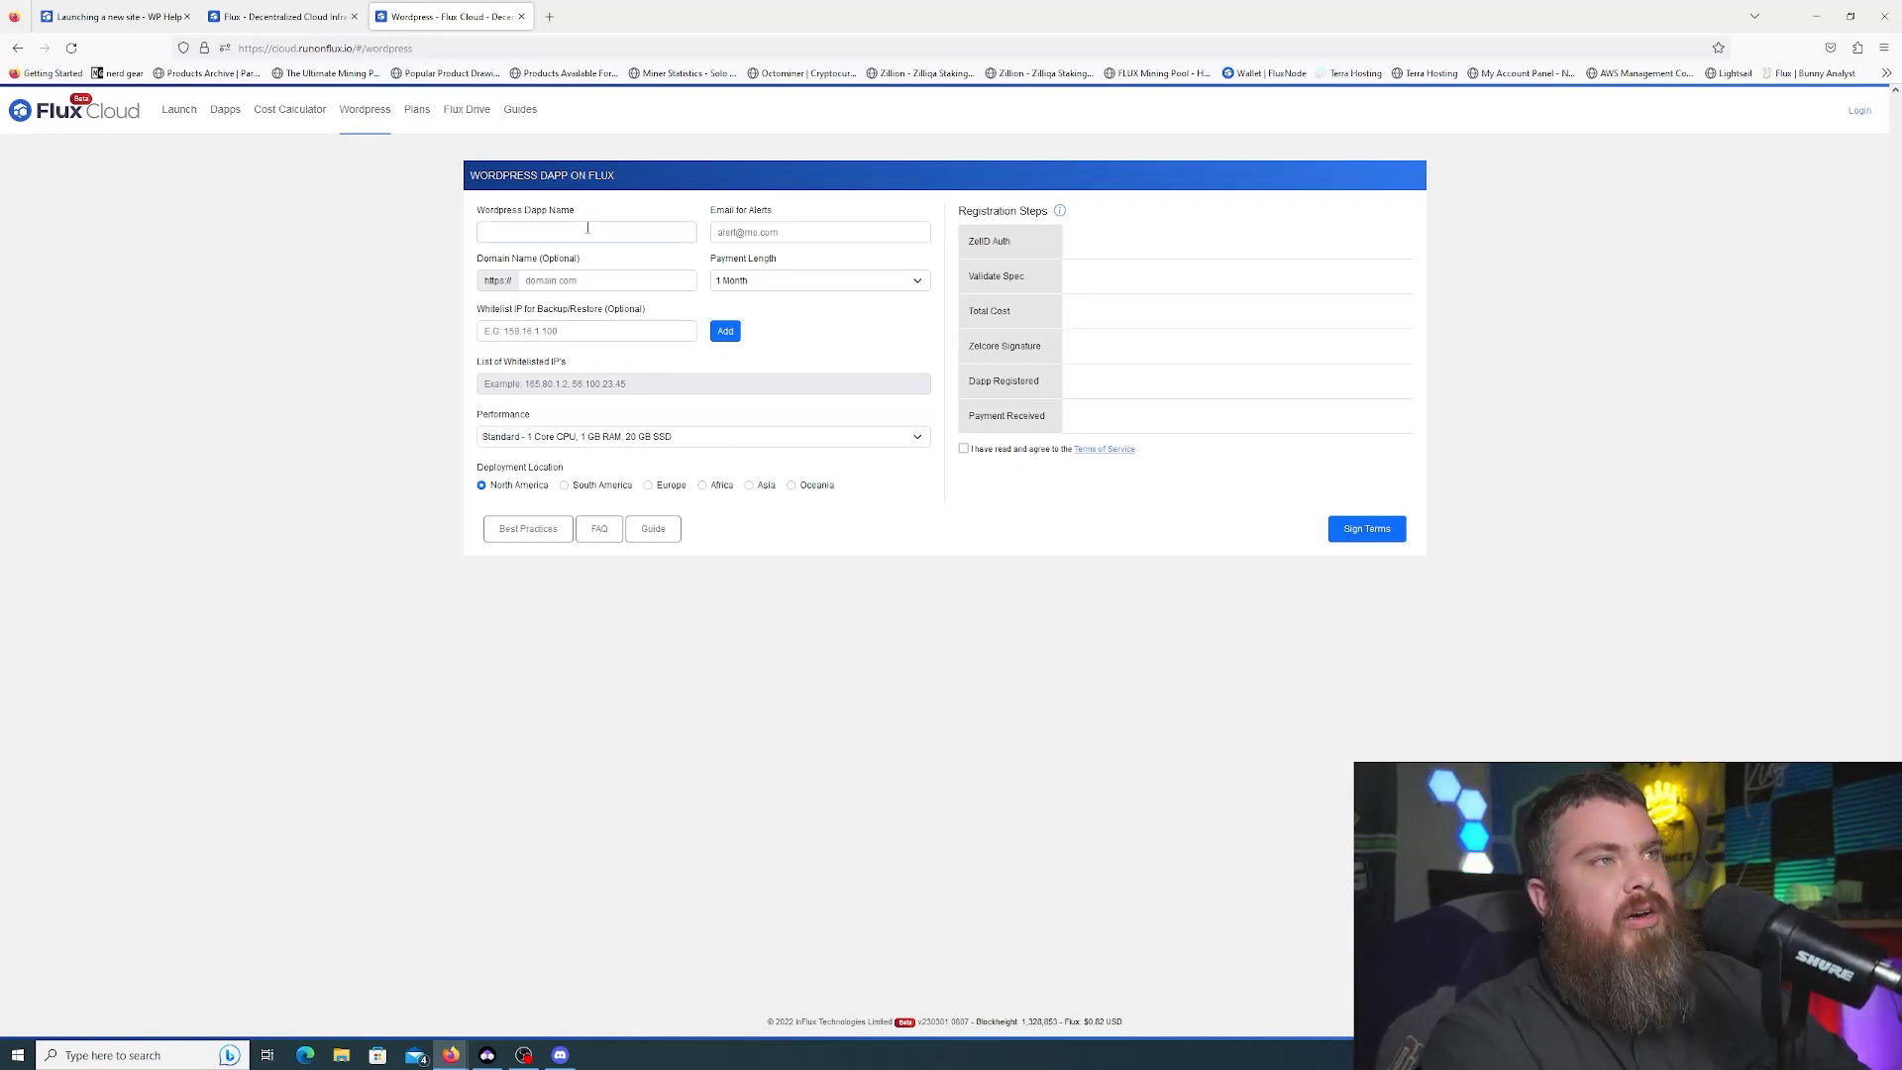
type("kingtest")
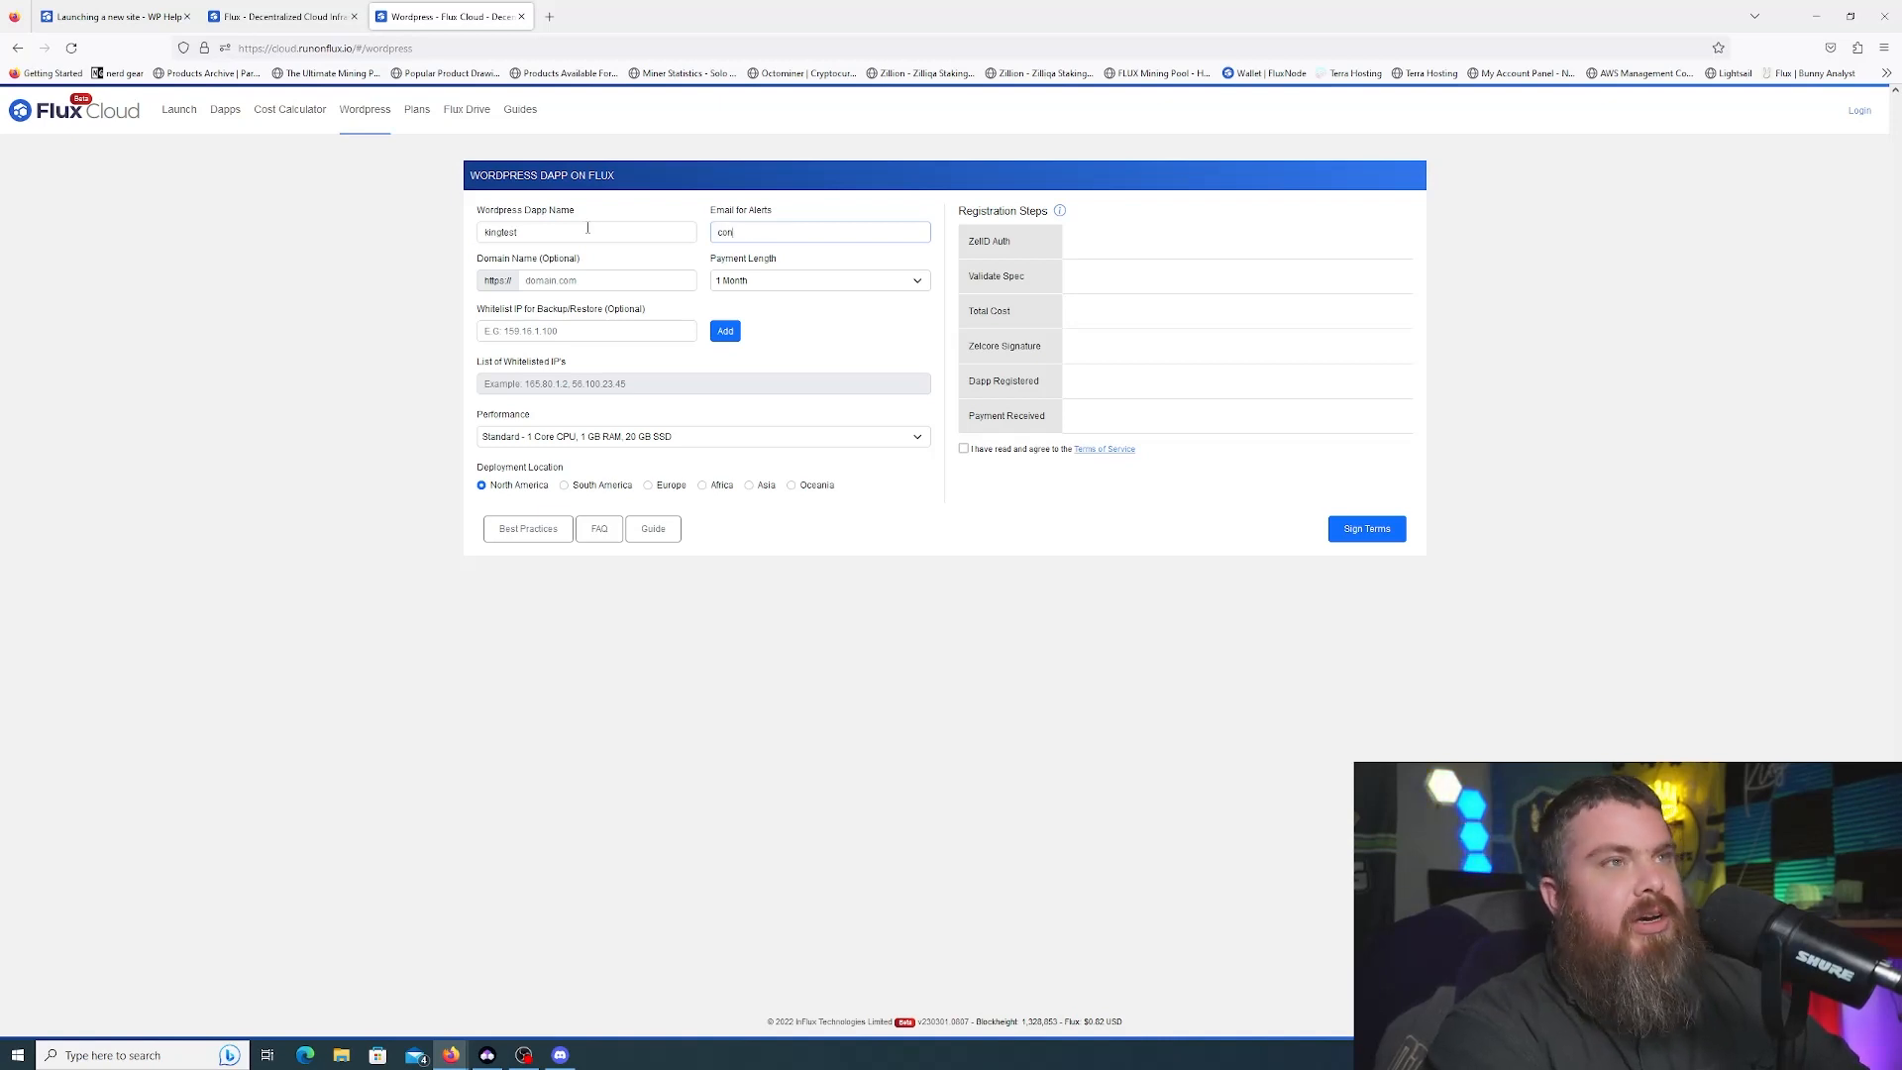
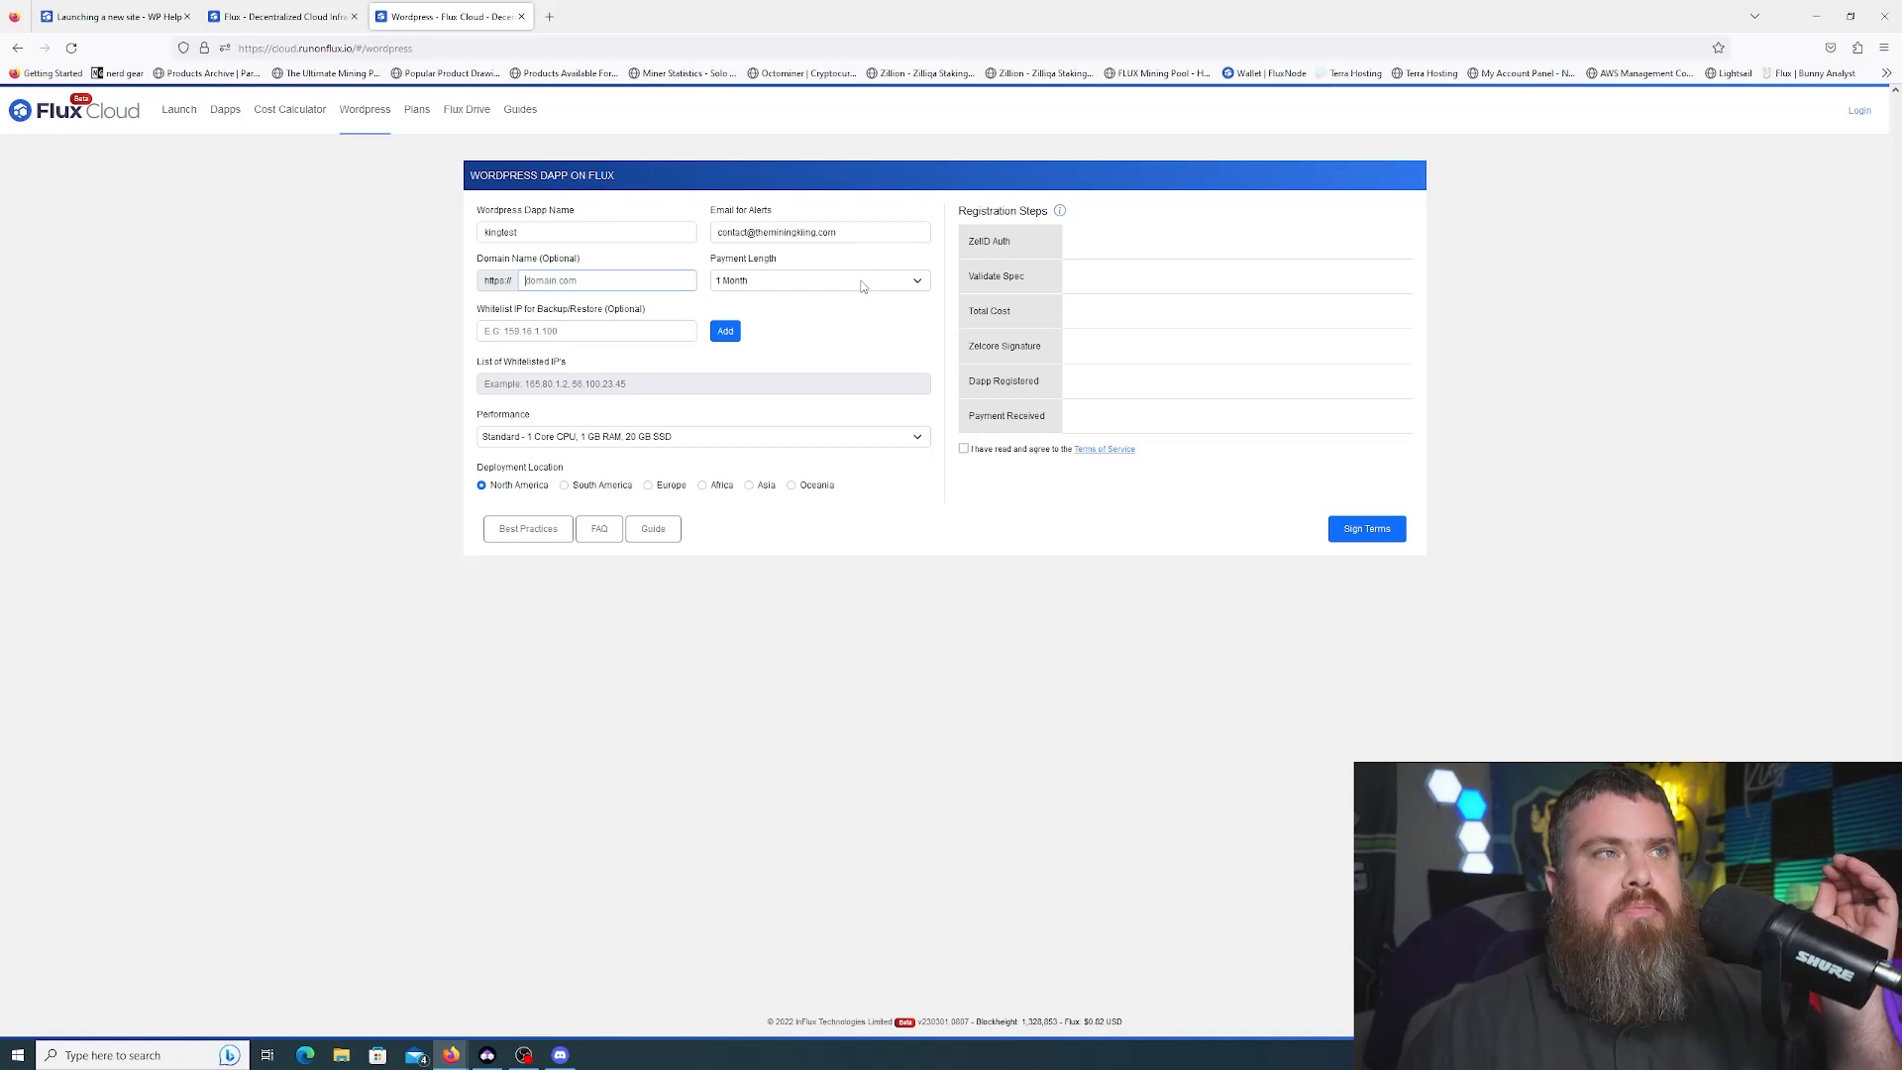
left_click(817, 281)
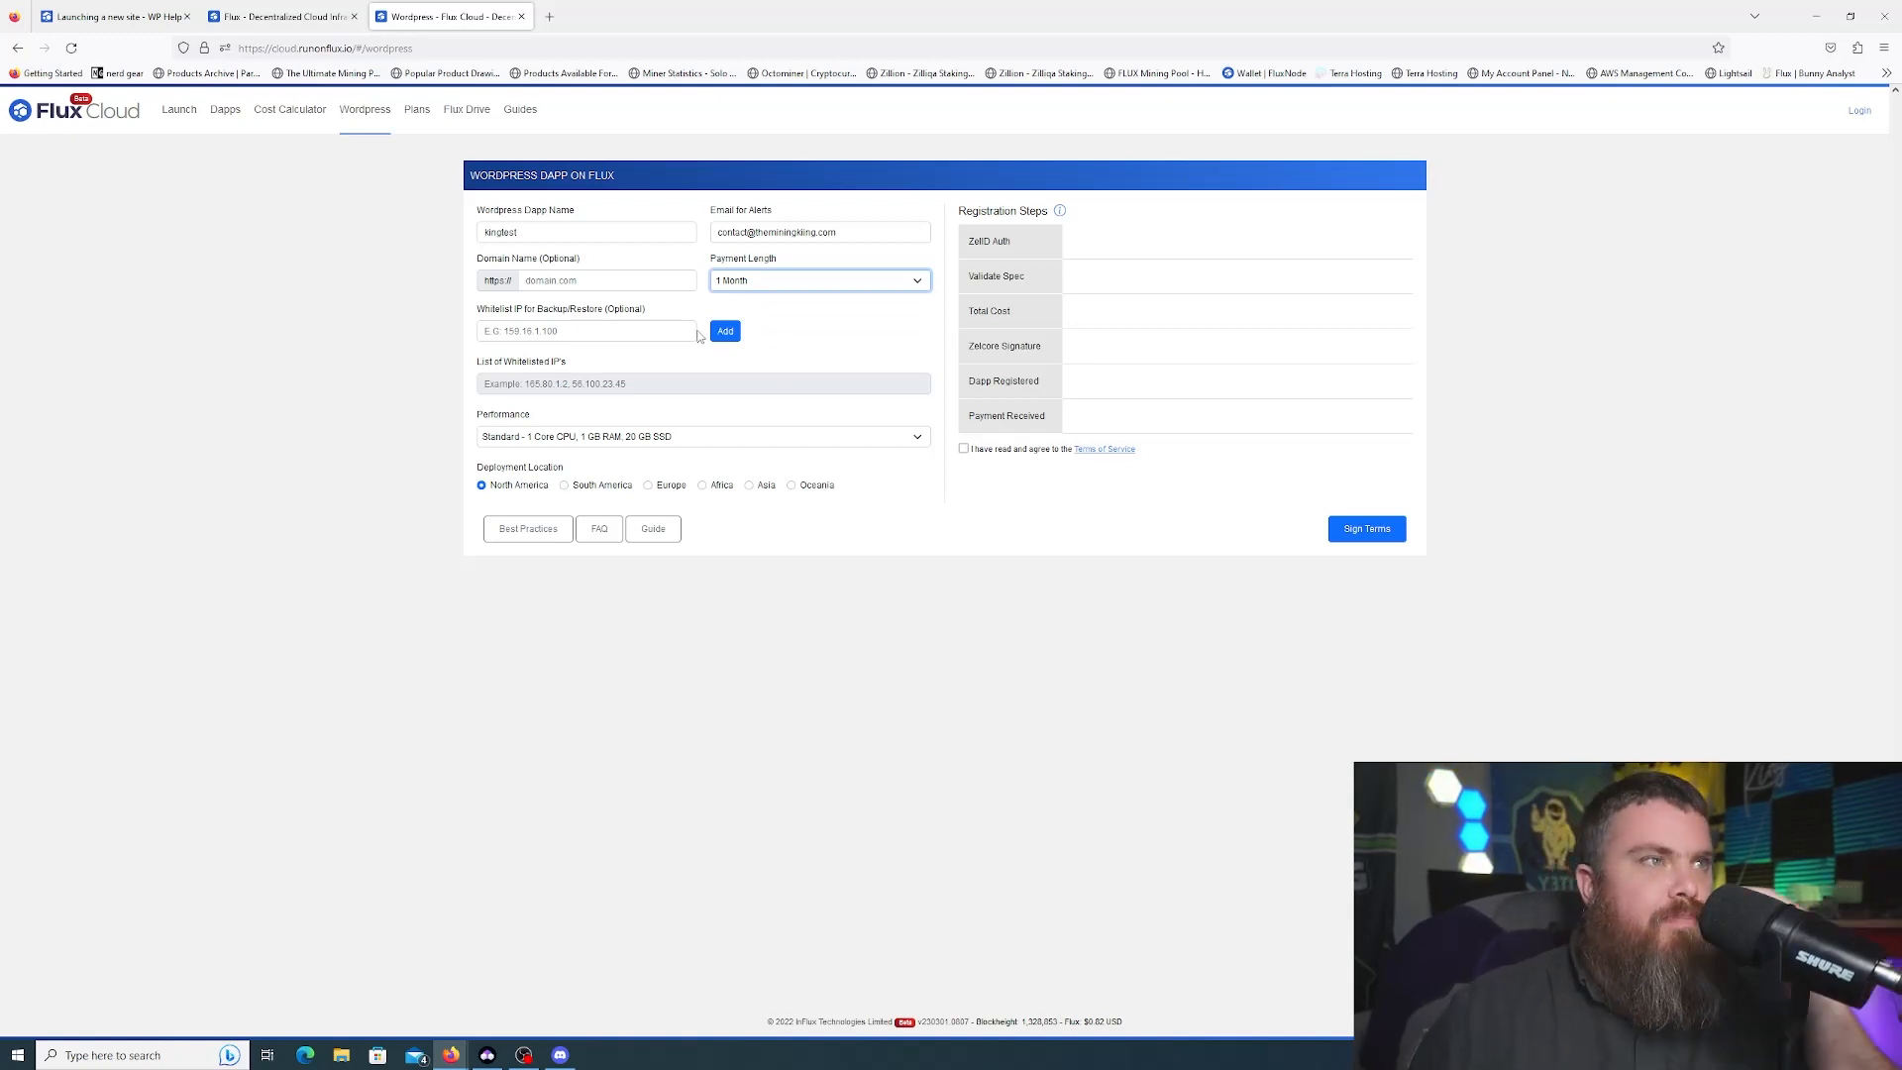
left_click(585, 330)
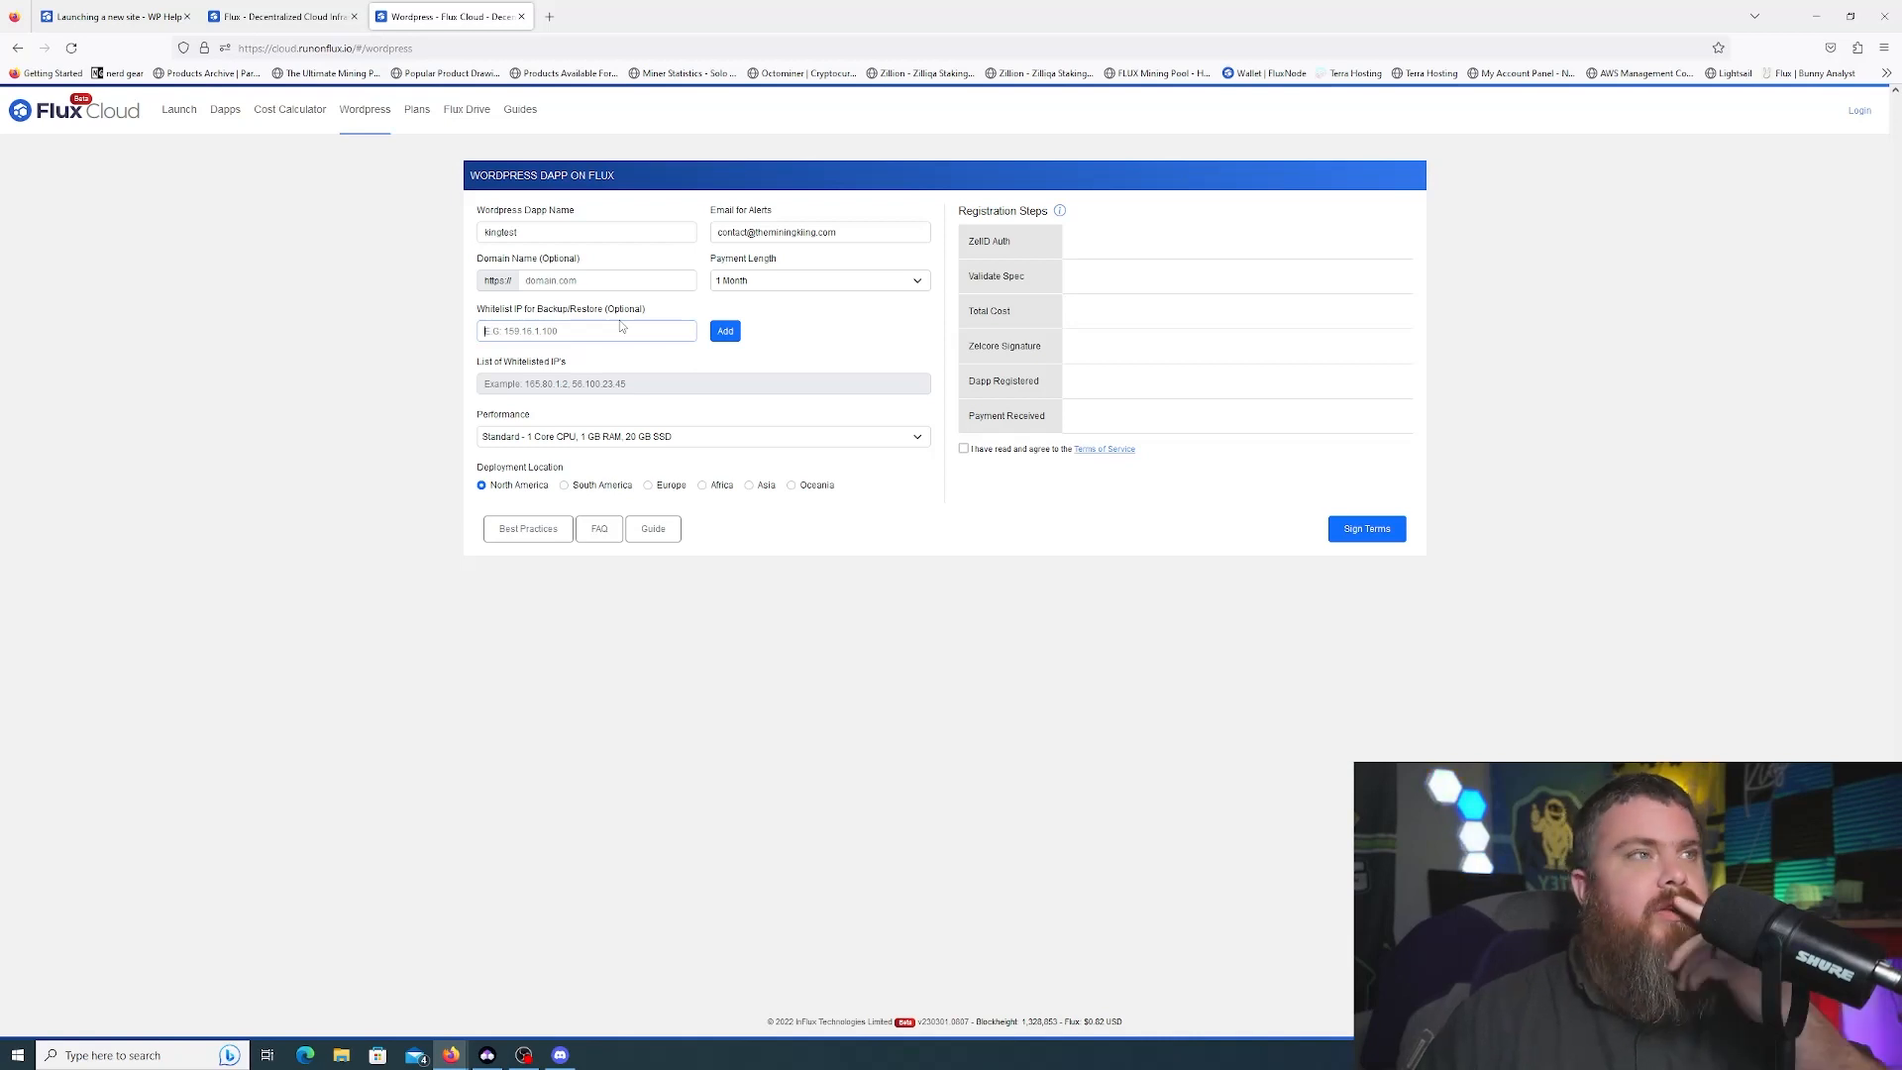
mouse_move(546, 328)
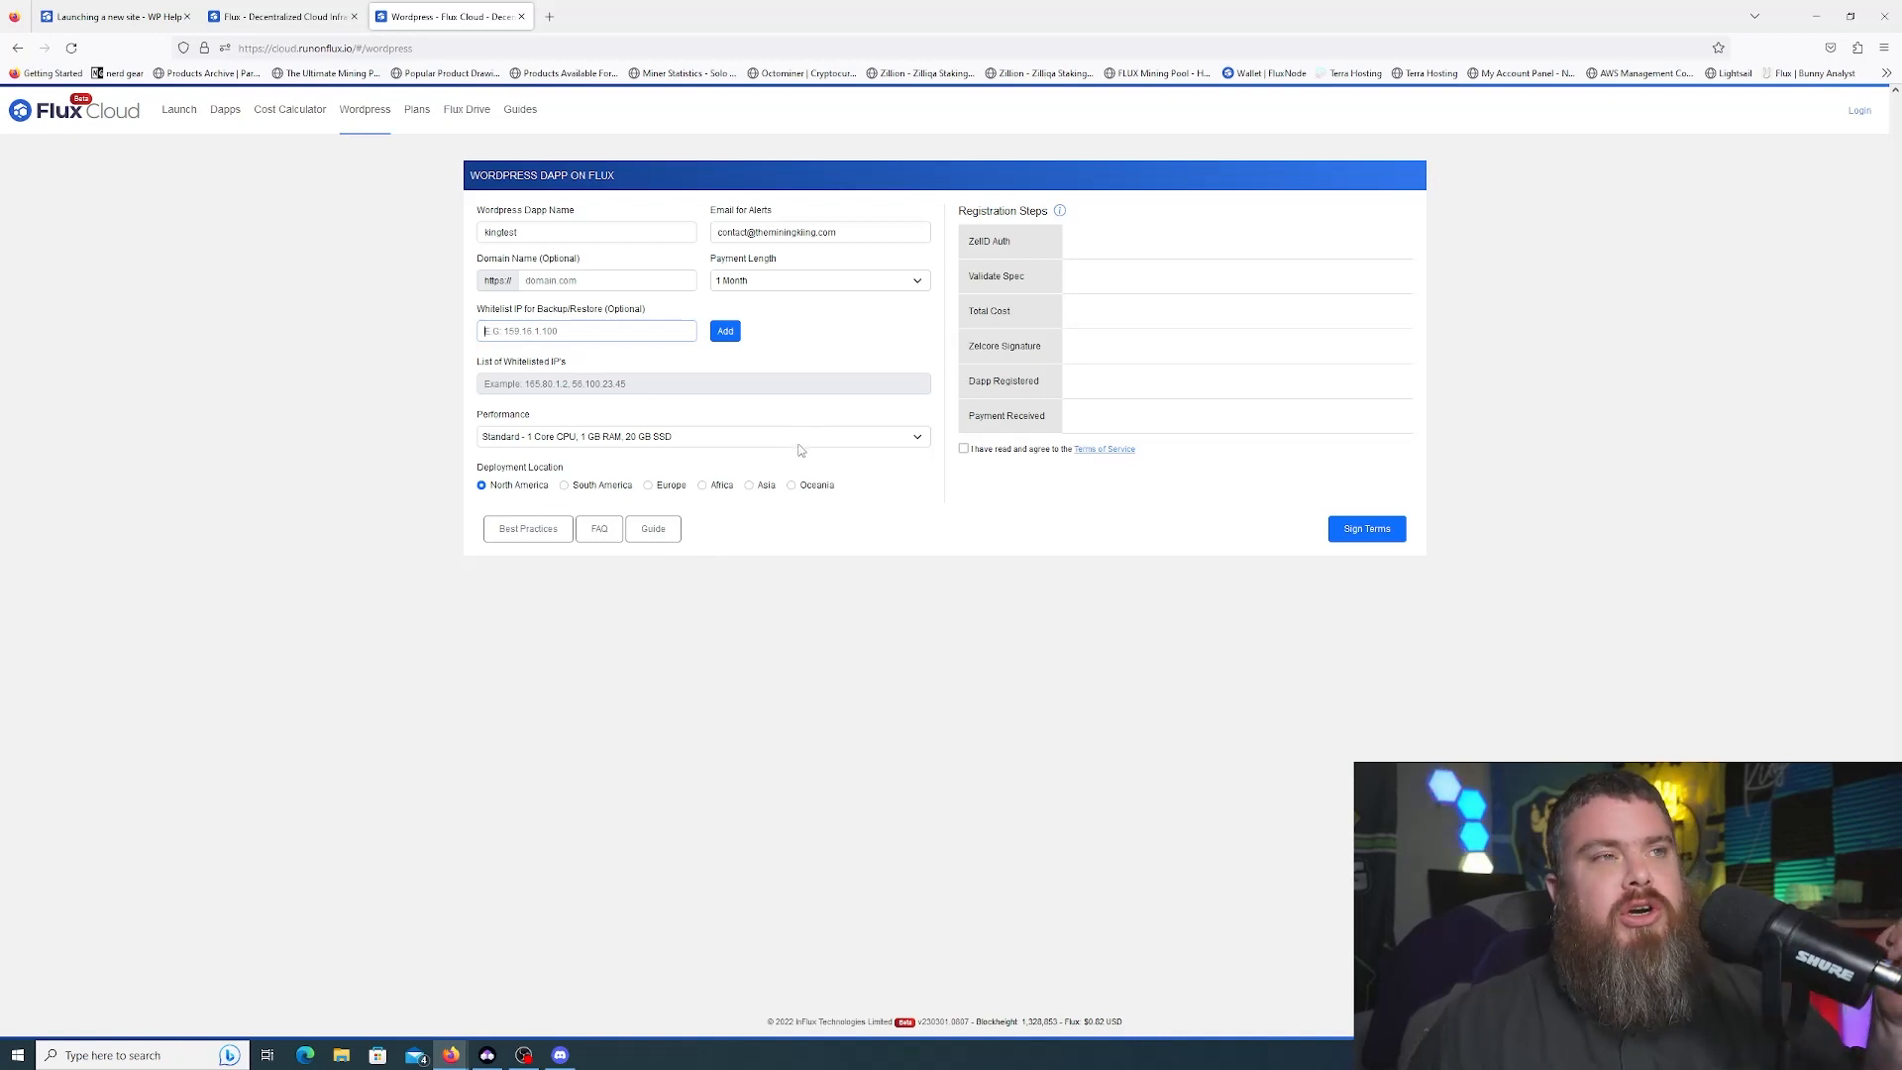
left_click(701, 436)
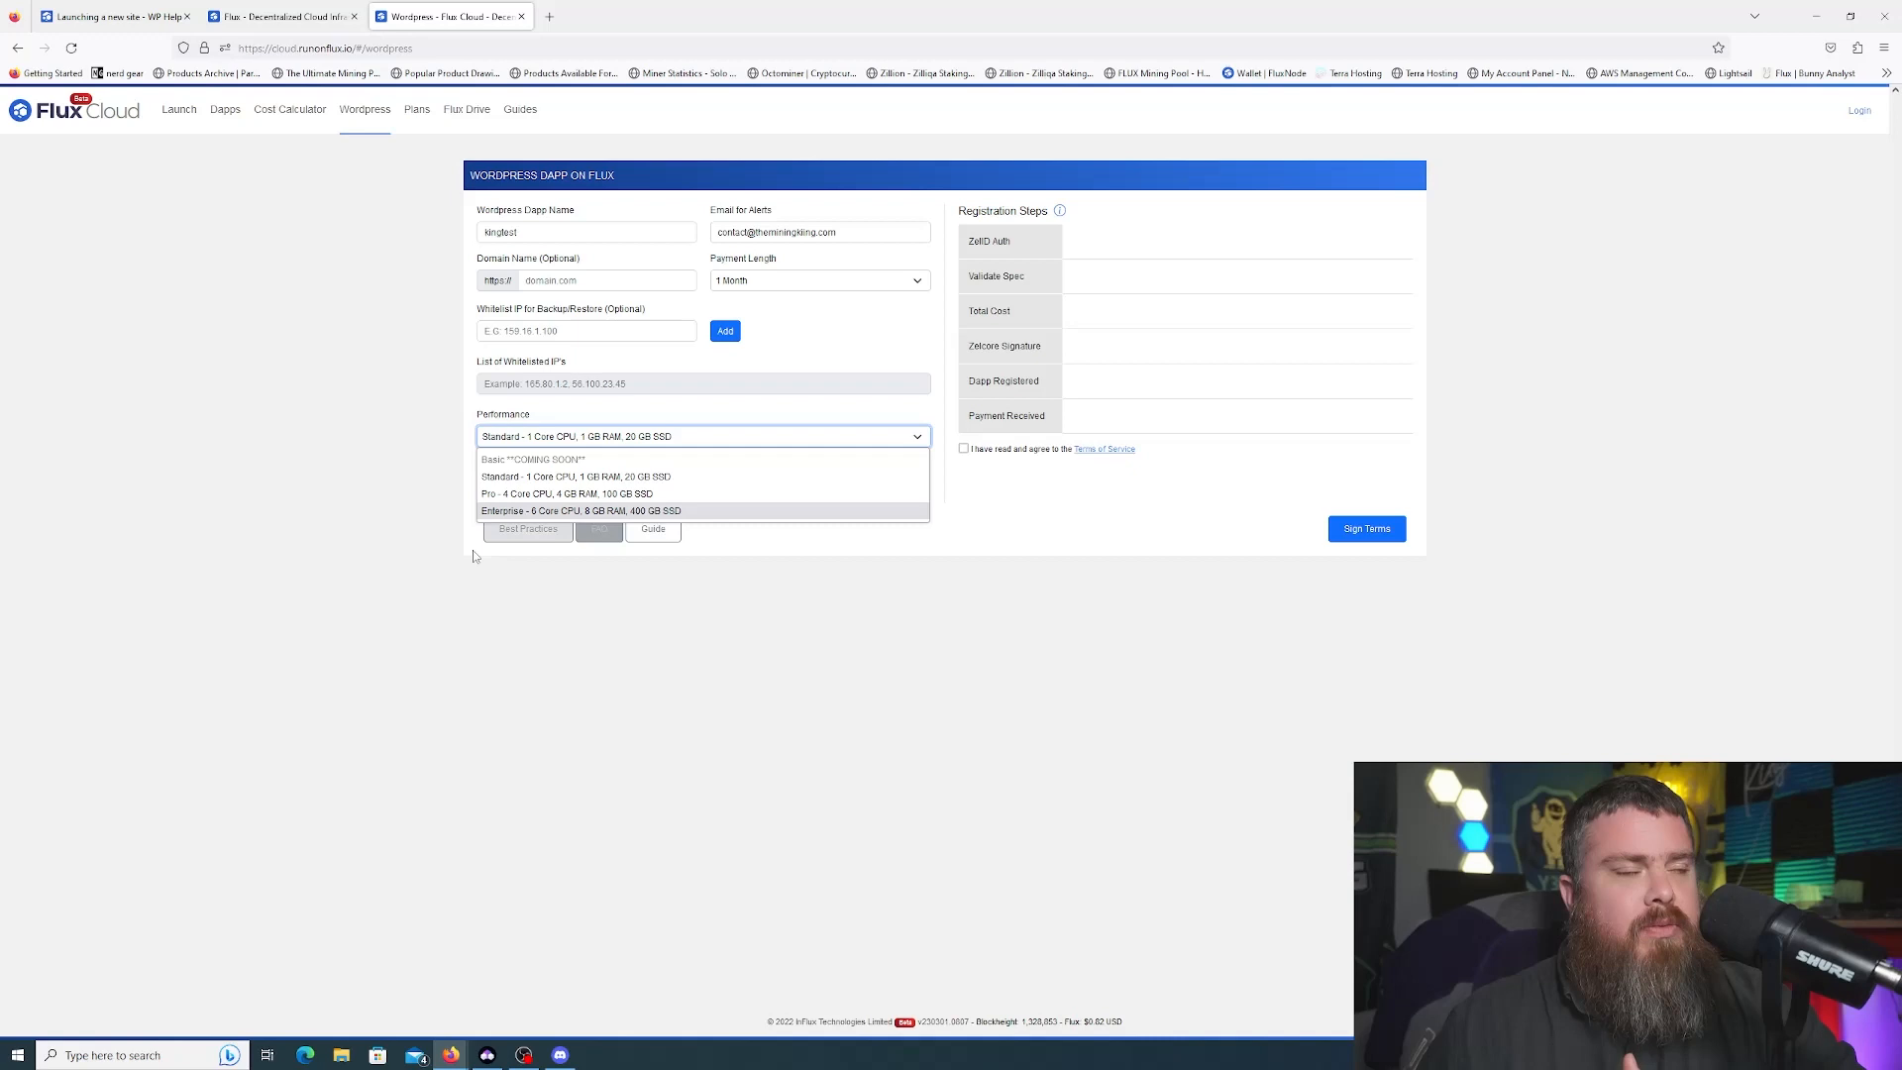
left_click(566, 476)
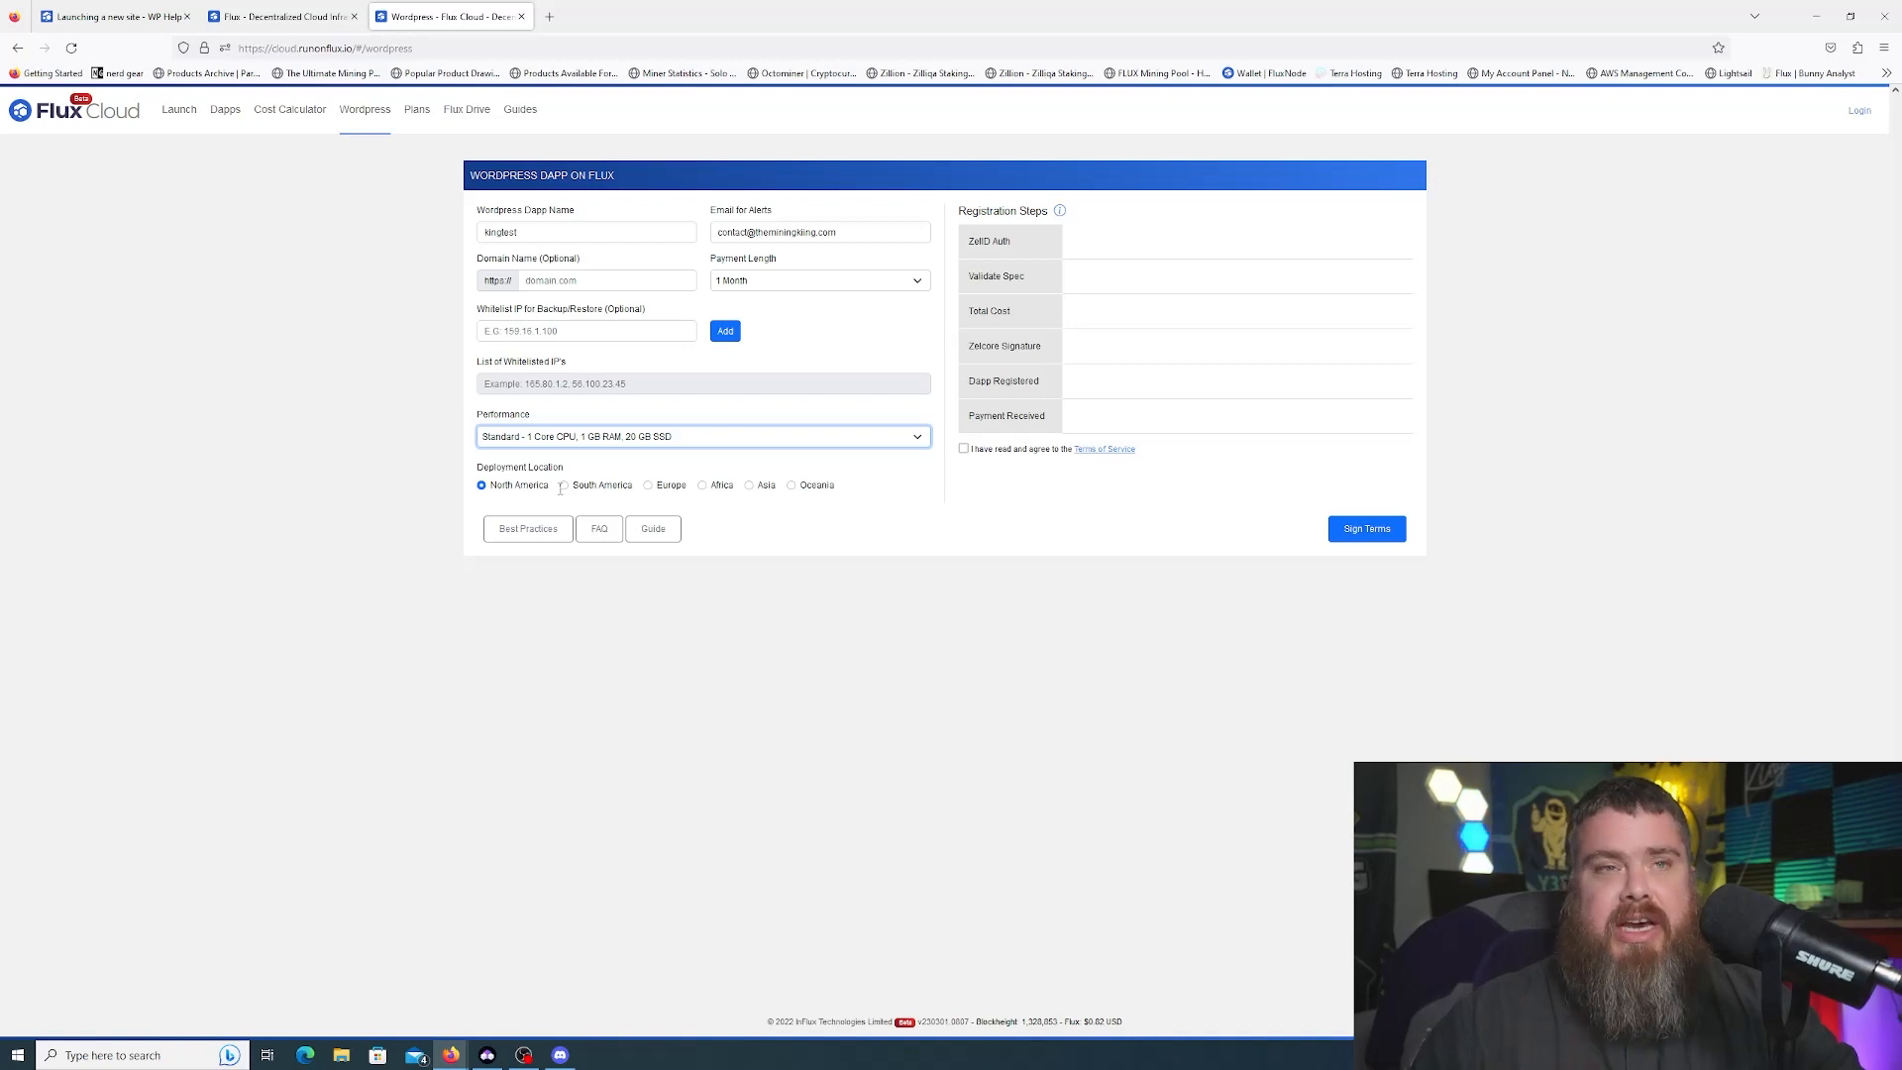
mouse_move(922, 469)
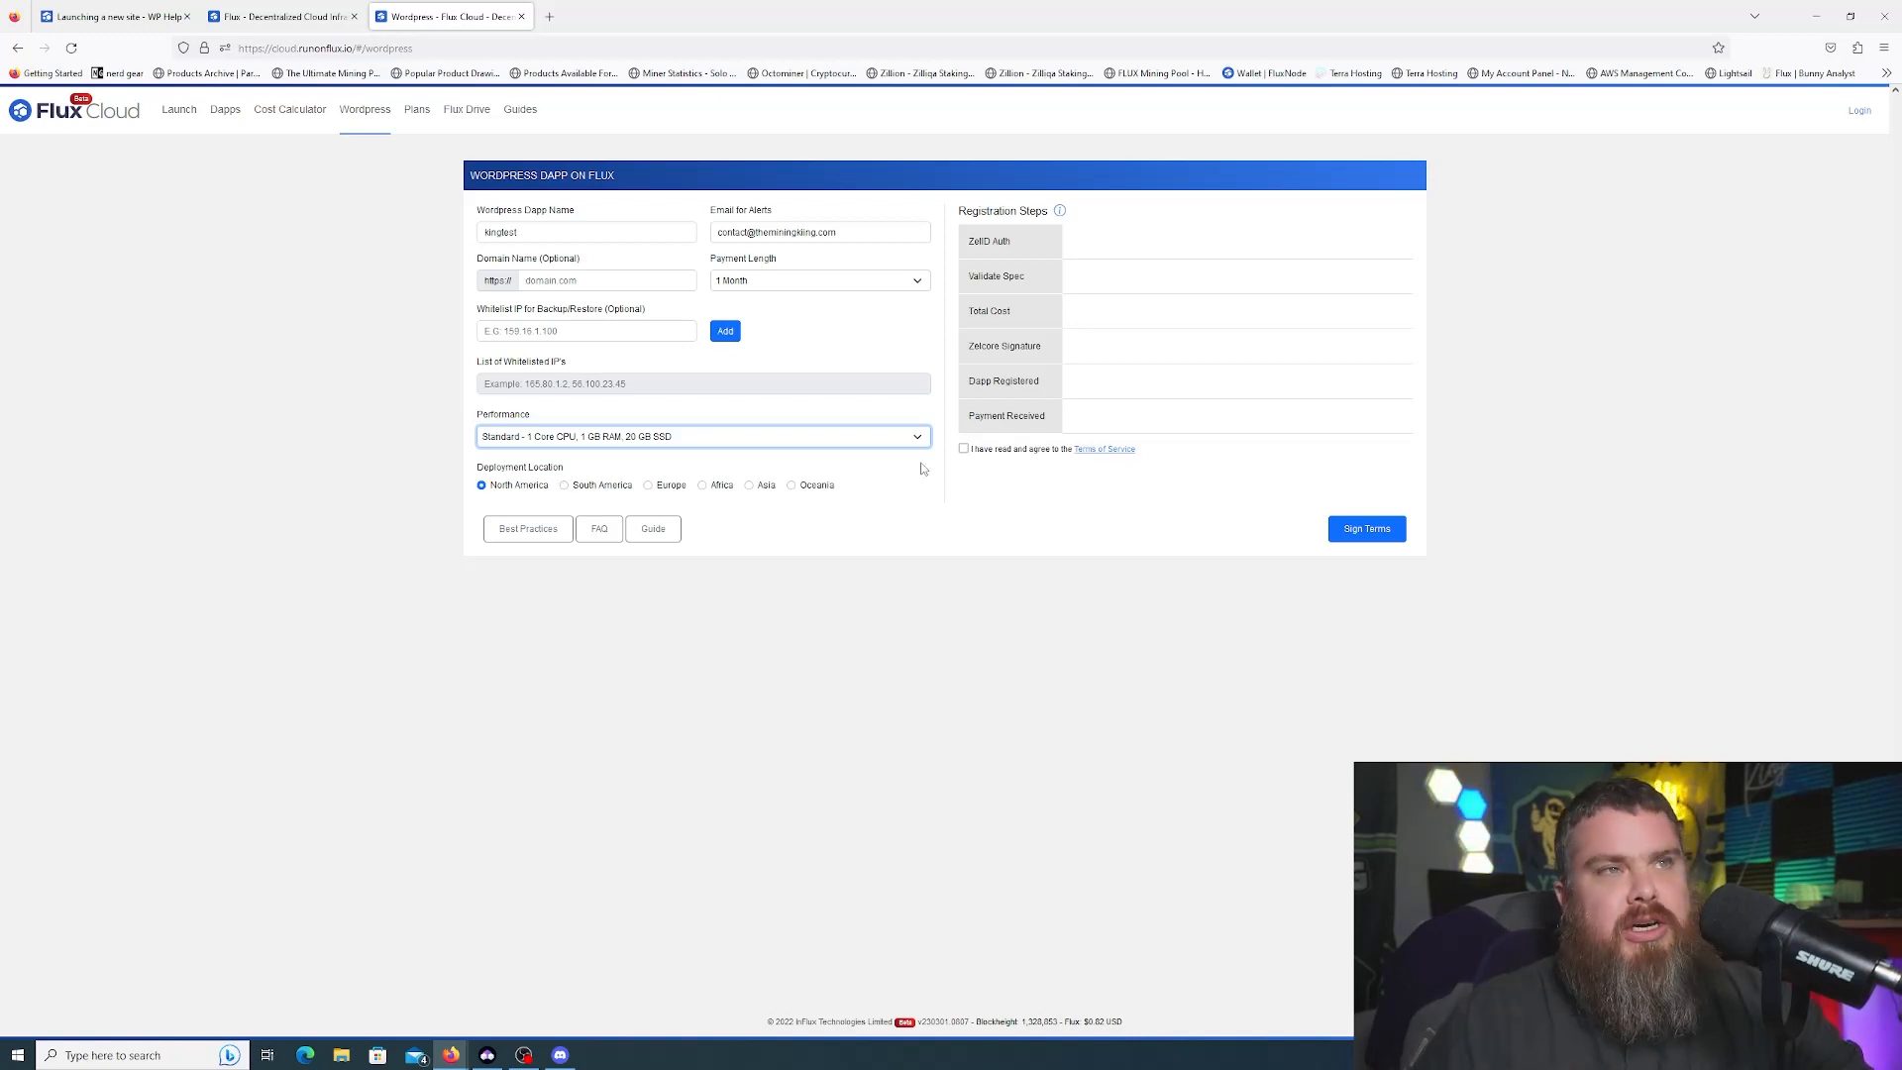
mouse_move(1080, 429)
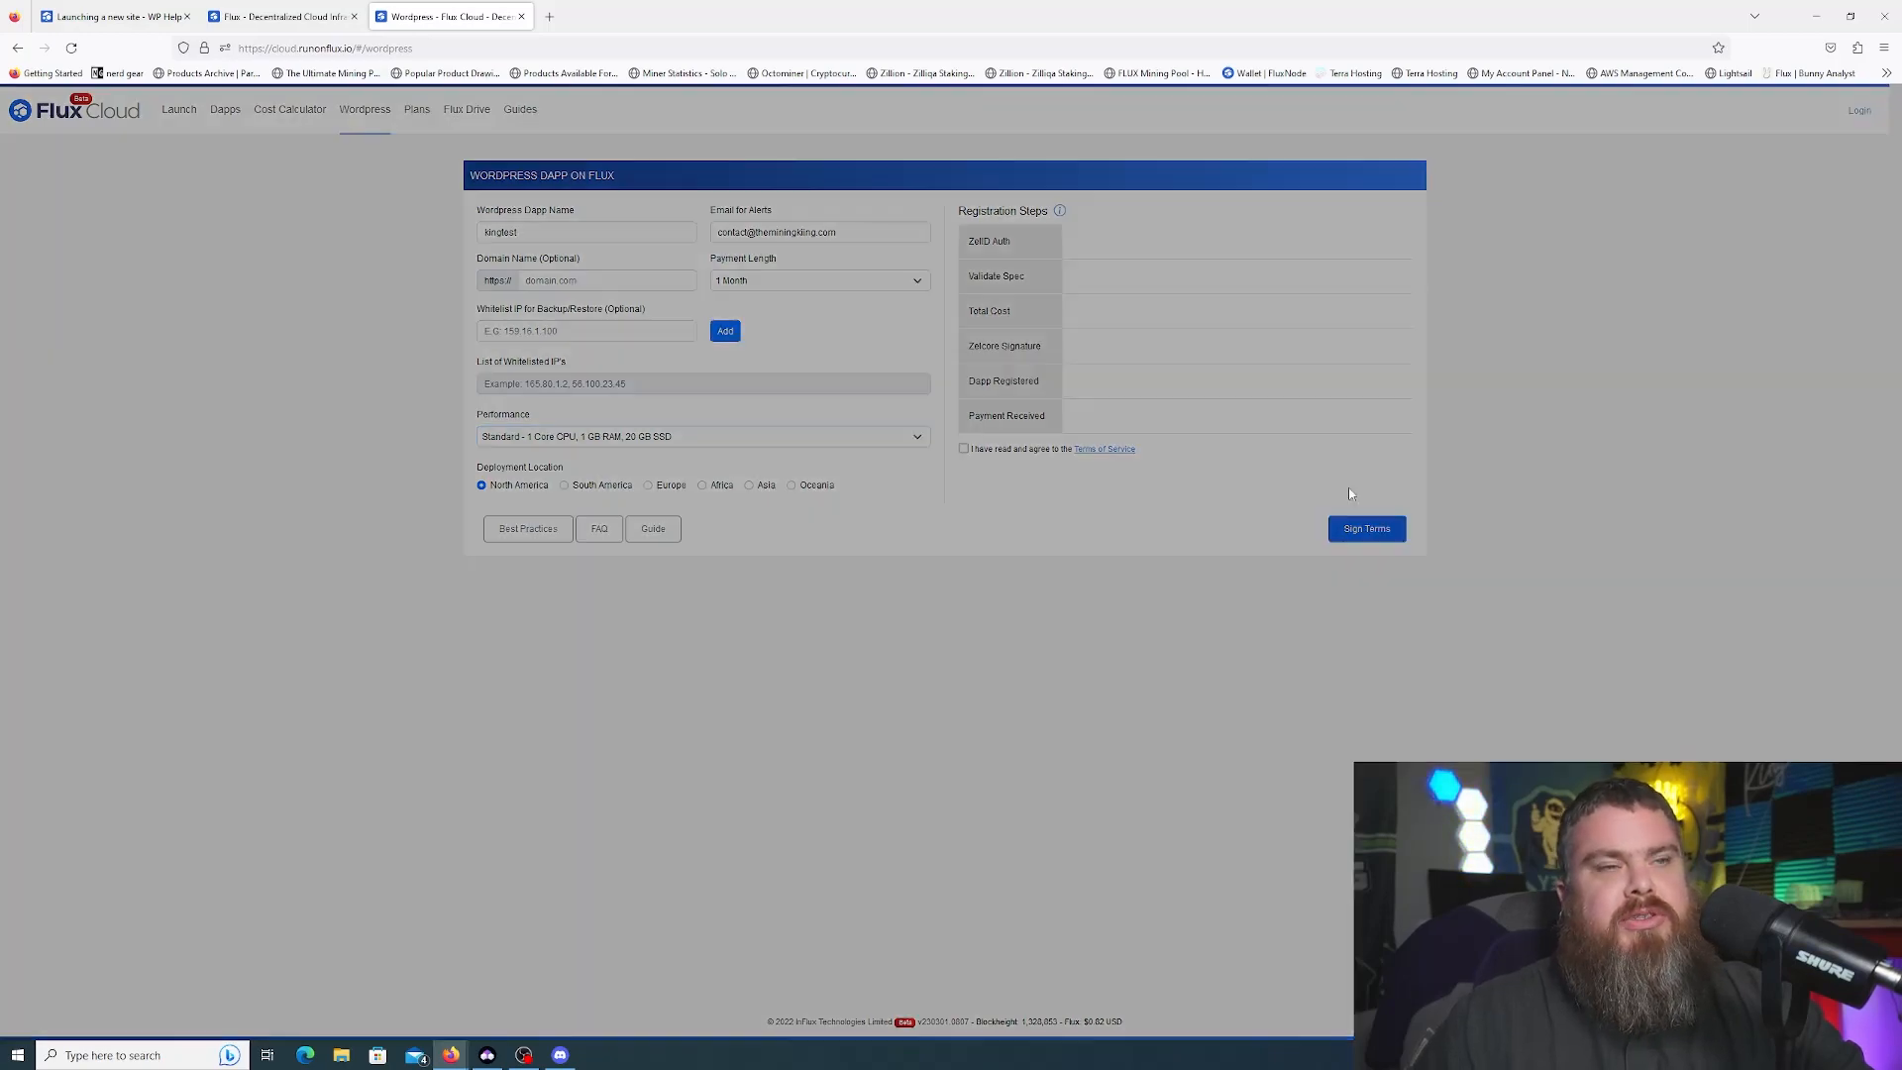
Sign and agree to the Flux Cloud terms of service
left_click(1103, 448)
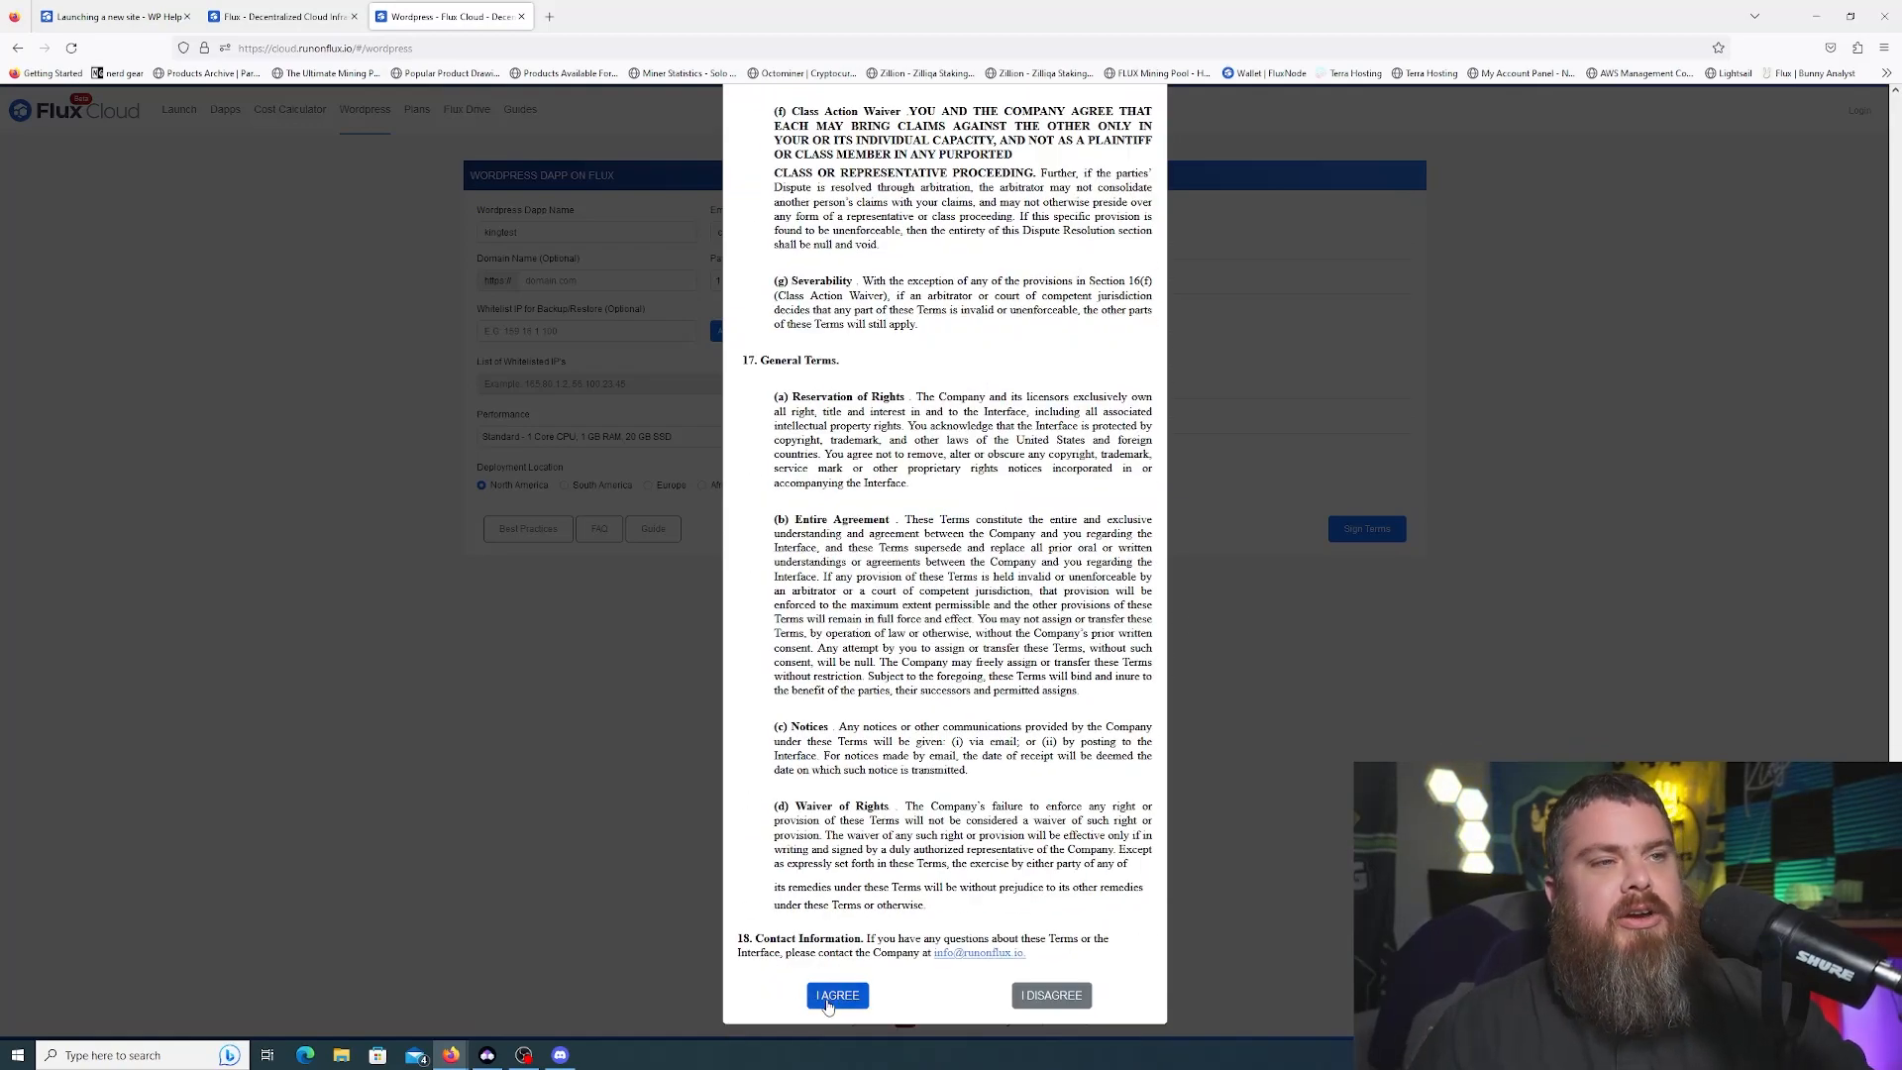
left_click(837, 995)
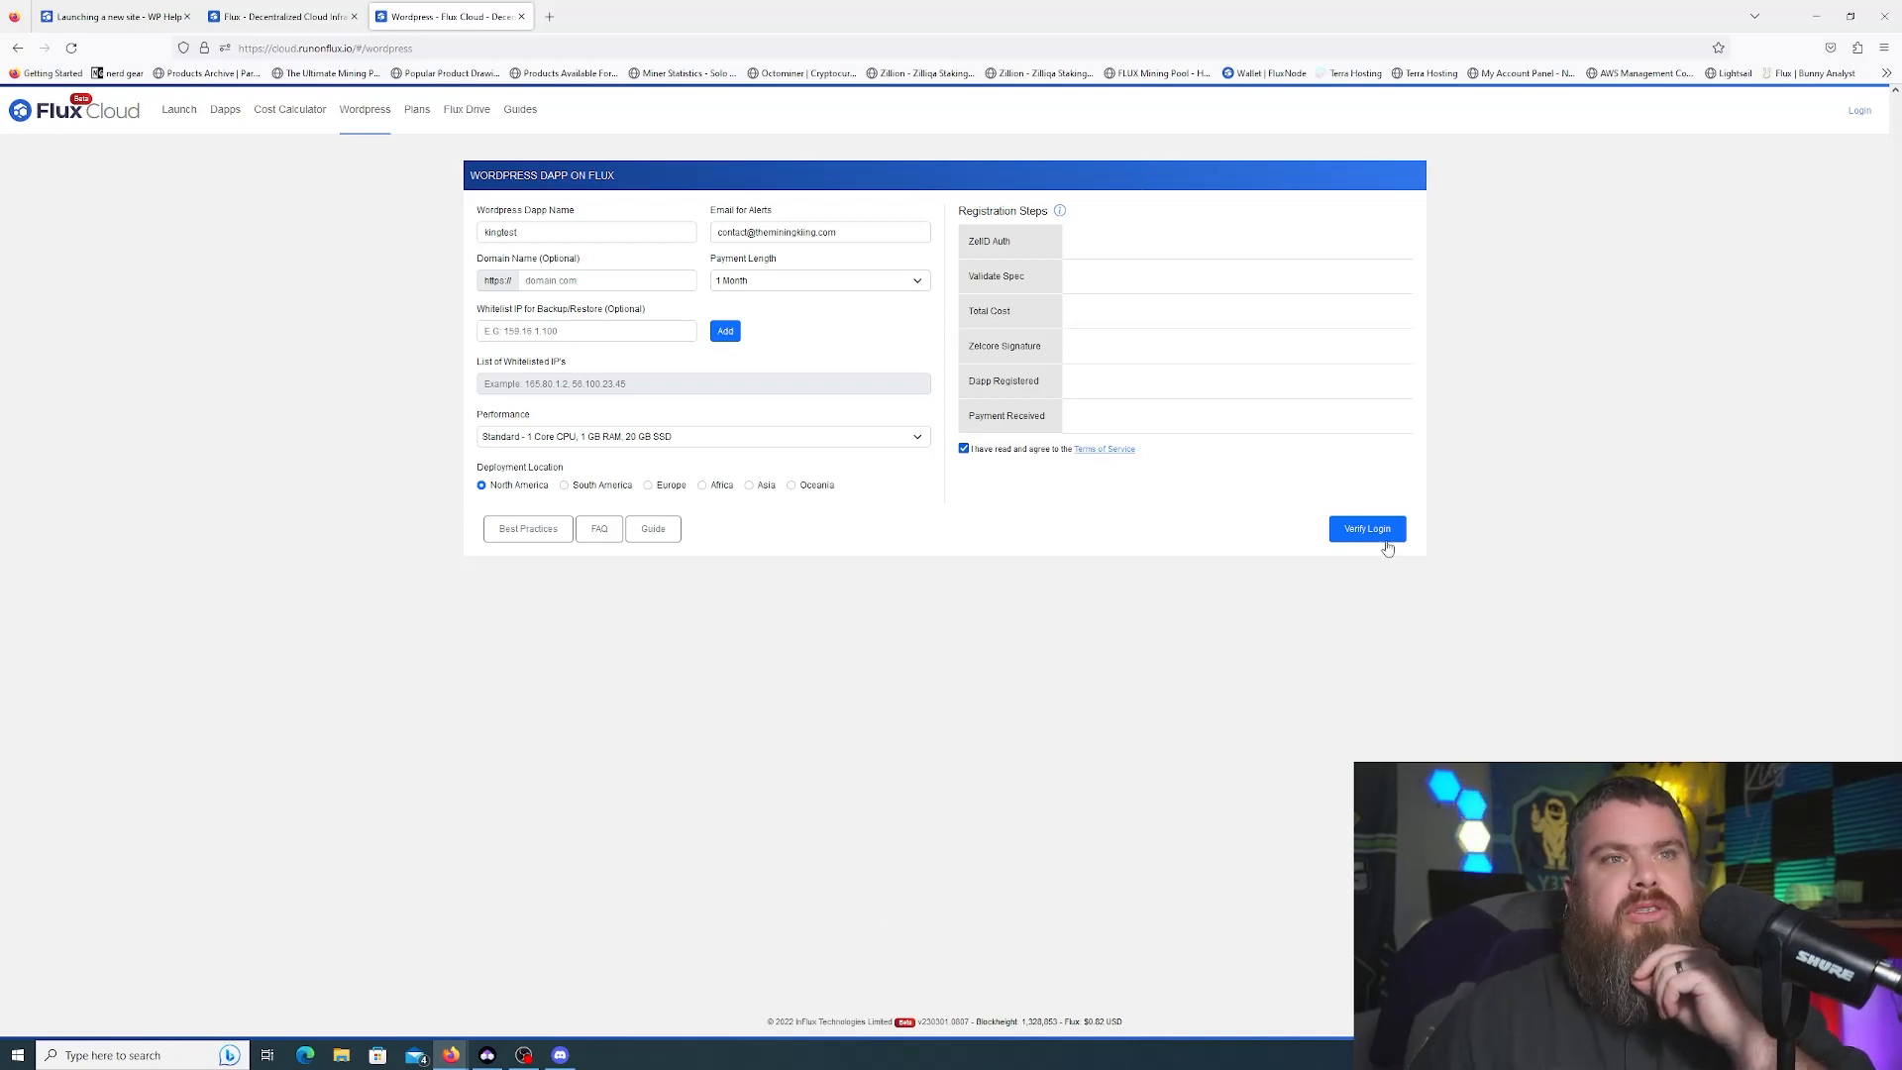
Log in with Zelcore by signing the Zel ID request until Authenticated shows
left_click(1366, 528)
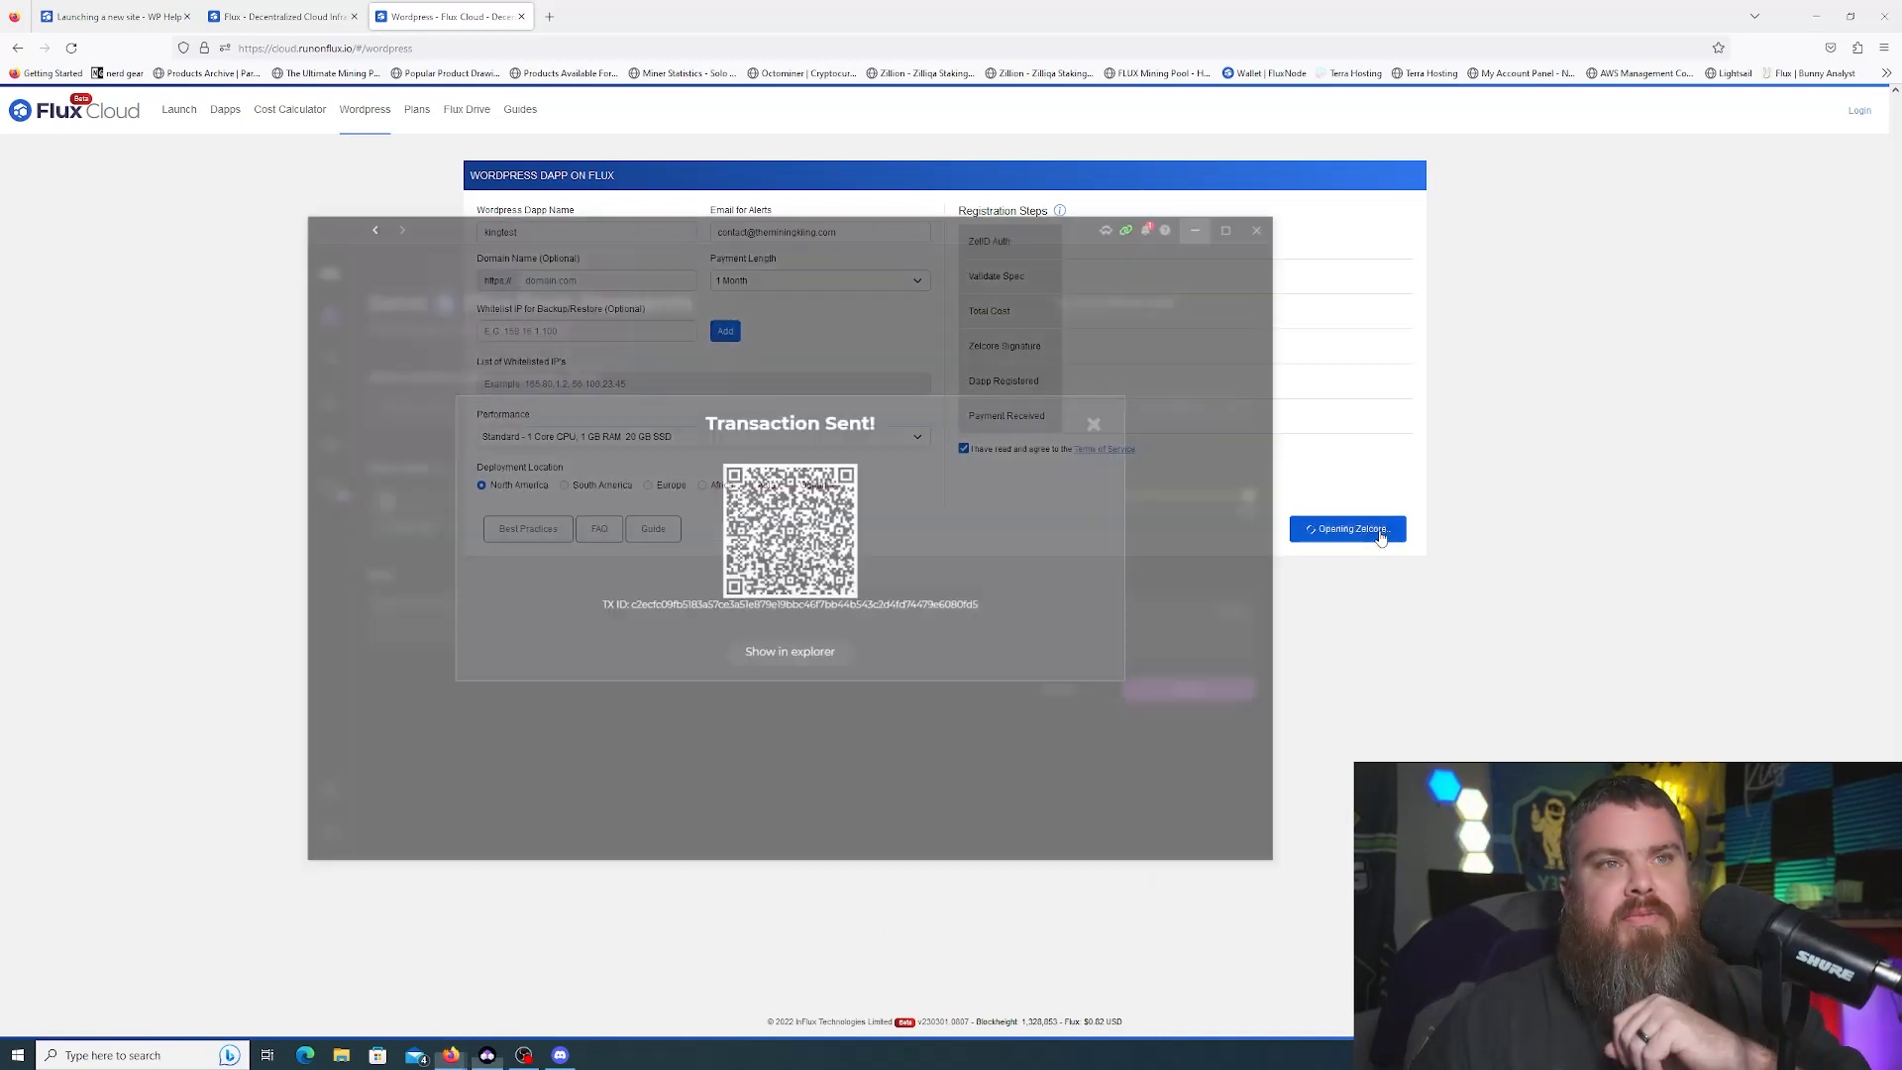
left_click(1347, 529)
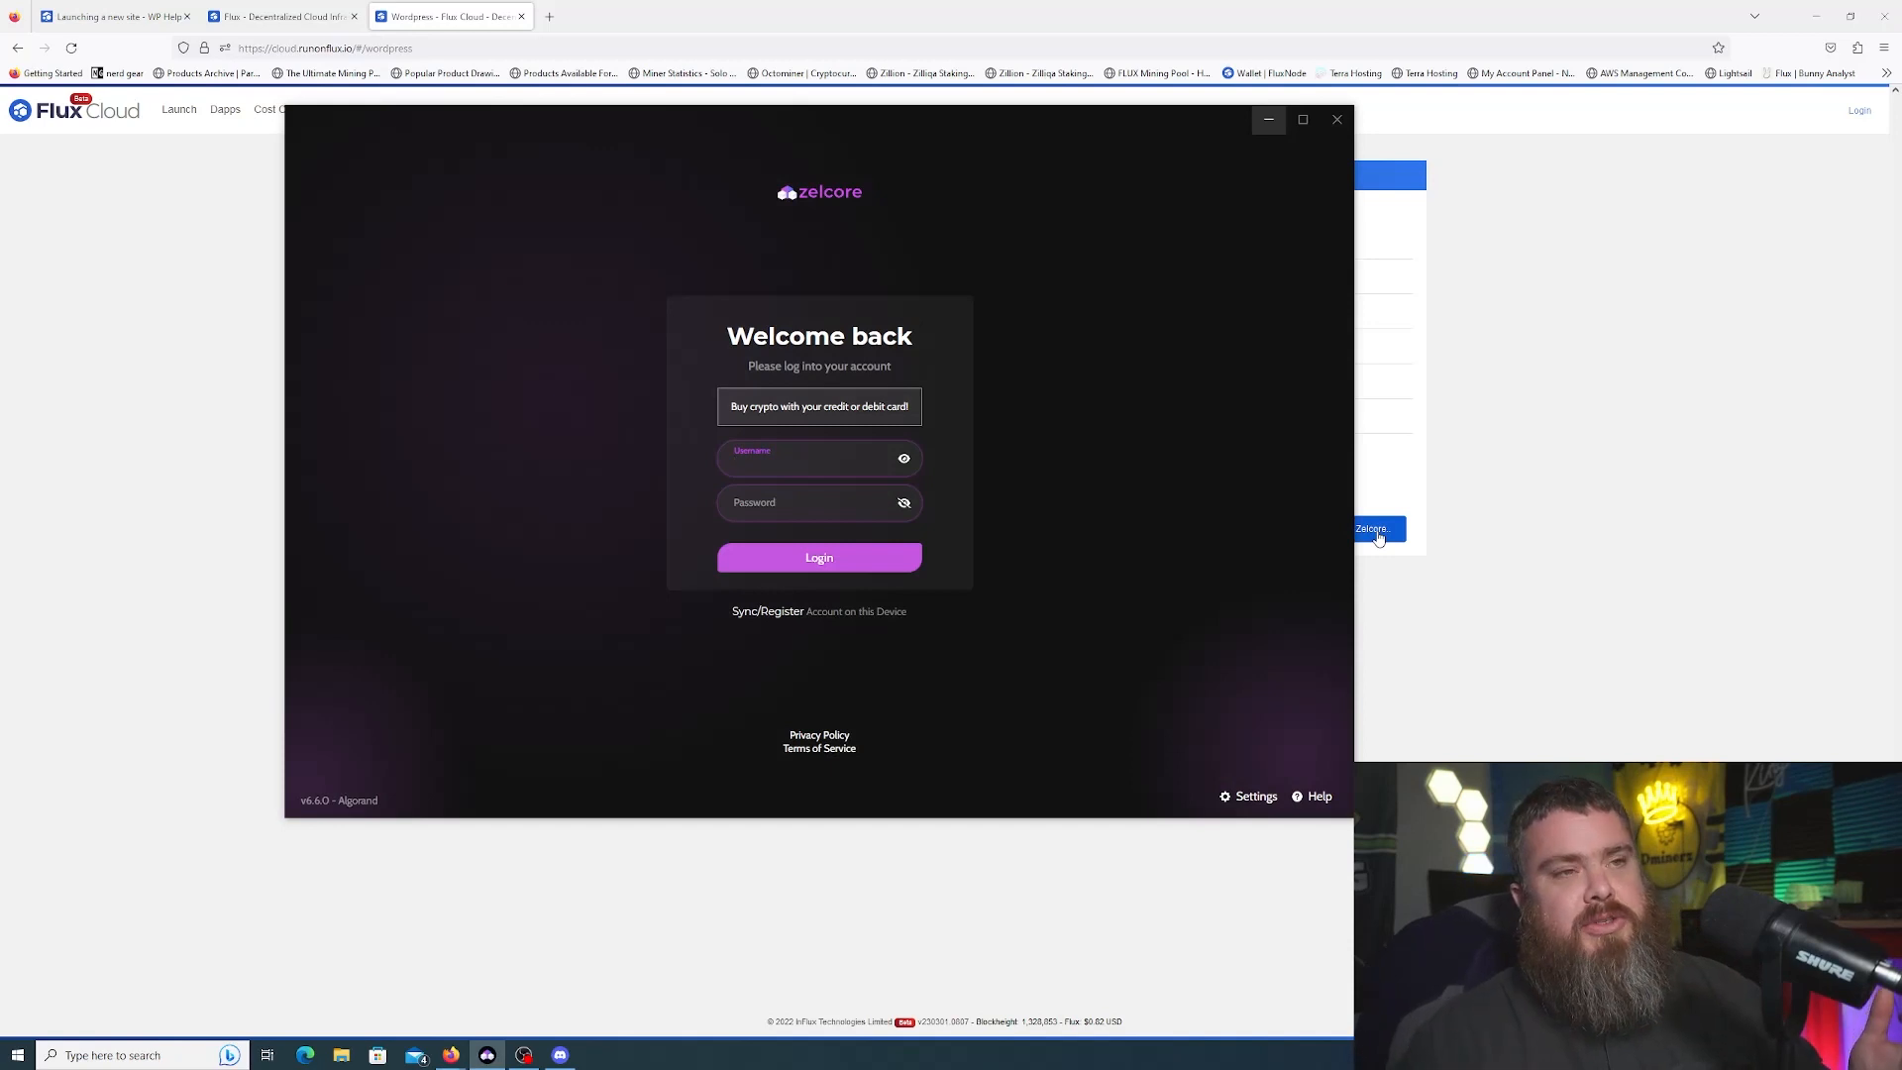
left_click(819, 557)
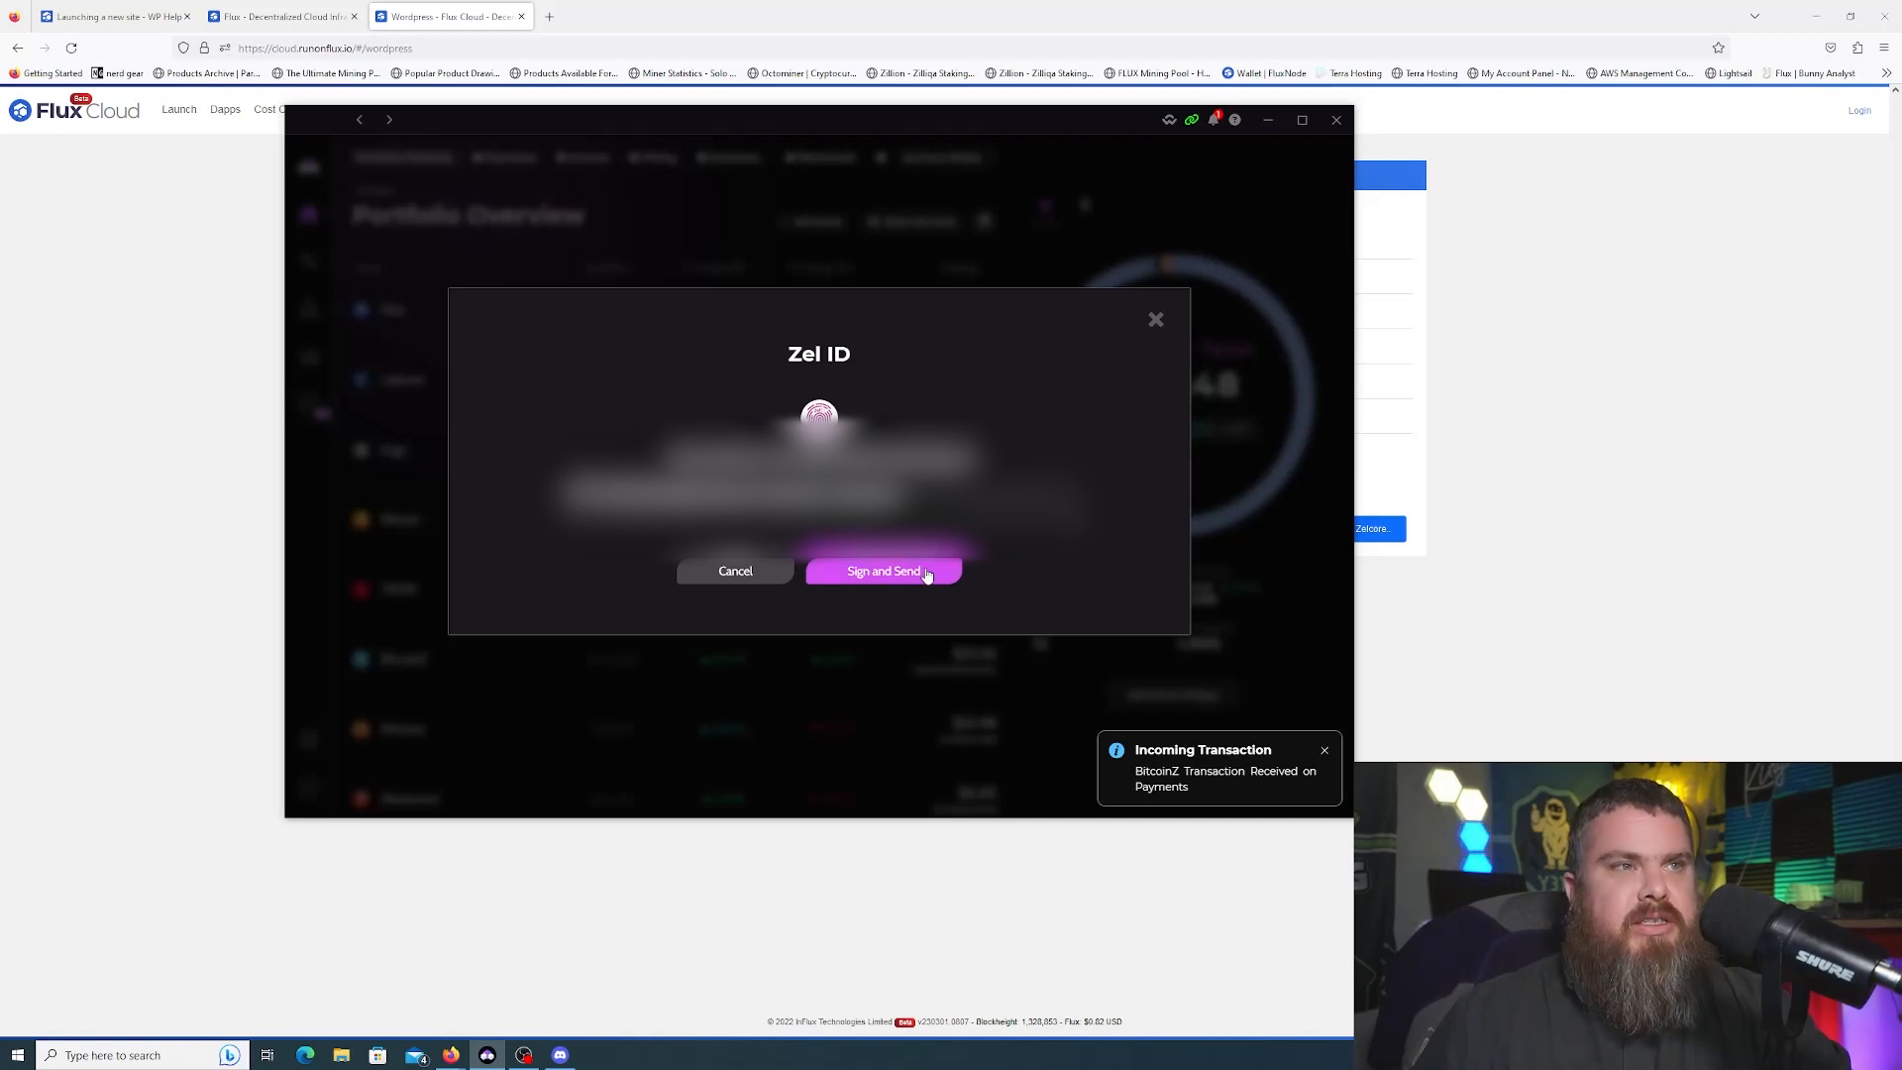
left_click(881, 570)
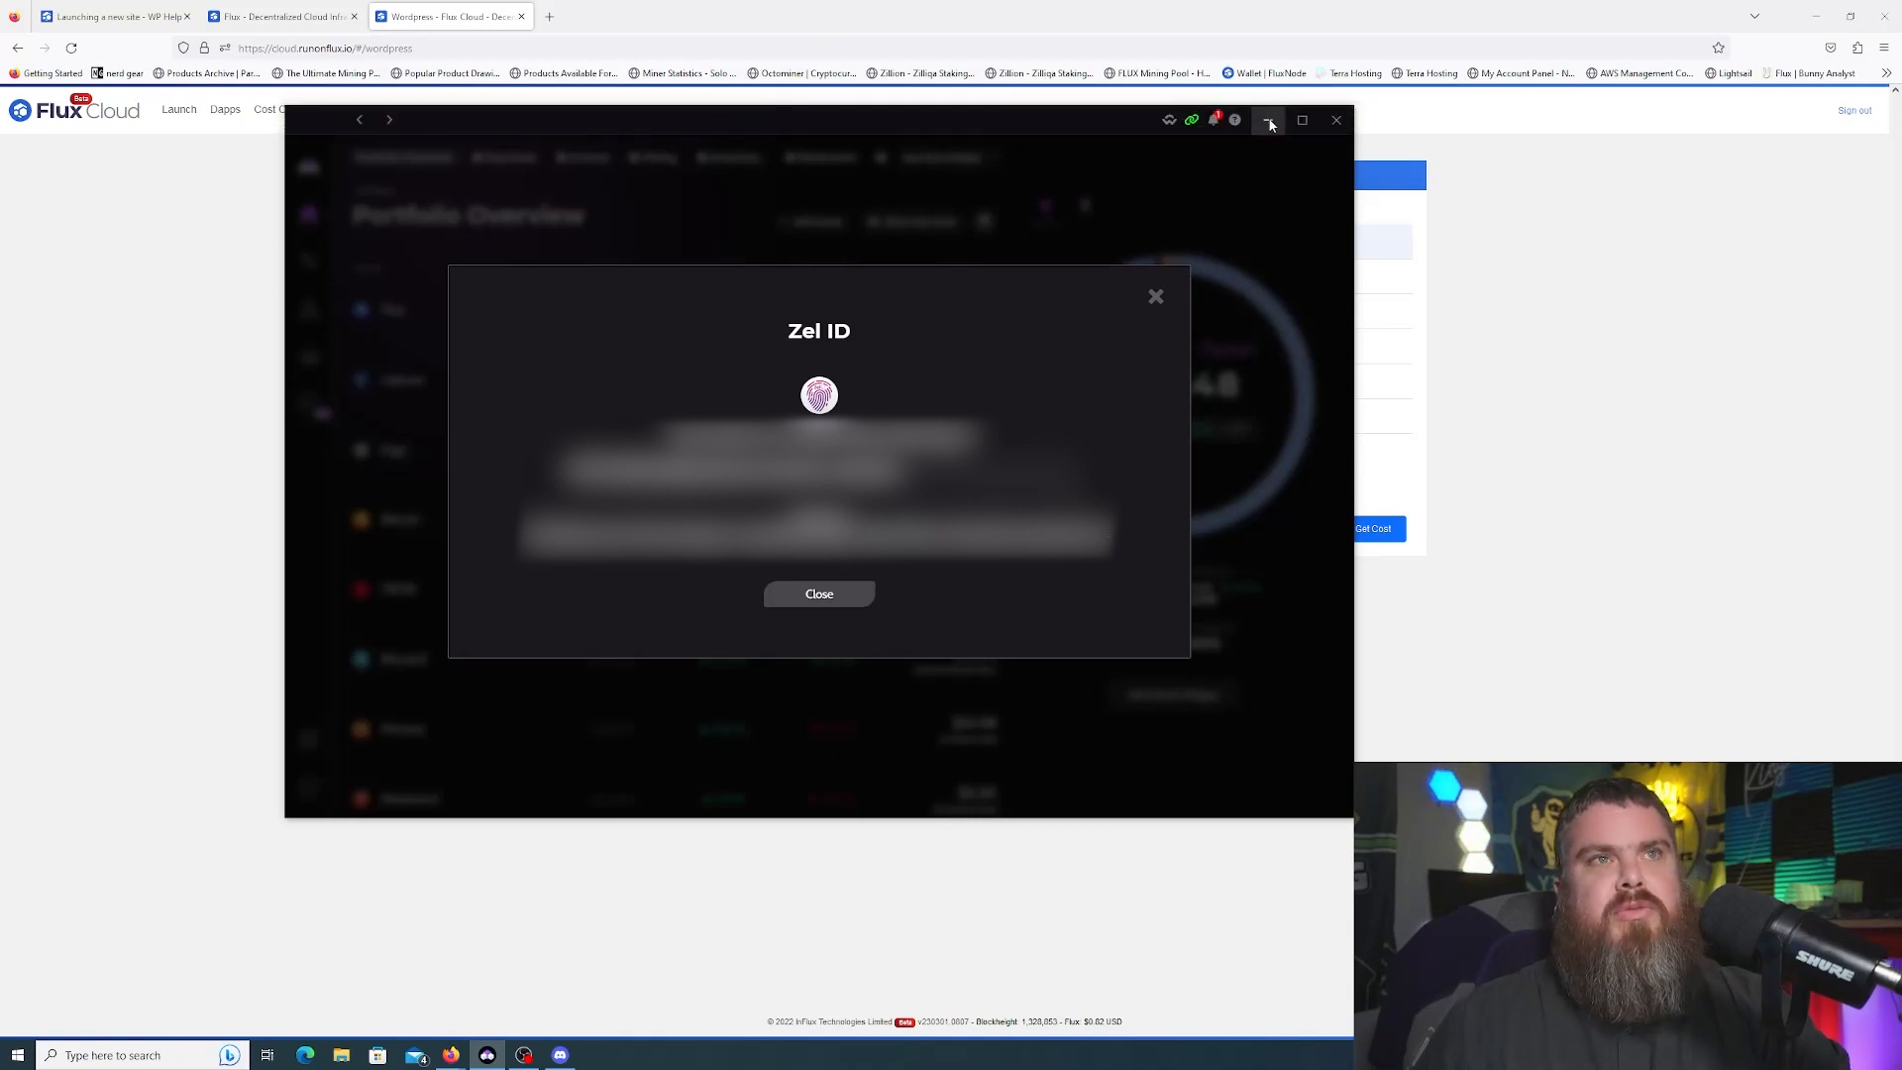
left_click(820, 593)
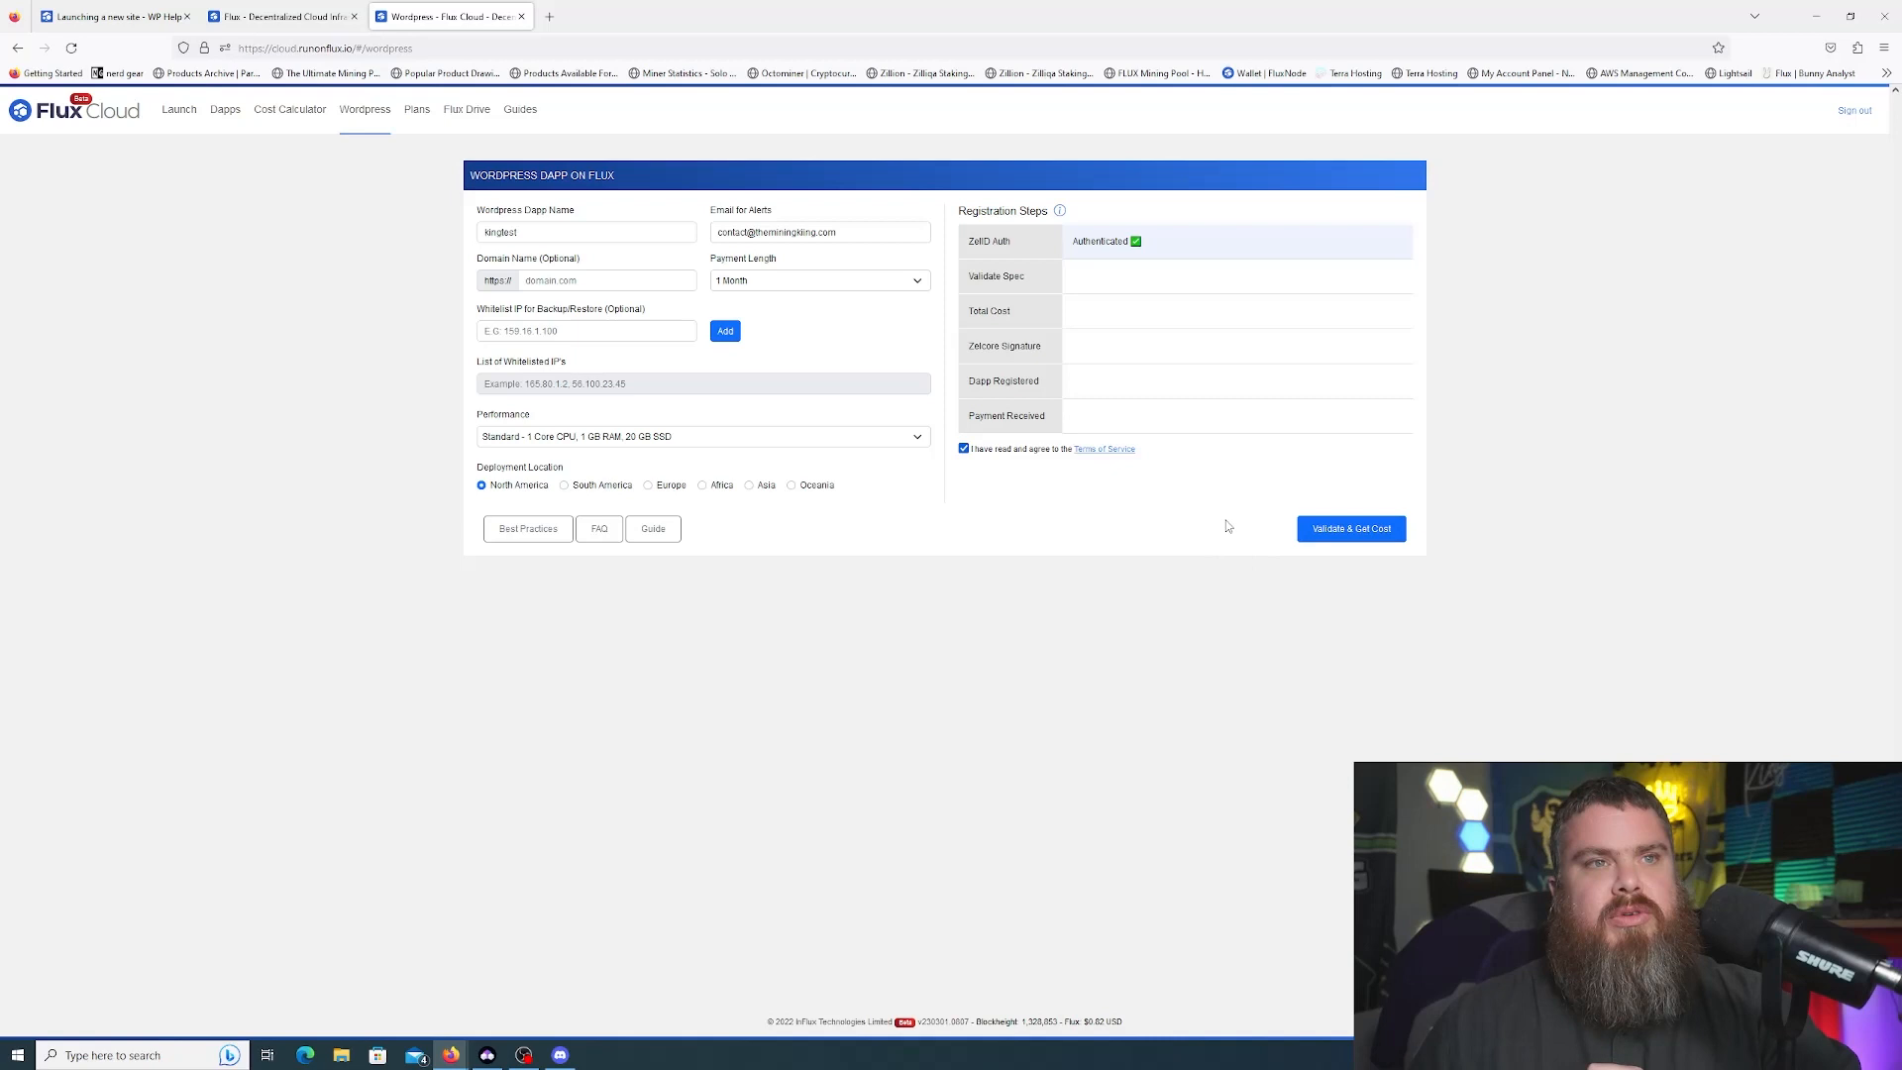
Validate the spec, accept the 6.84 FLUX monthly cost, and sign the app in Zelcore
left_click(1351, 528)
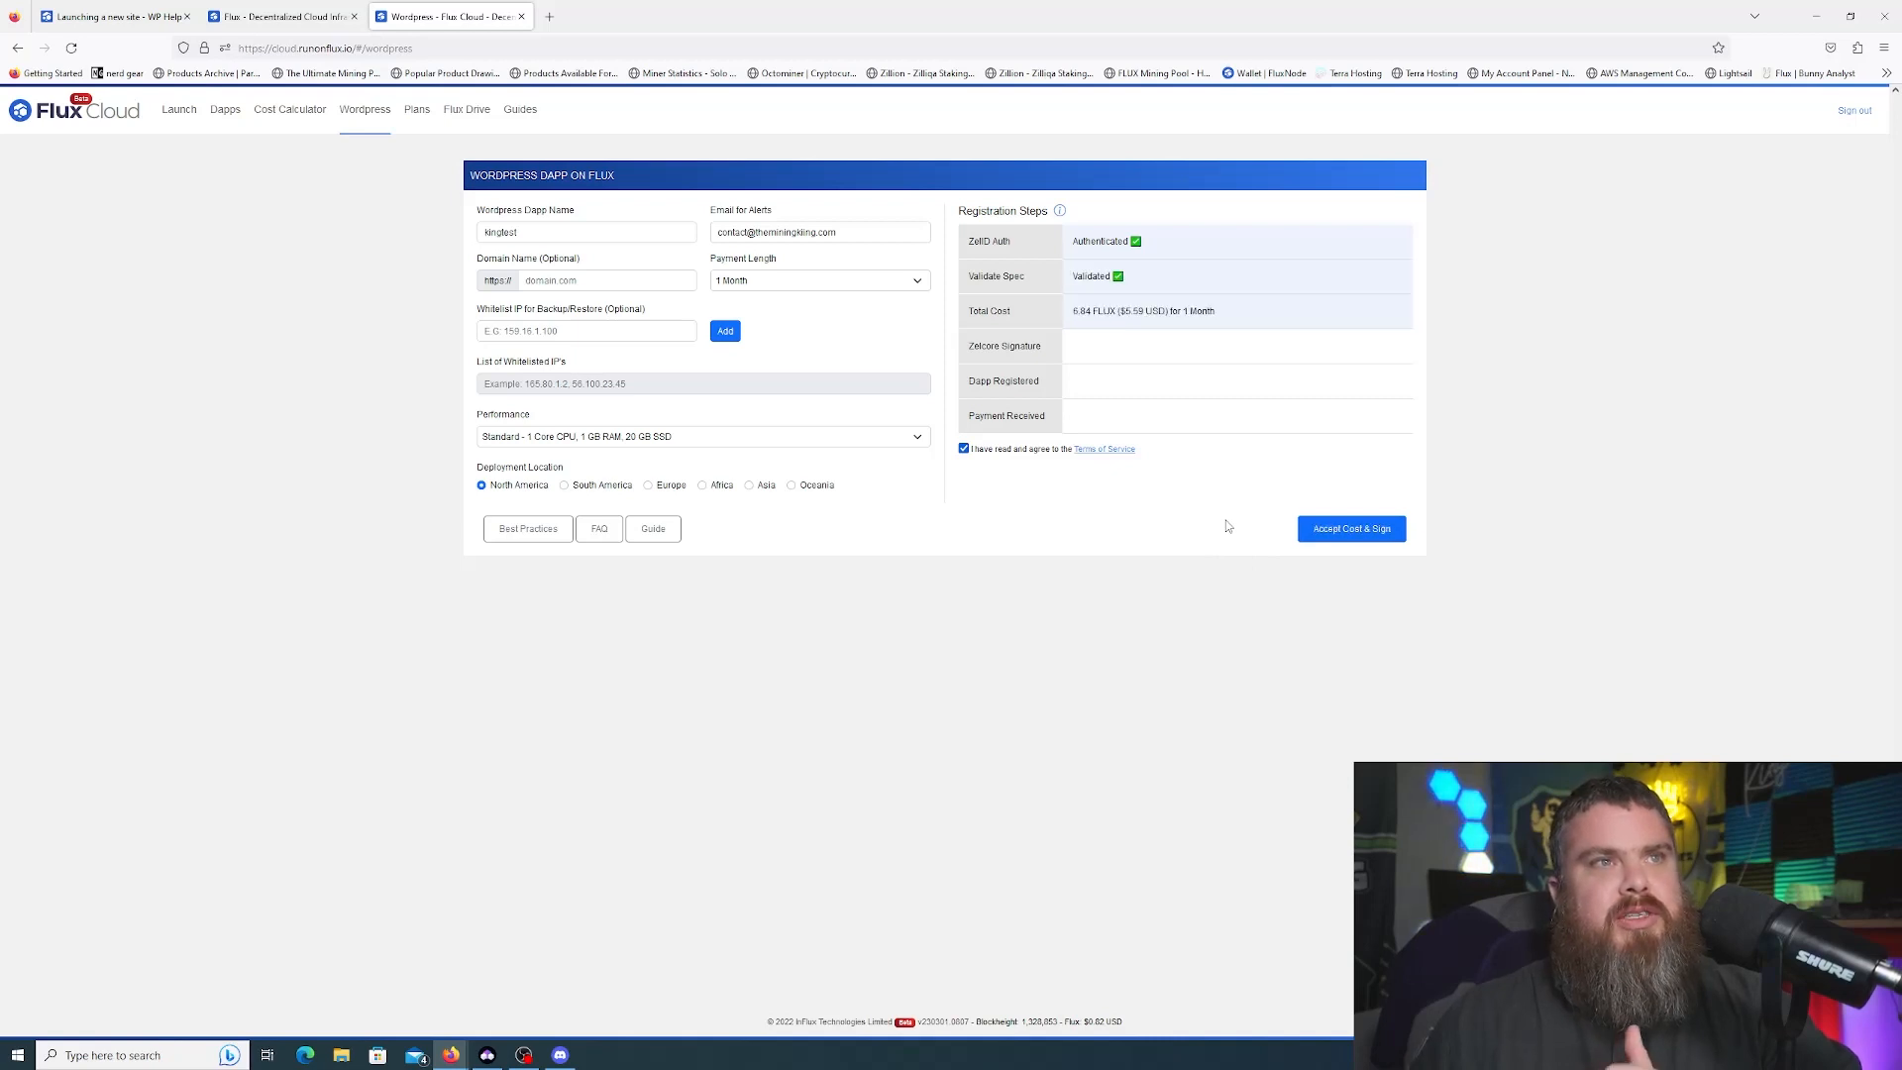
mouse_move(1274, 525)
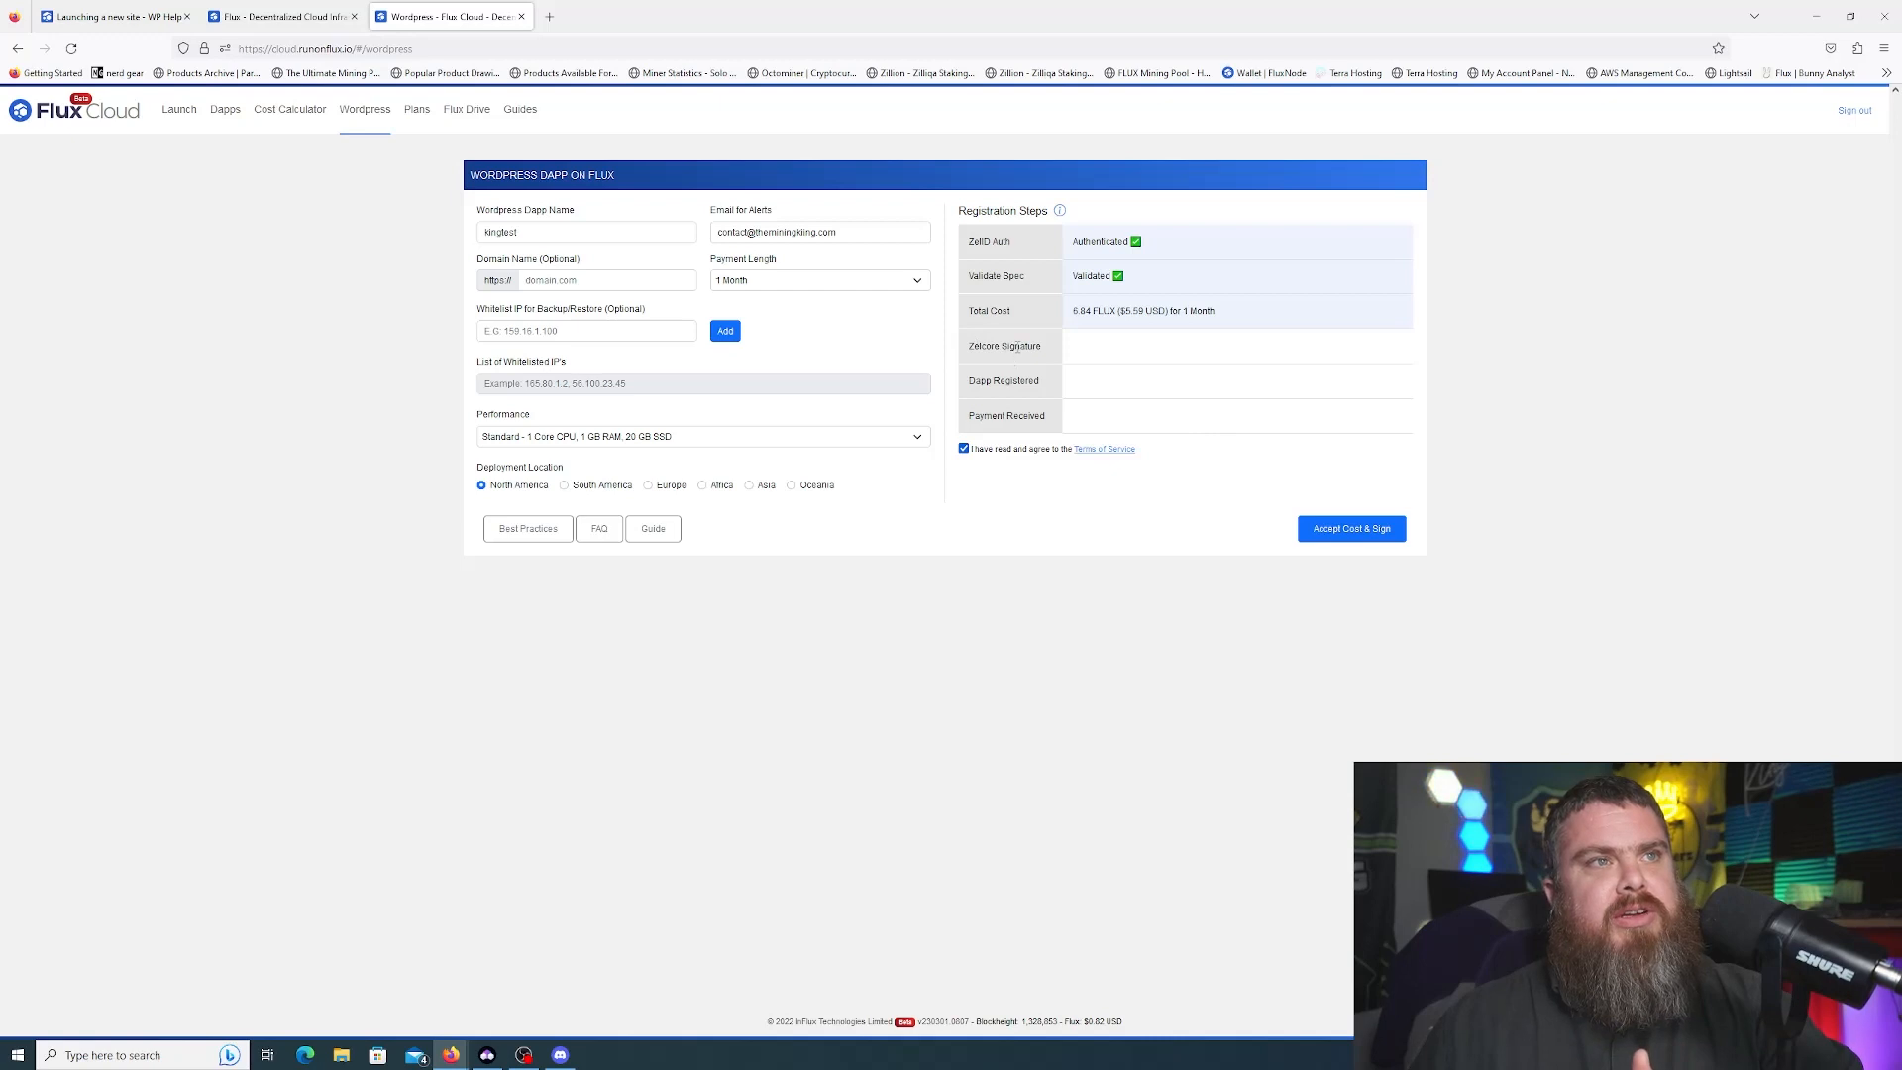
mouse_move(1243, 505)
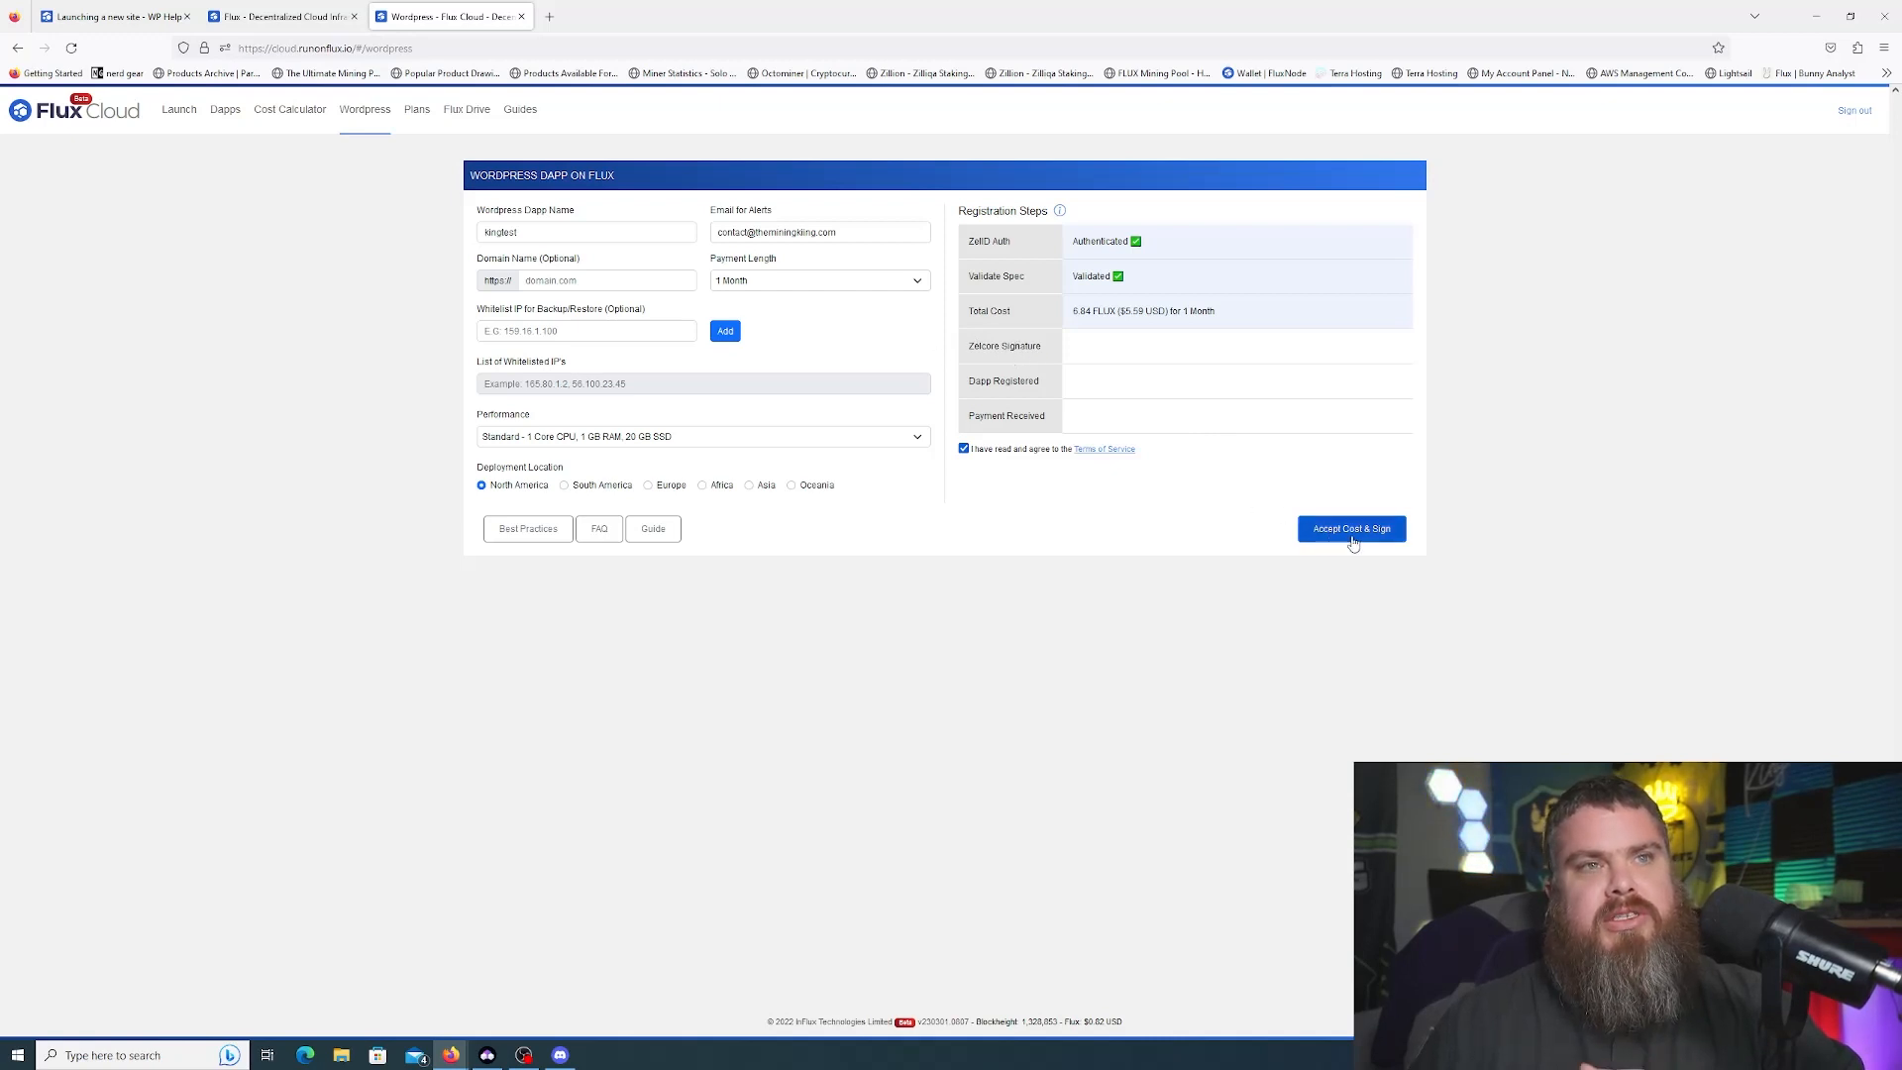
left_click(1350, 528)
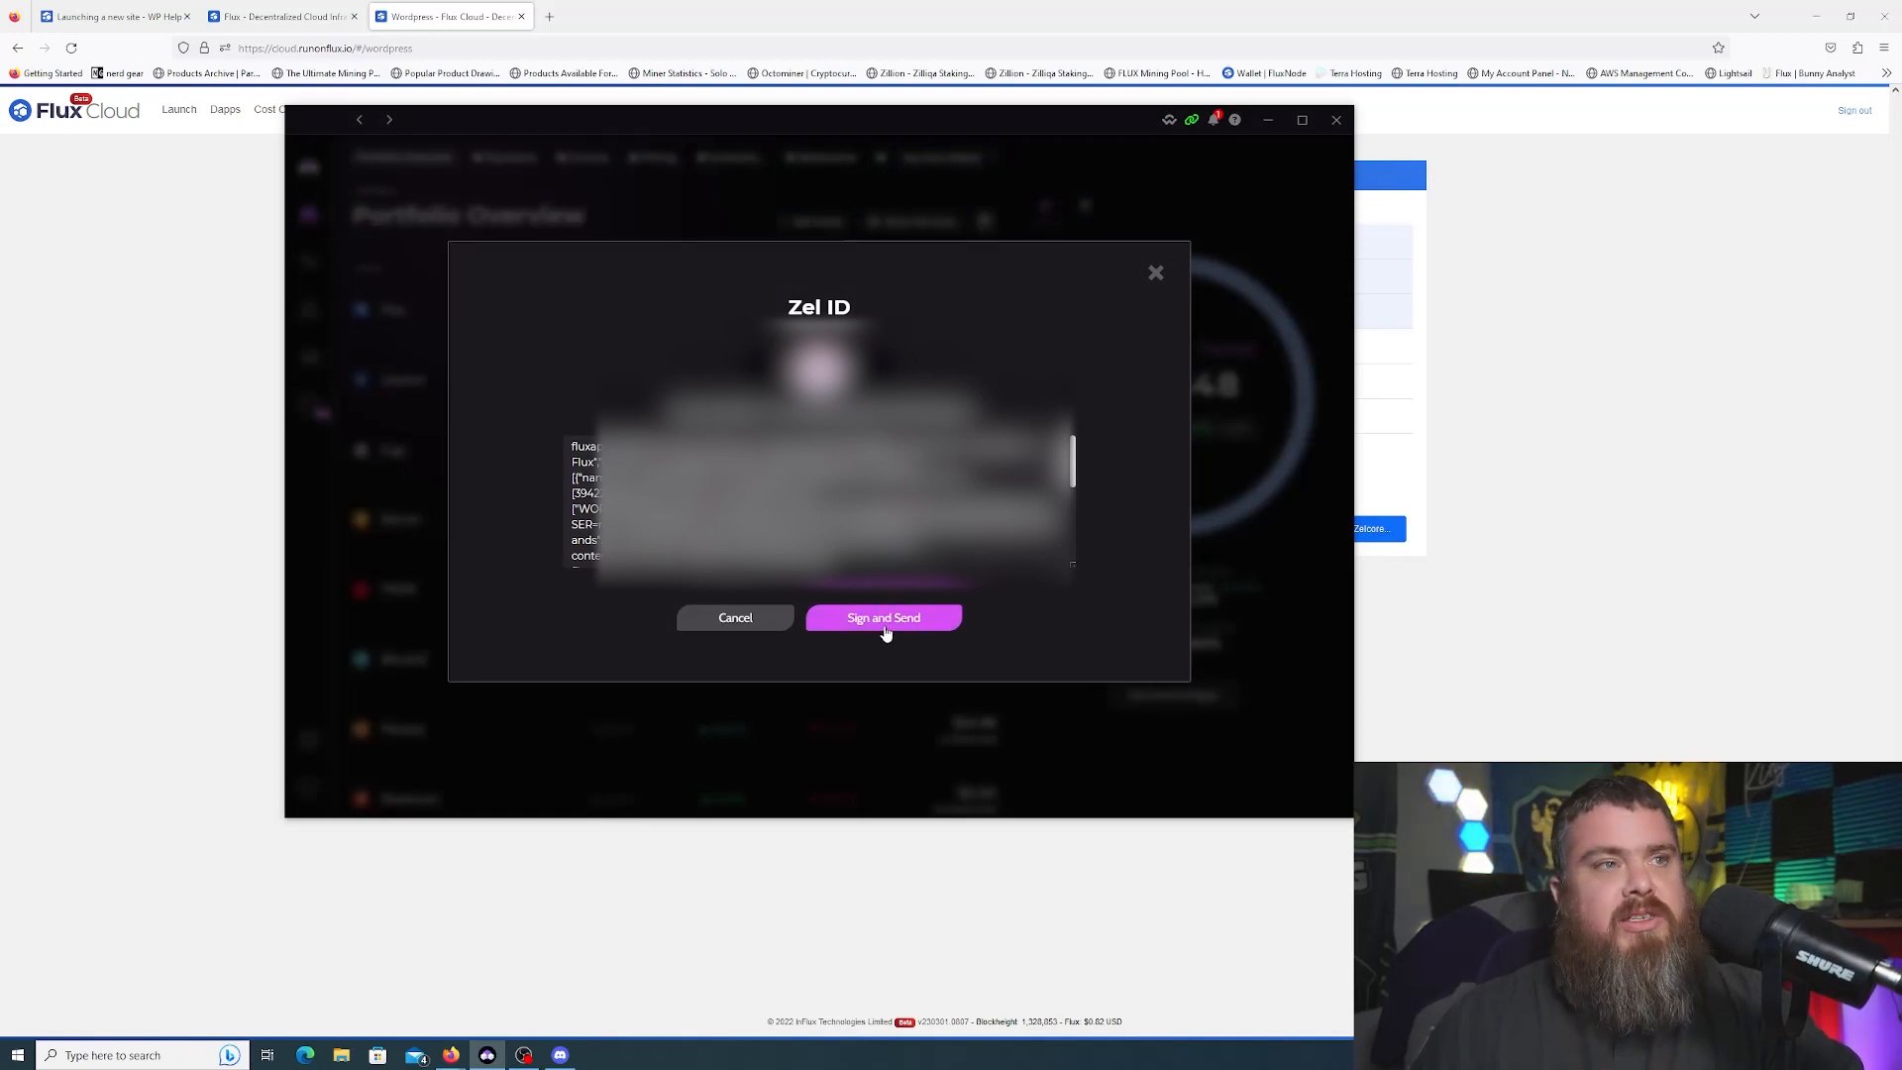
left_click(882, 617)
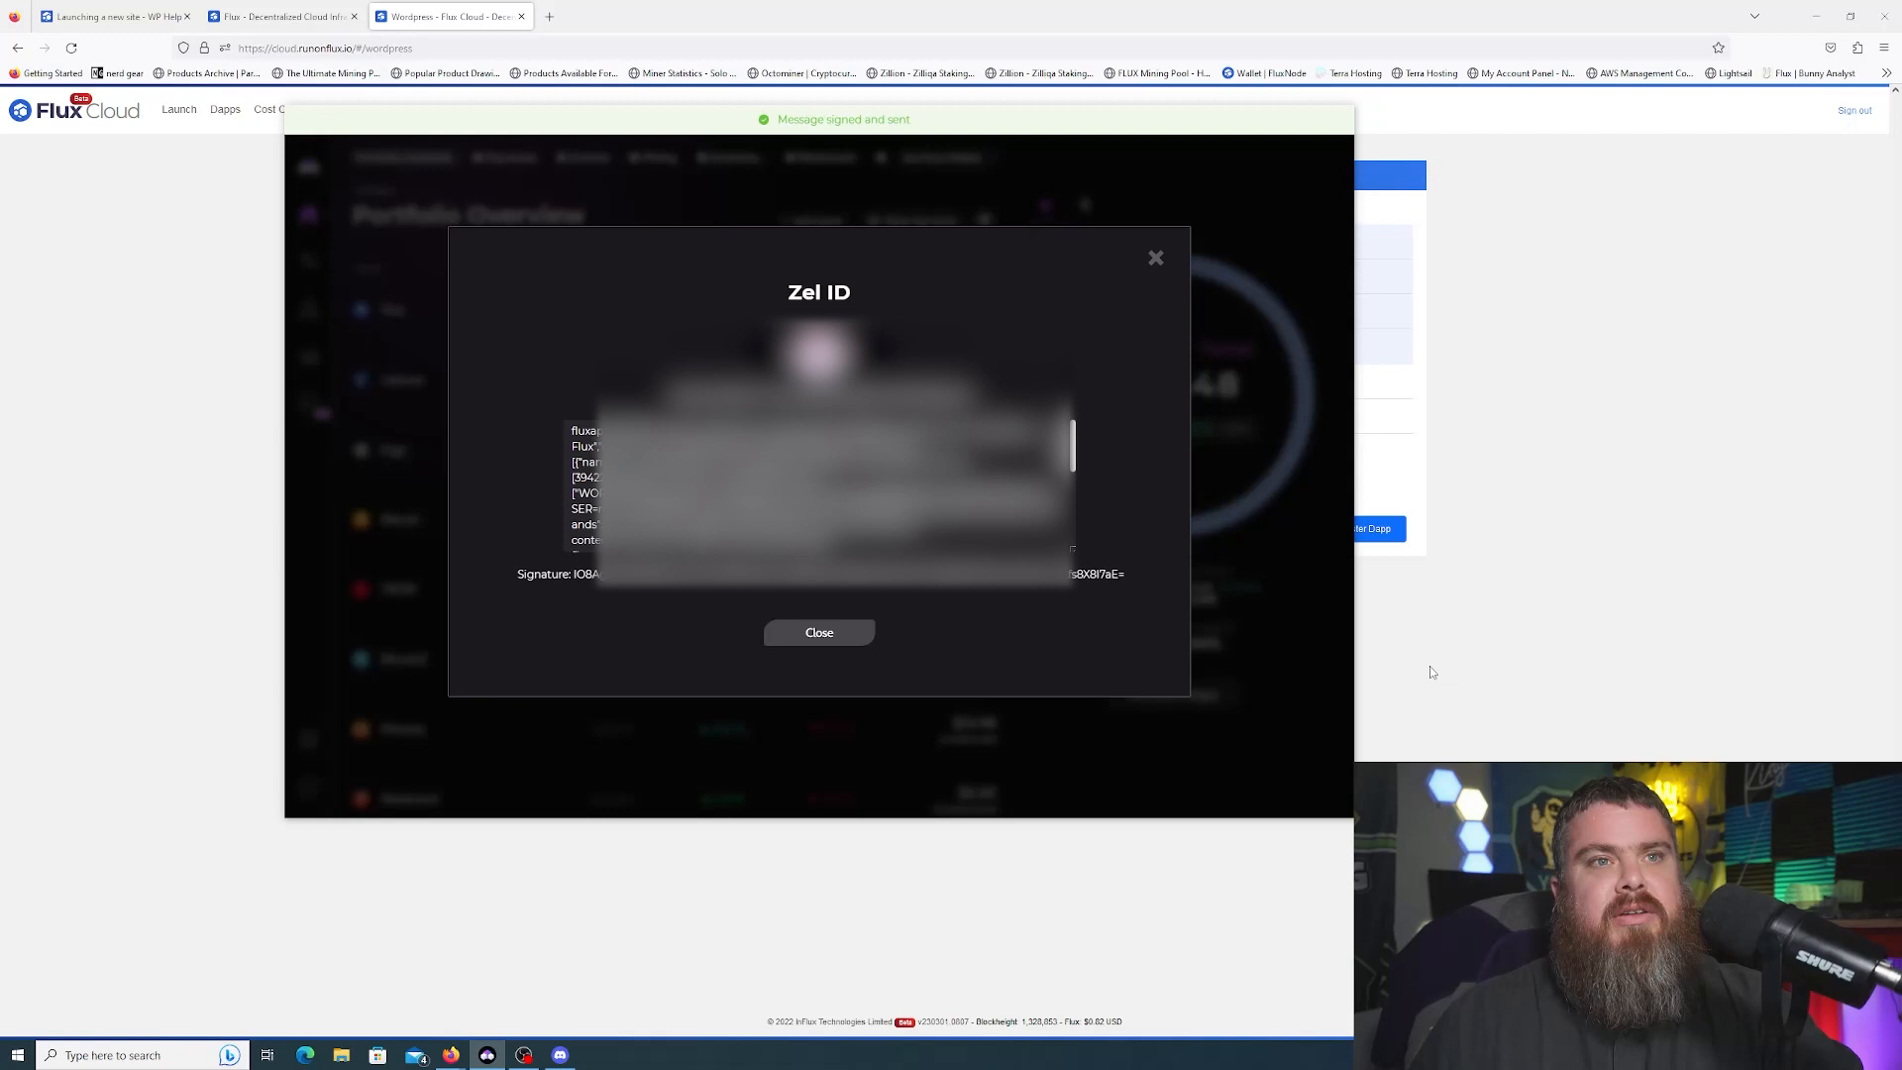
left_click(817, 632)
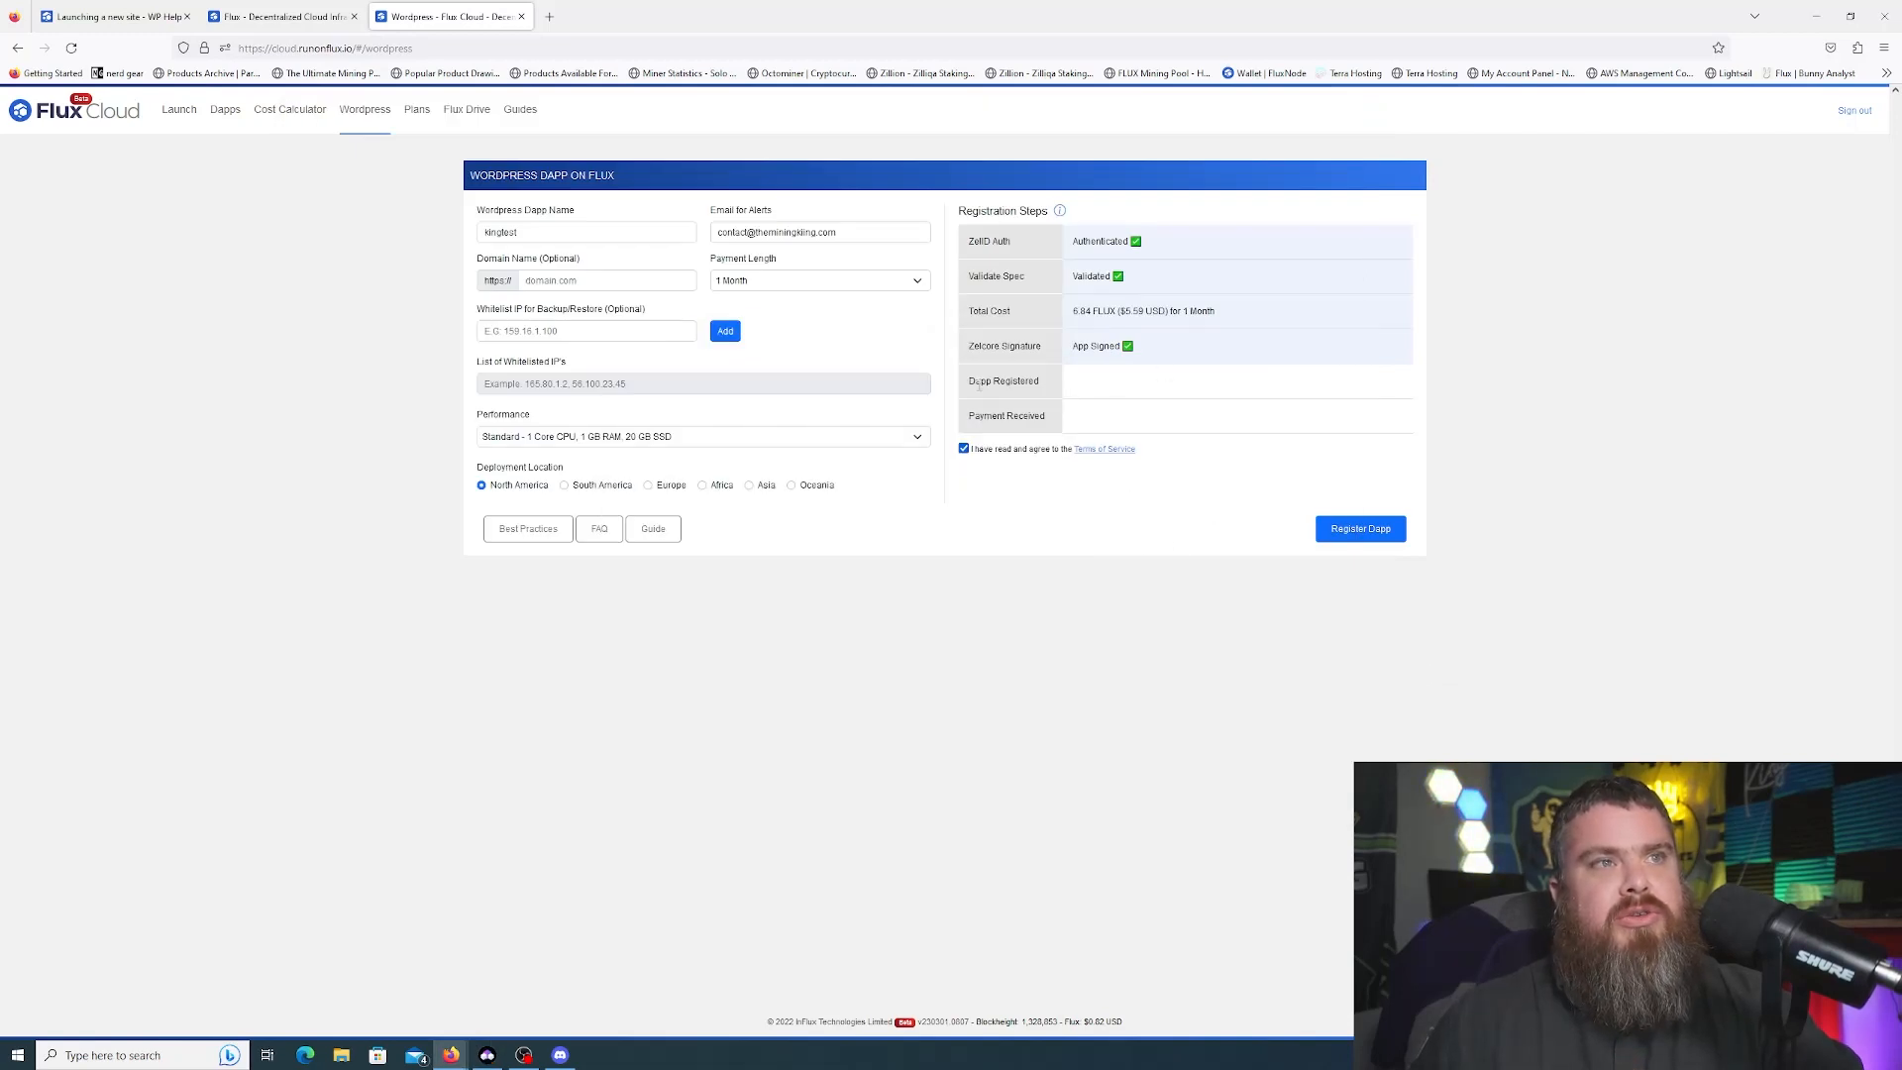
left_click(1358, 528)
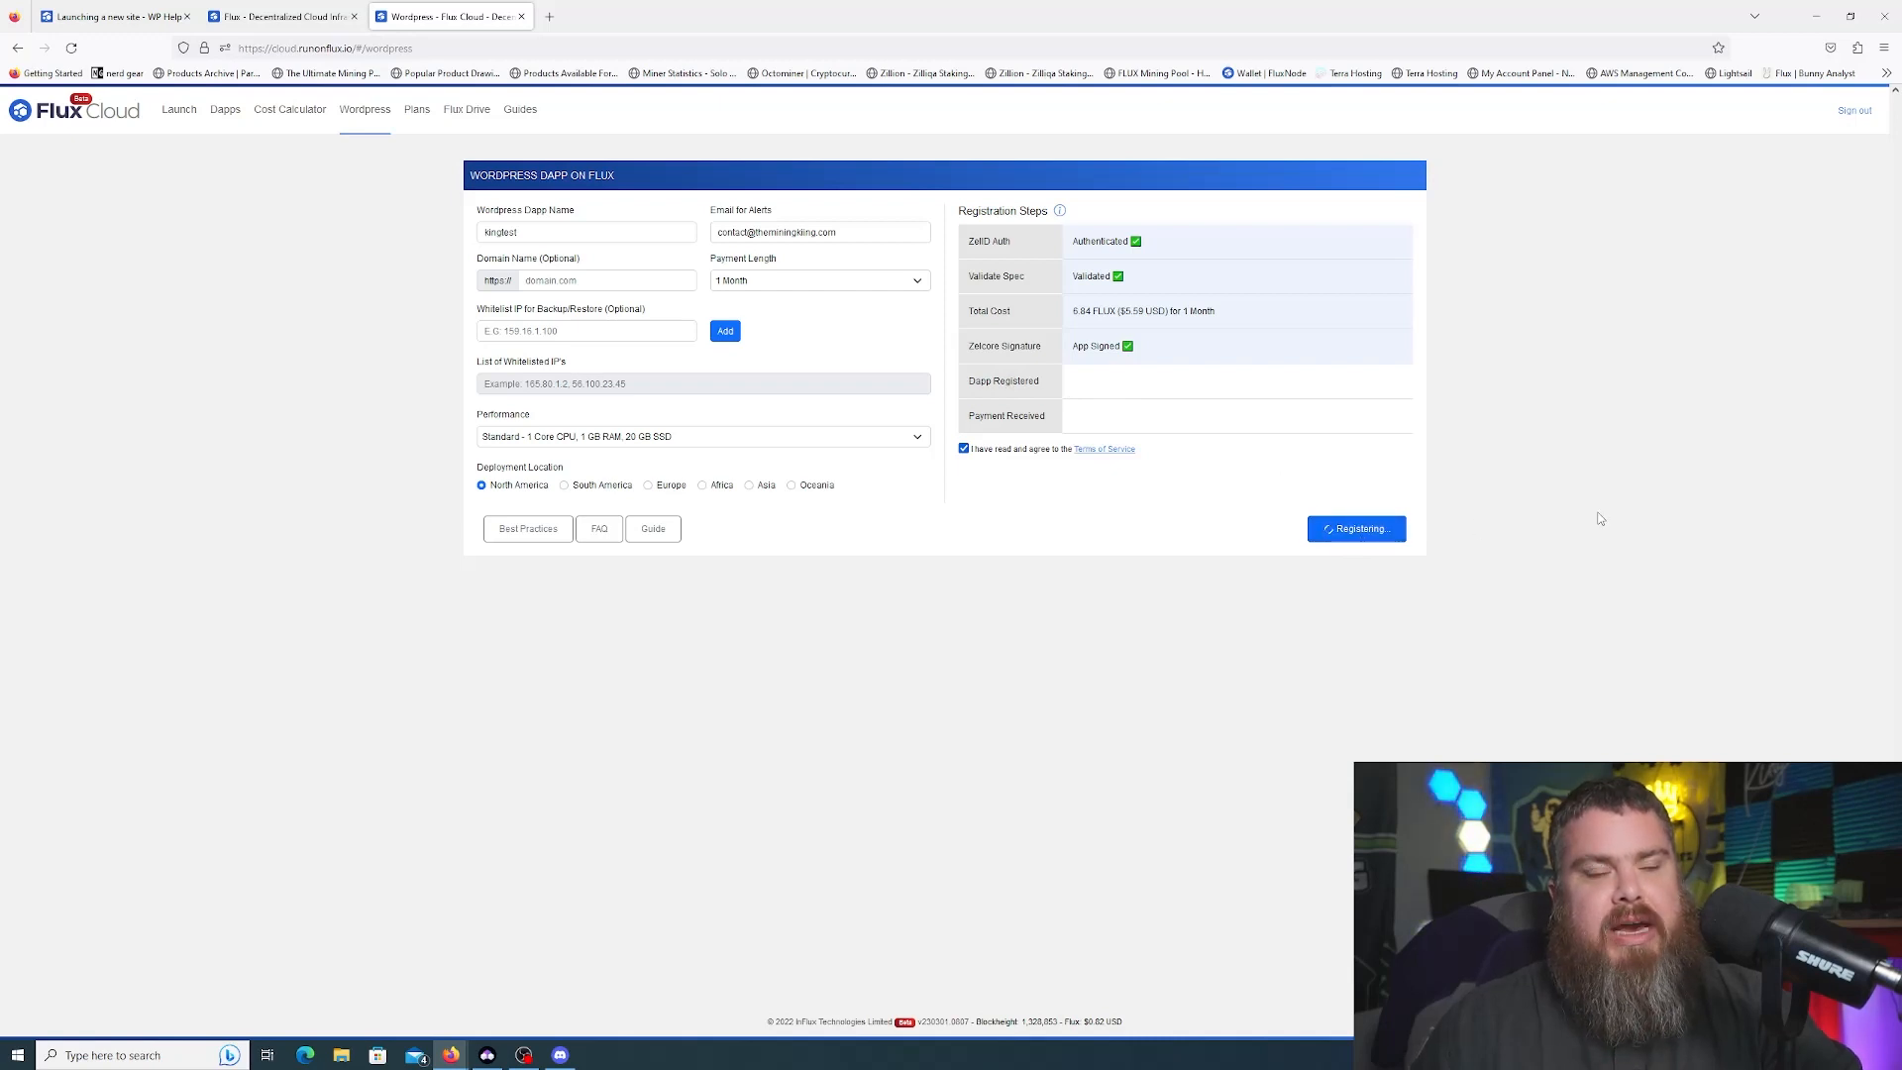
mouse_move(1584, 508)
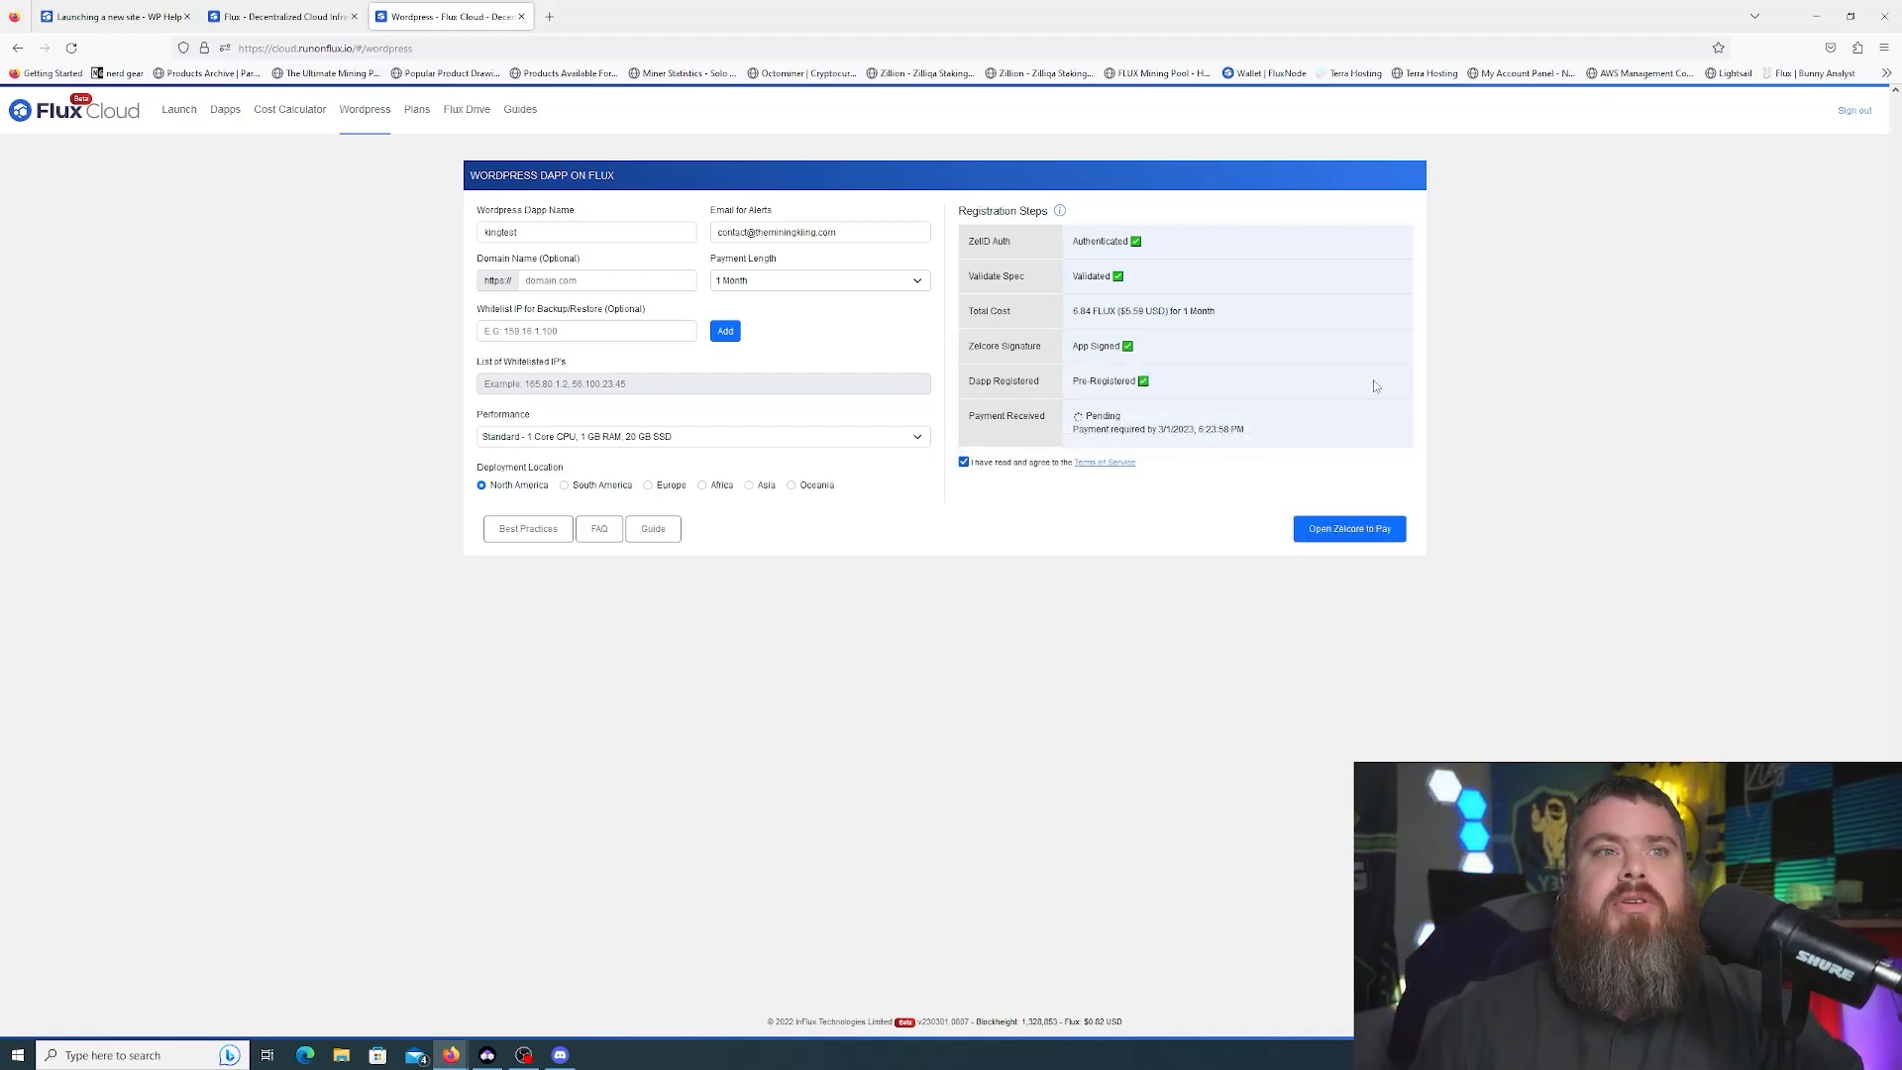
Pay the 6.84 FLUX registration fee from the Zelcore wallet
left_click(1347, 528)
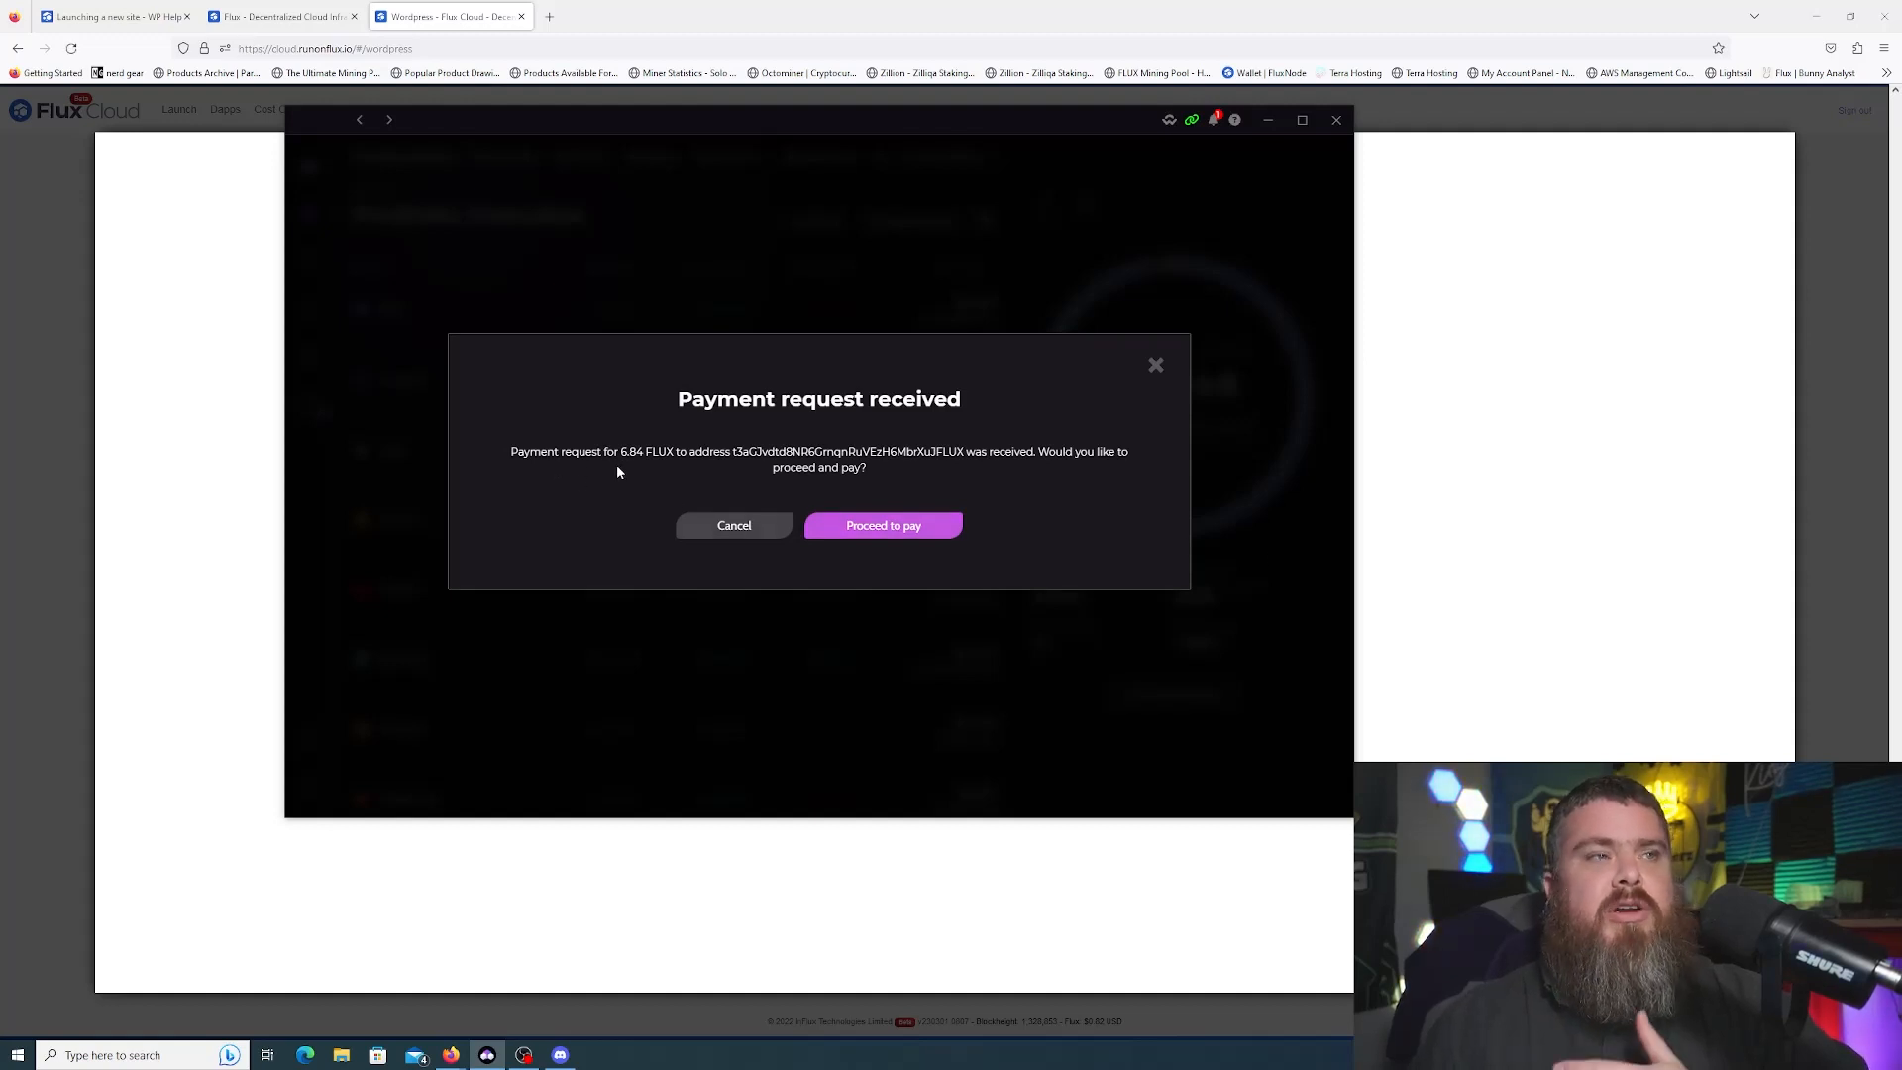
mouse_move(945, 516)
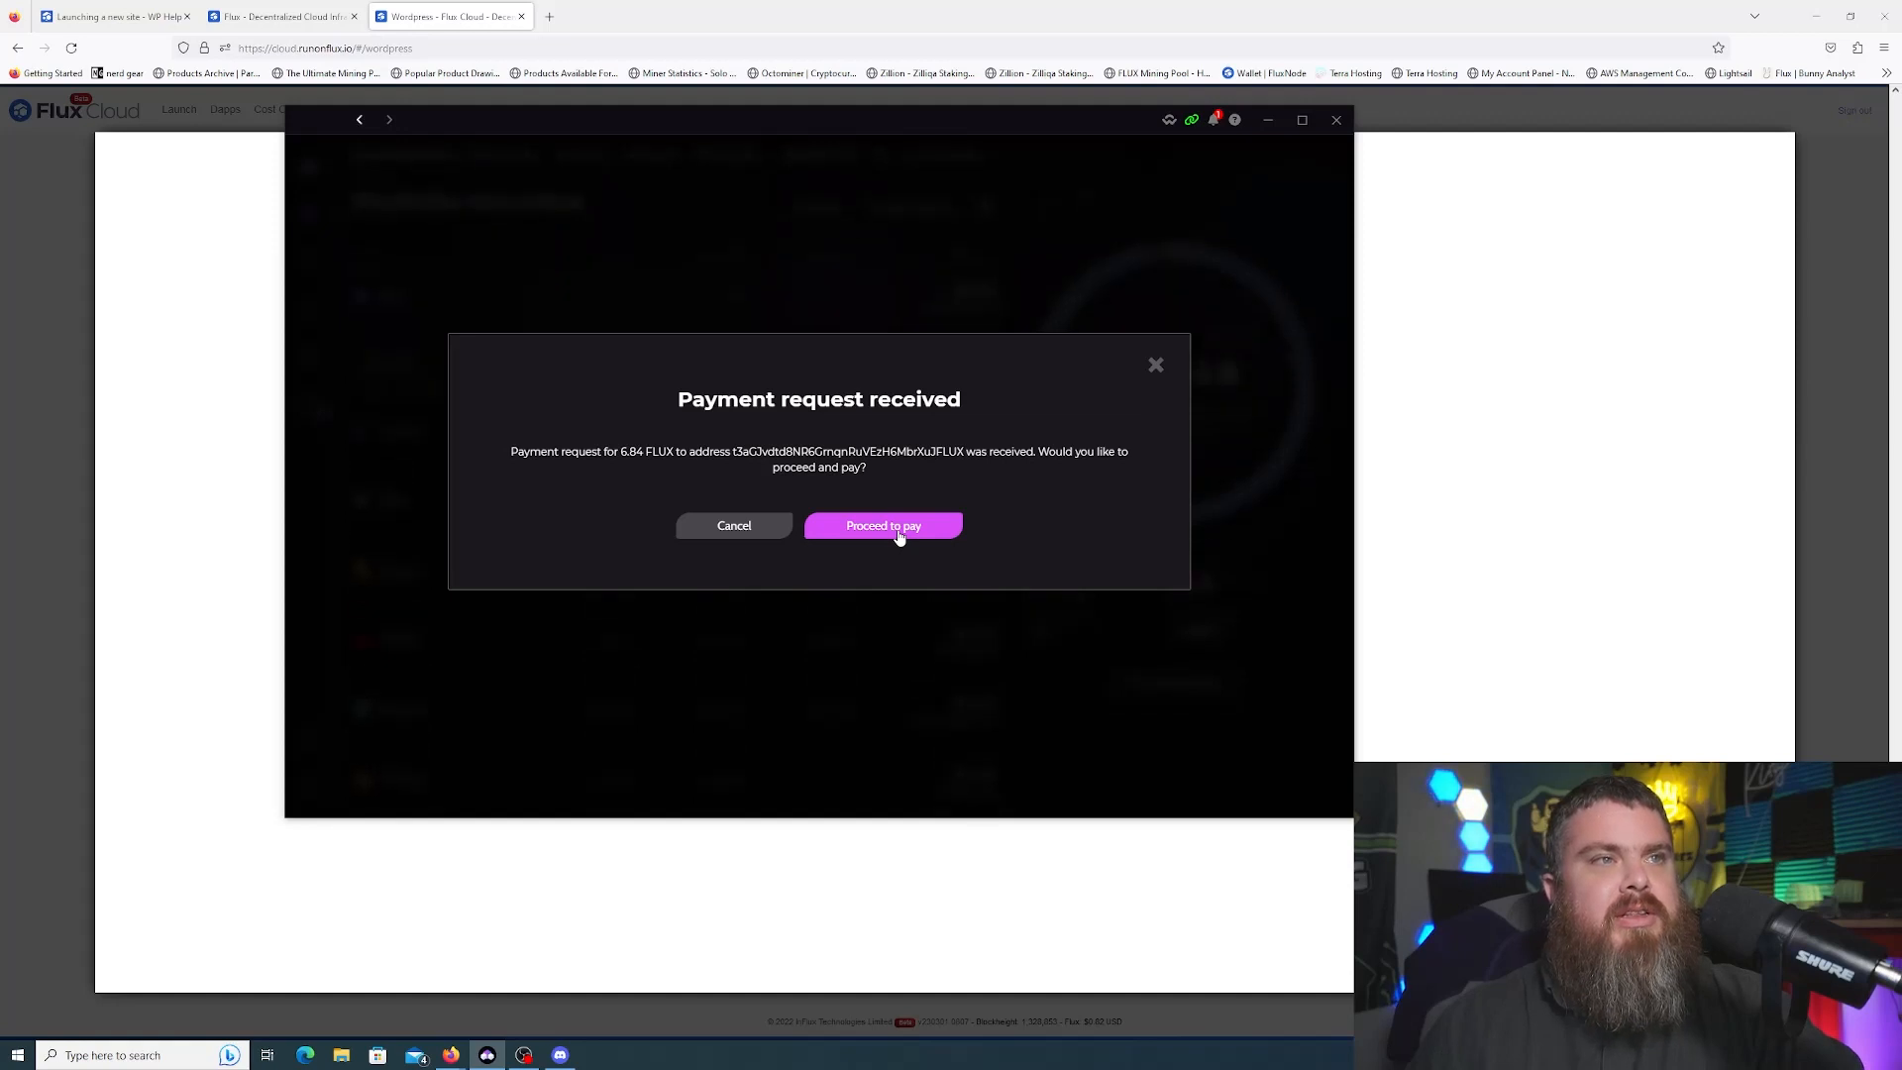
left_click(881, 525)
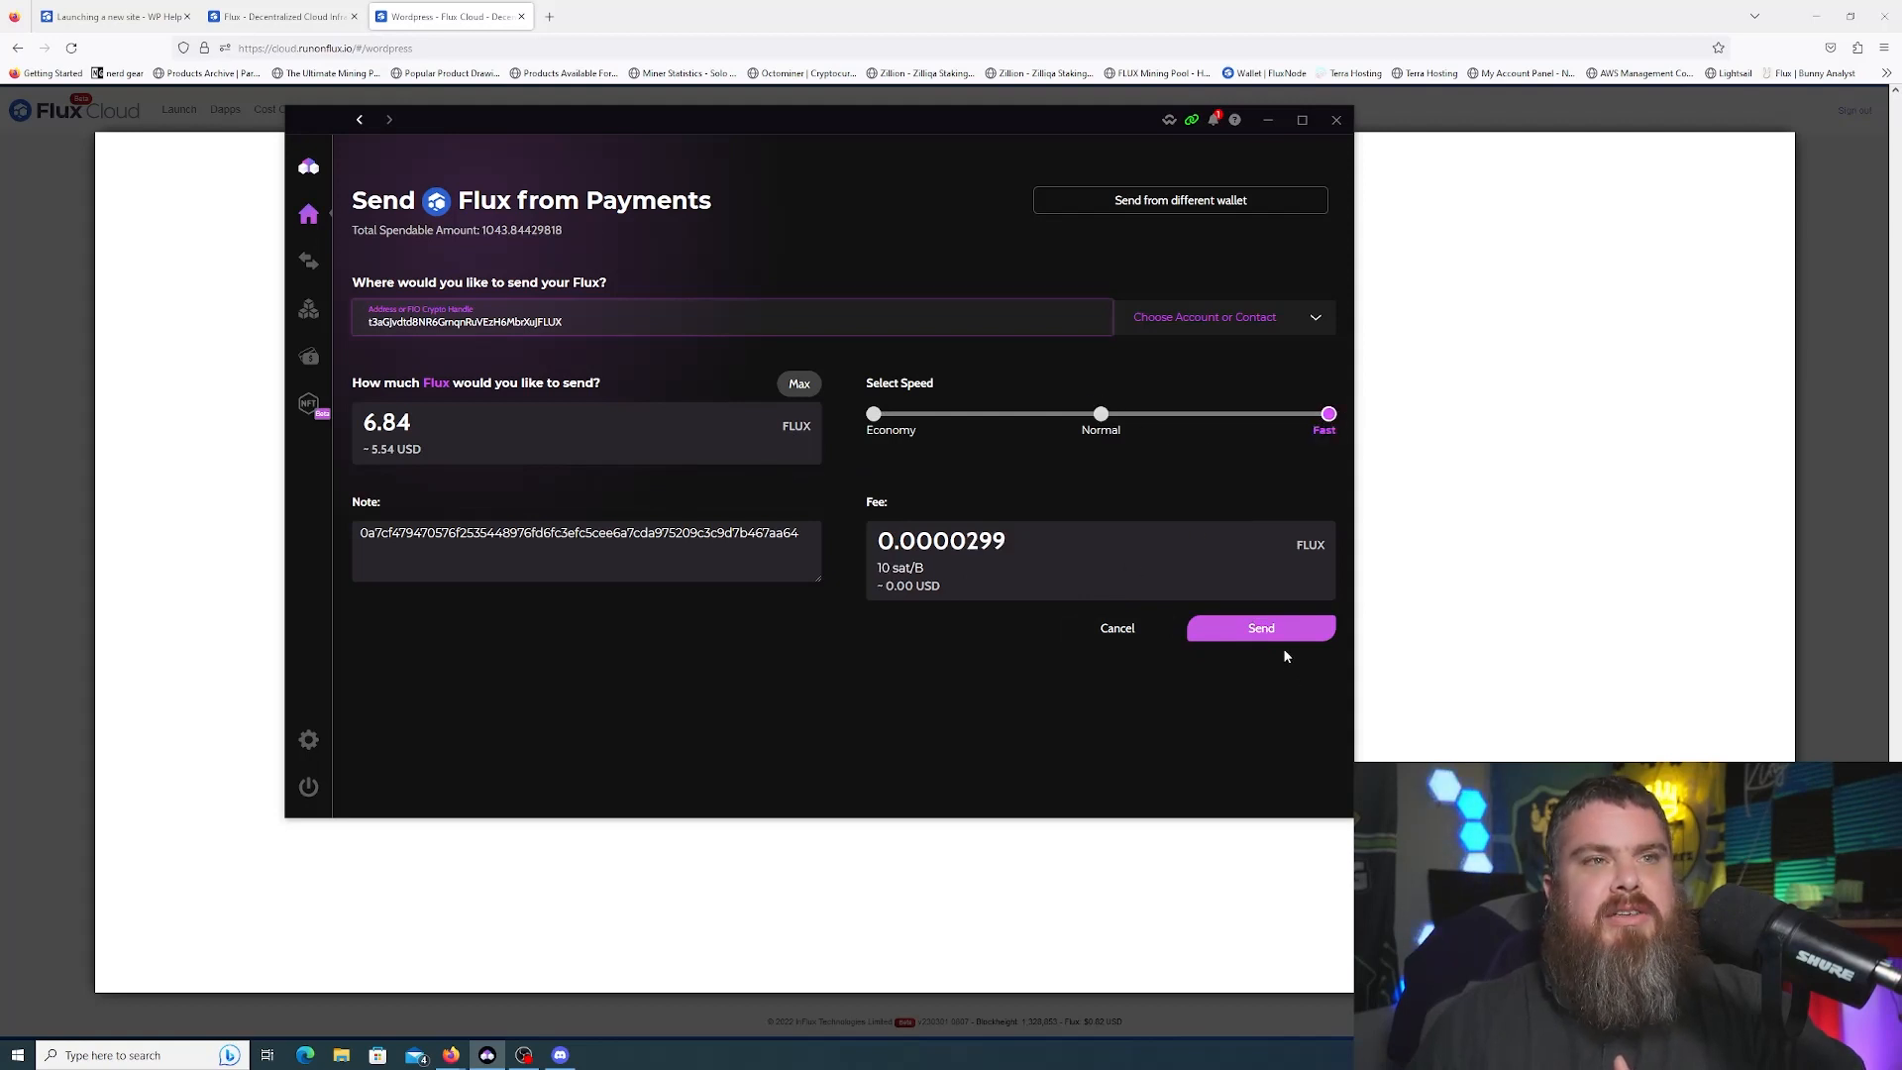
left_click(1260, 627)
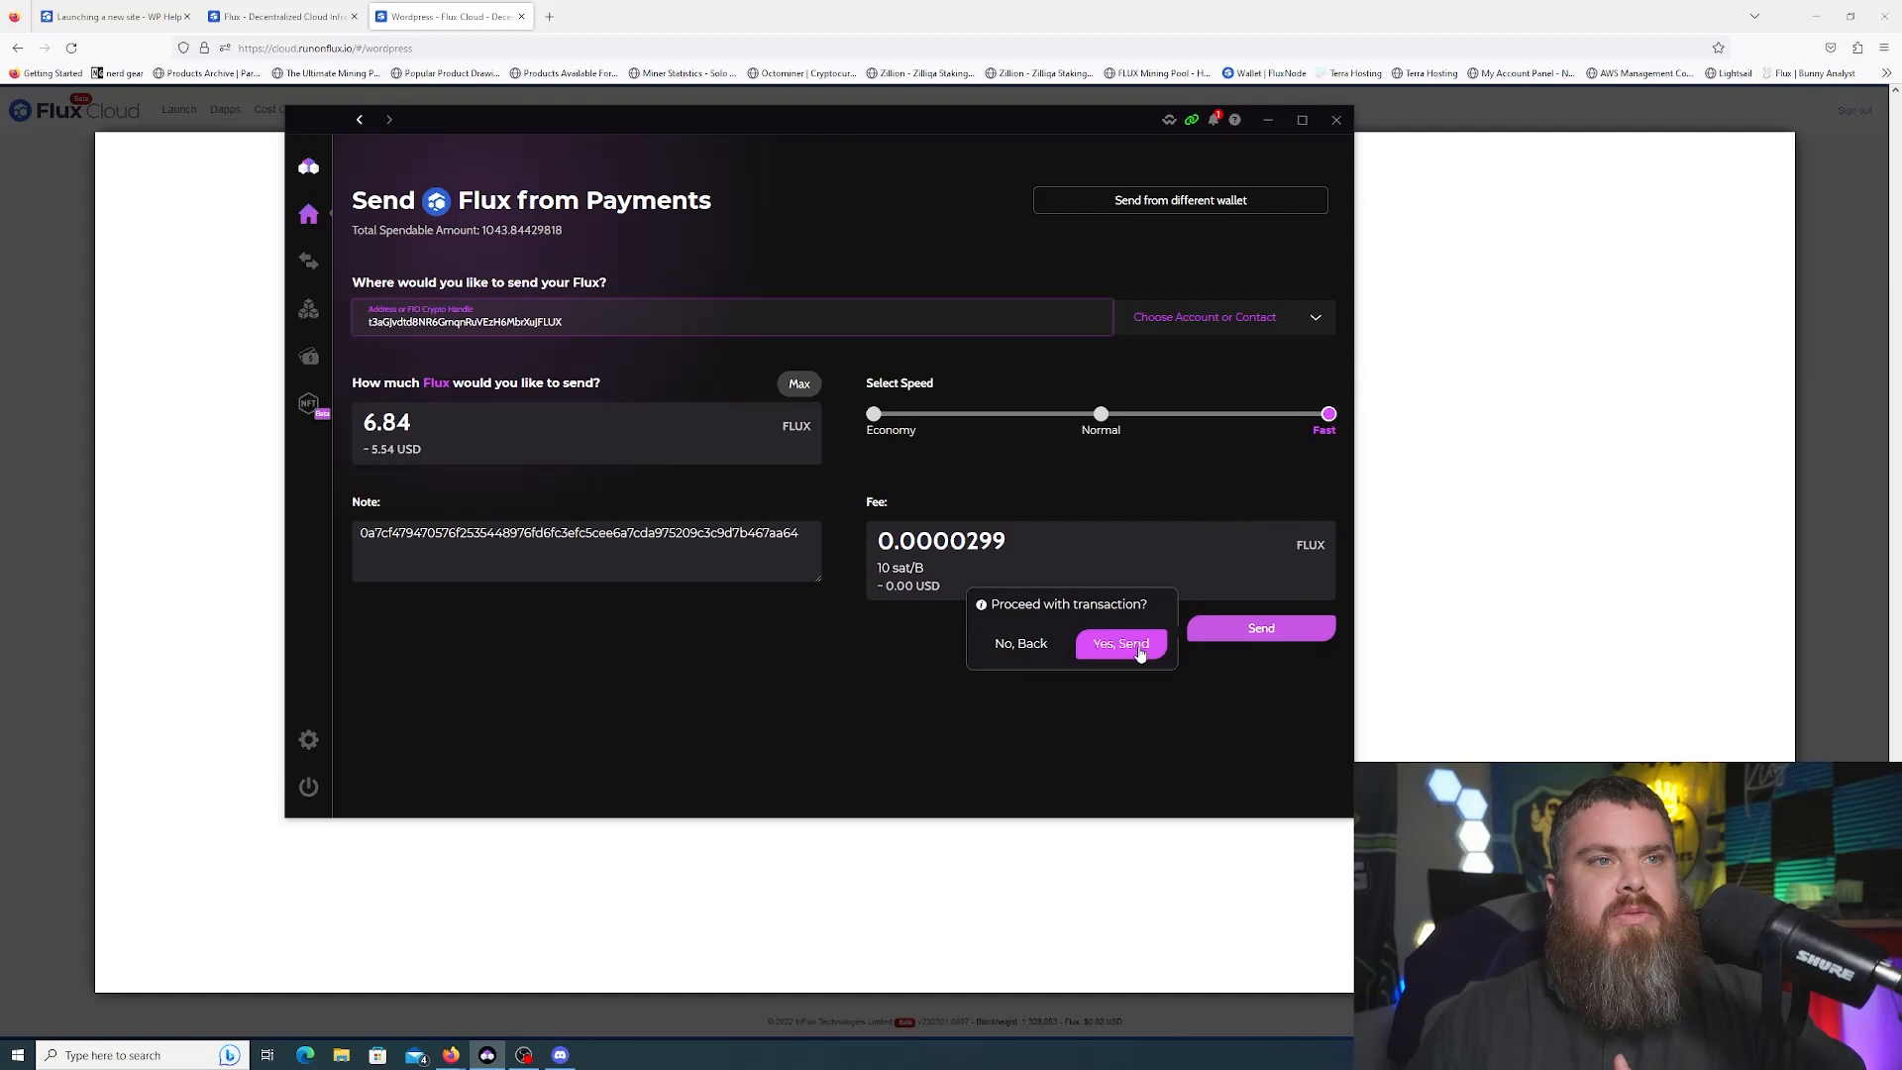
left_click(1118, 642)
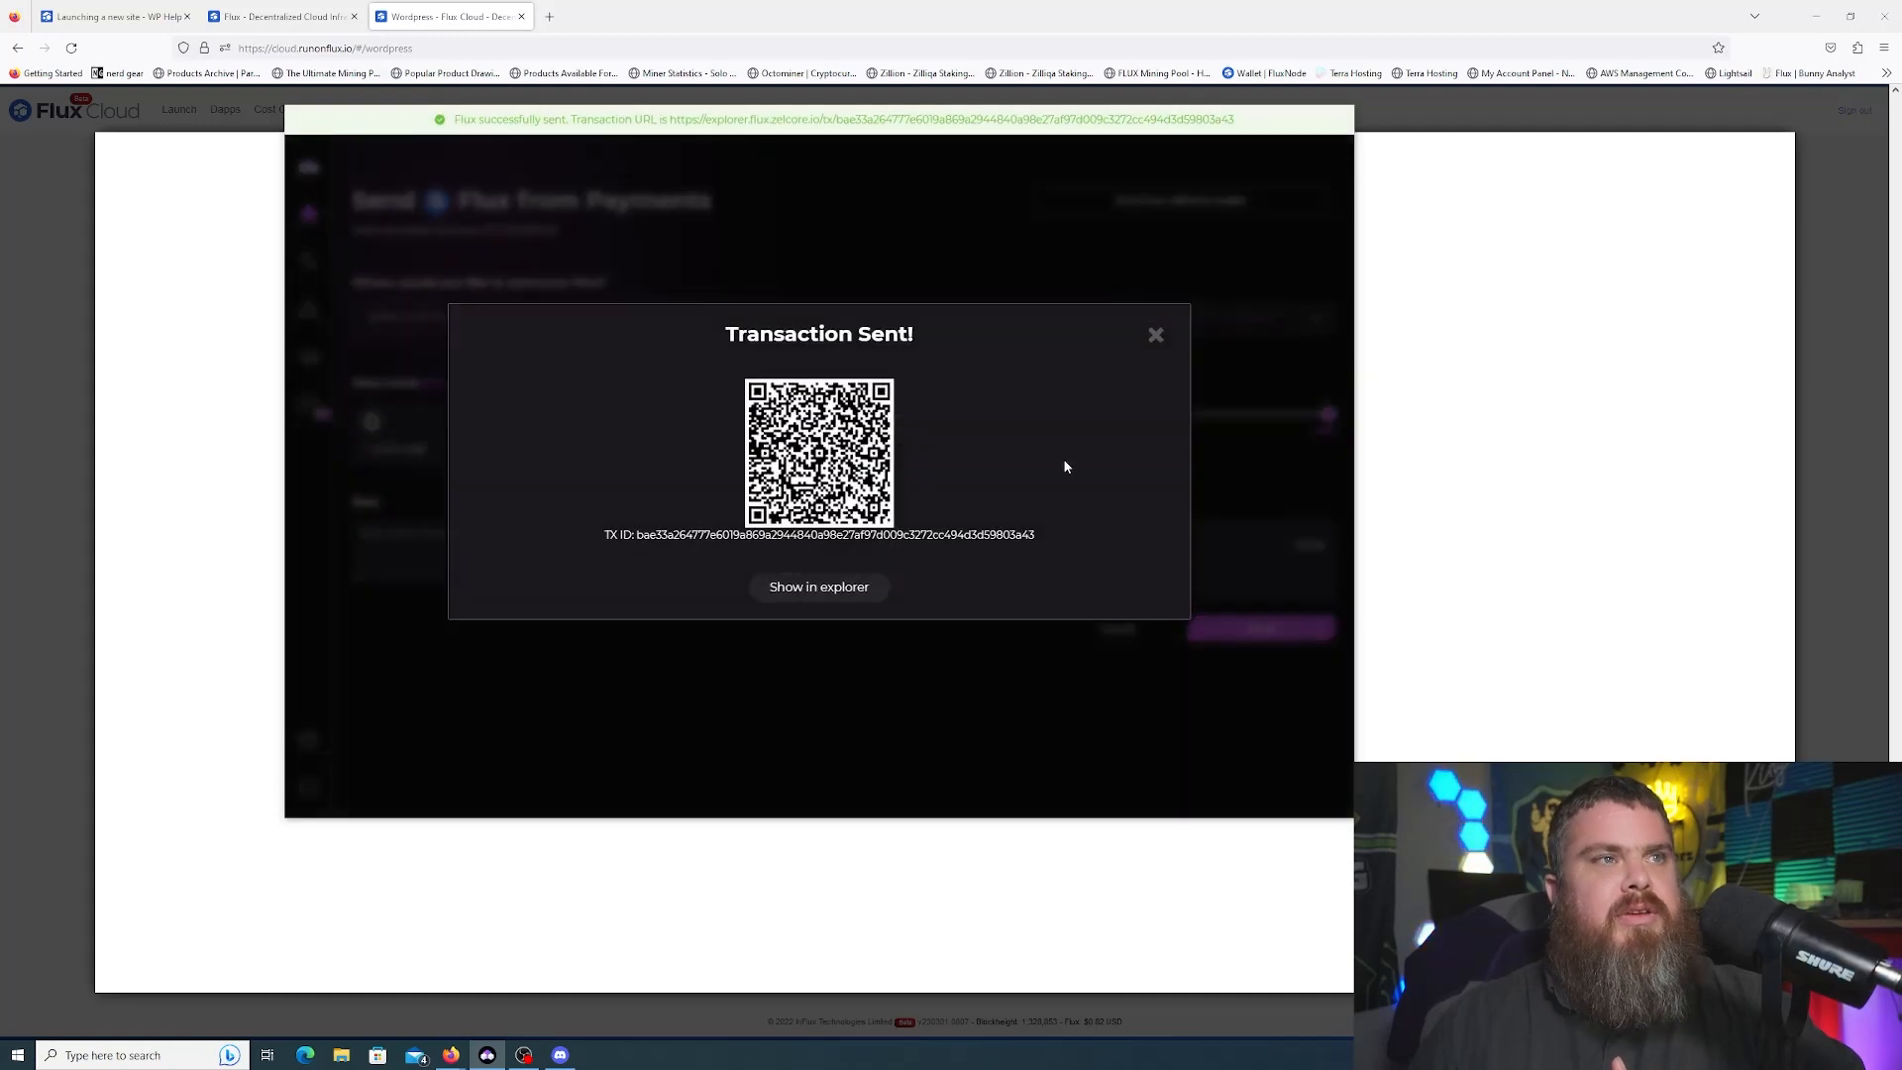
mouse_move(681, 420)
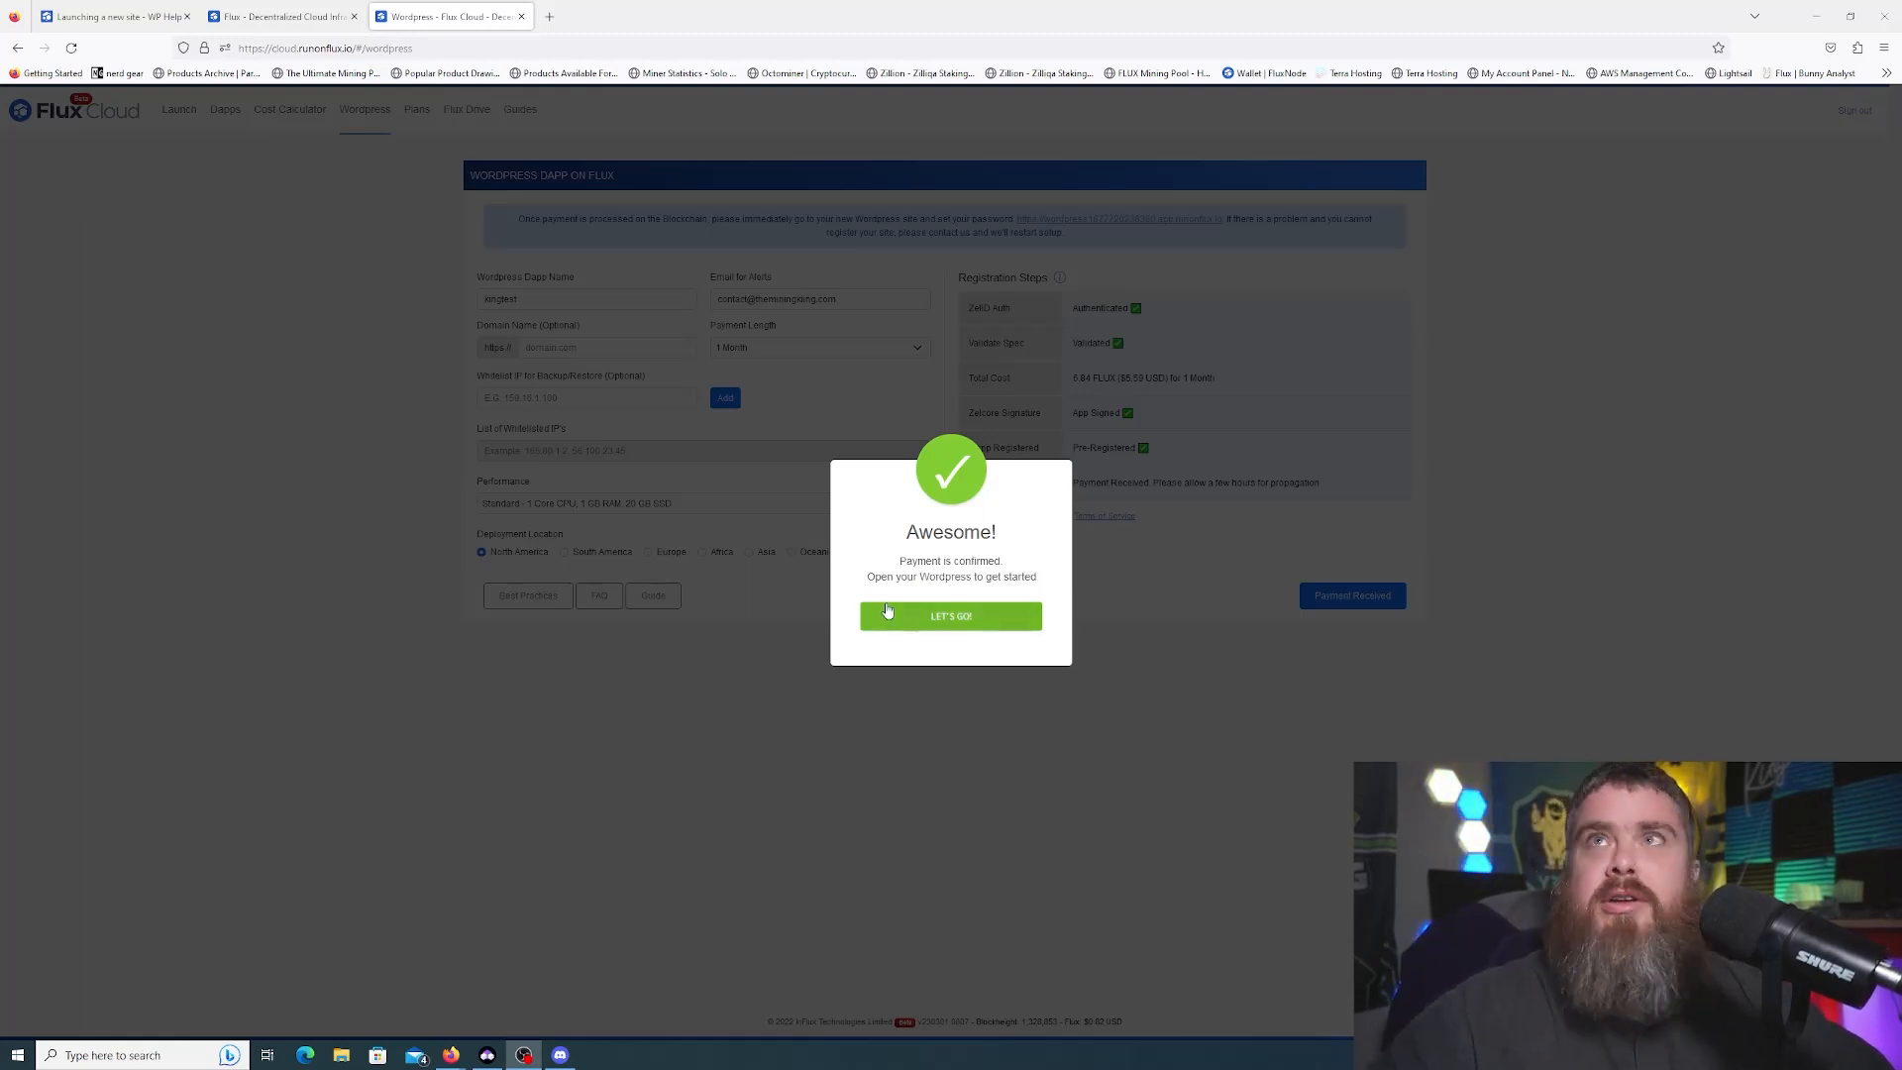
mouse_move(913, 618)
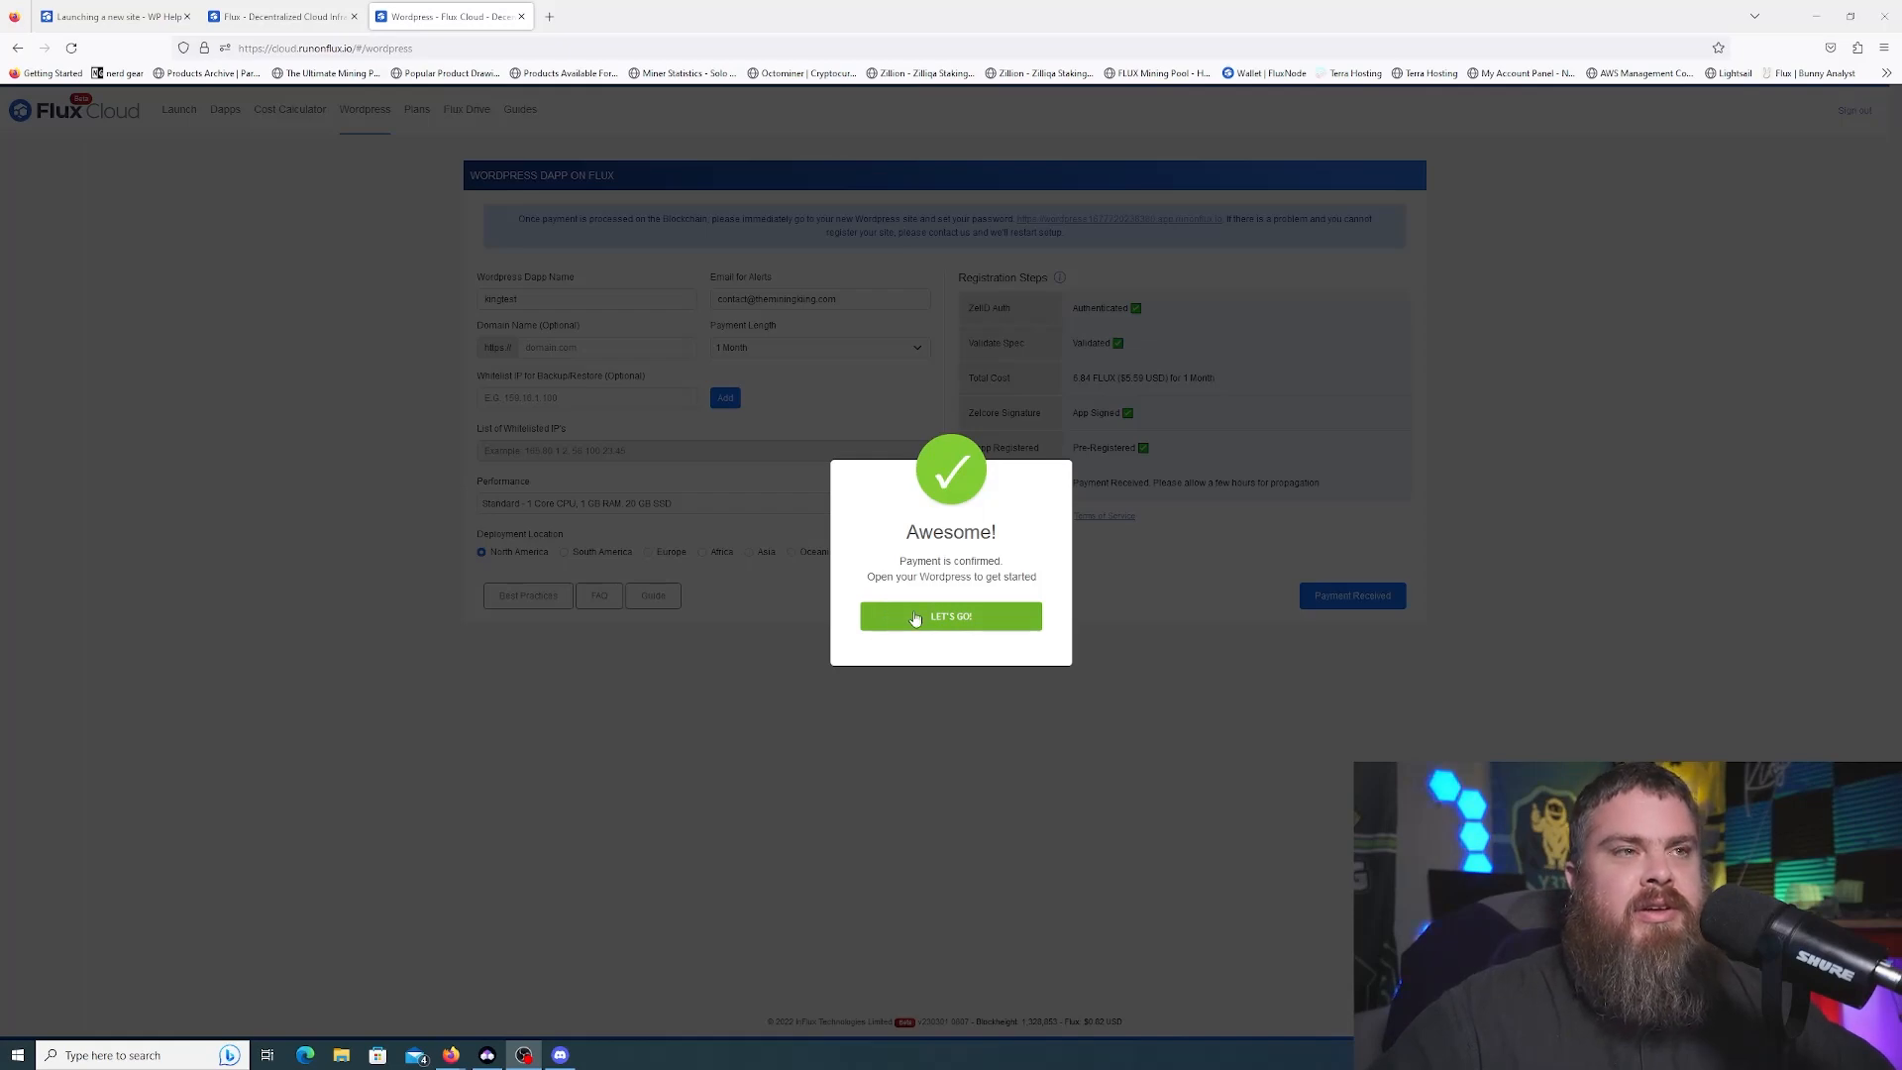
View the kingtest draft dapp's details page with its three assigned nodes
left_click(951, 616)
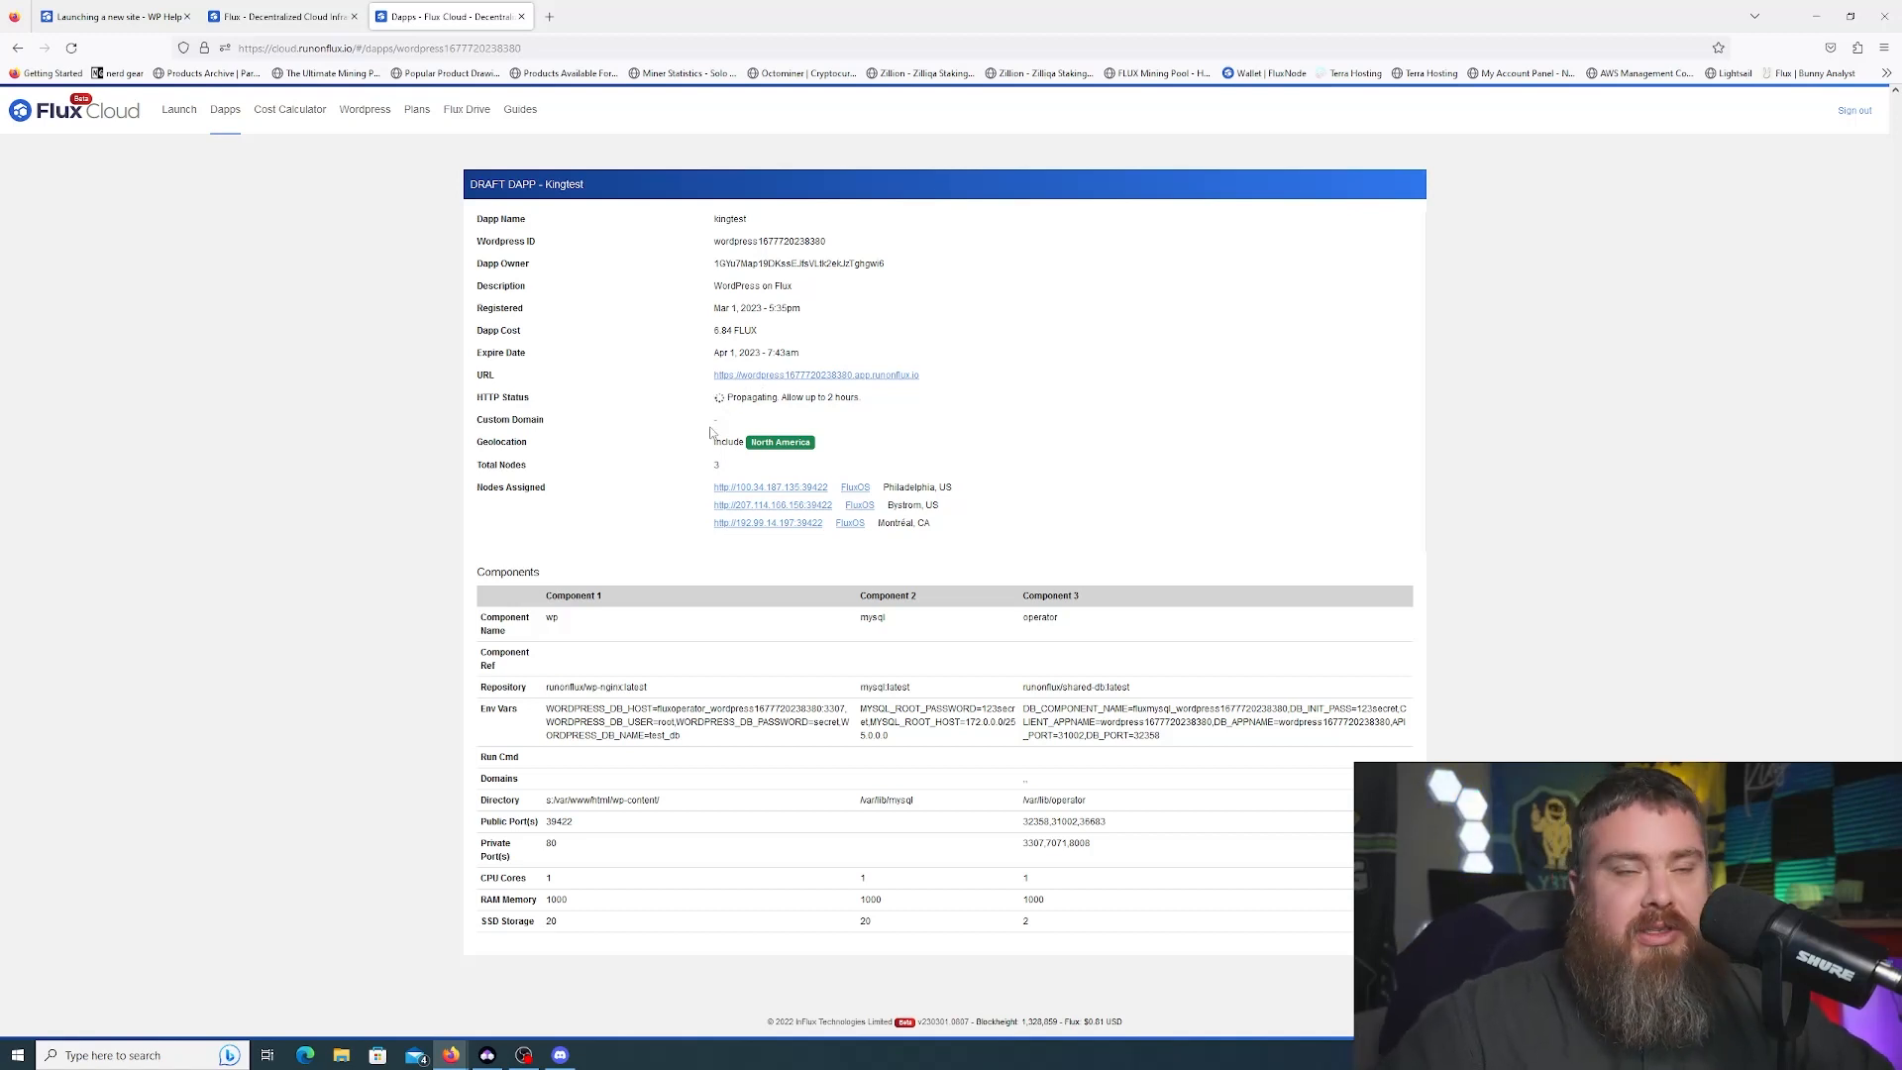
mouse_move(1004, 280)
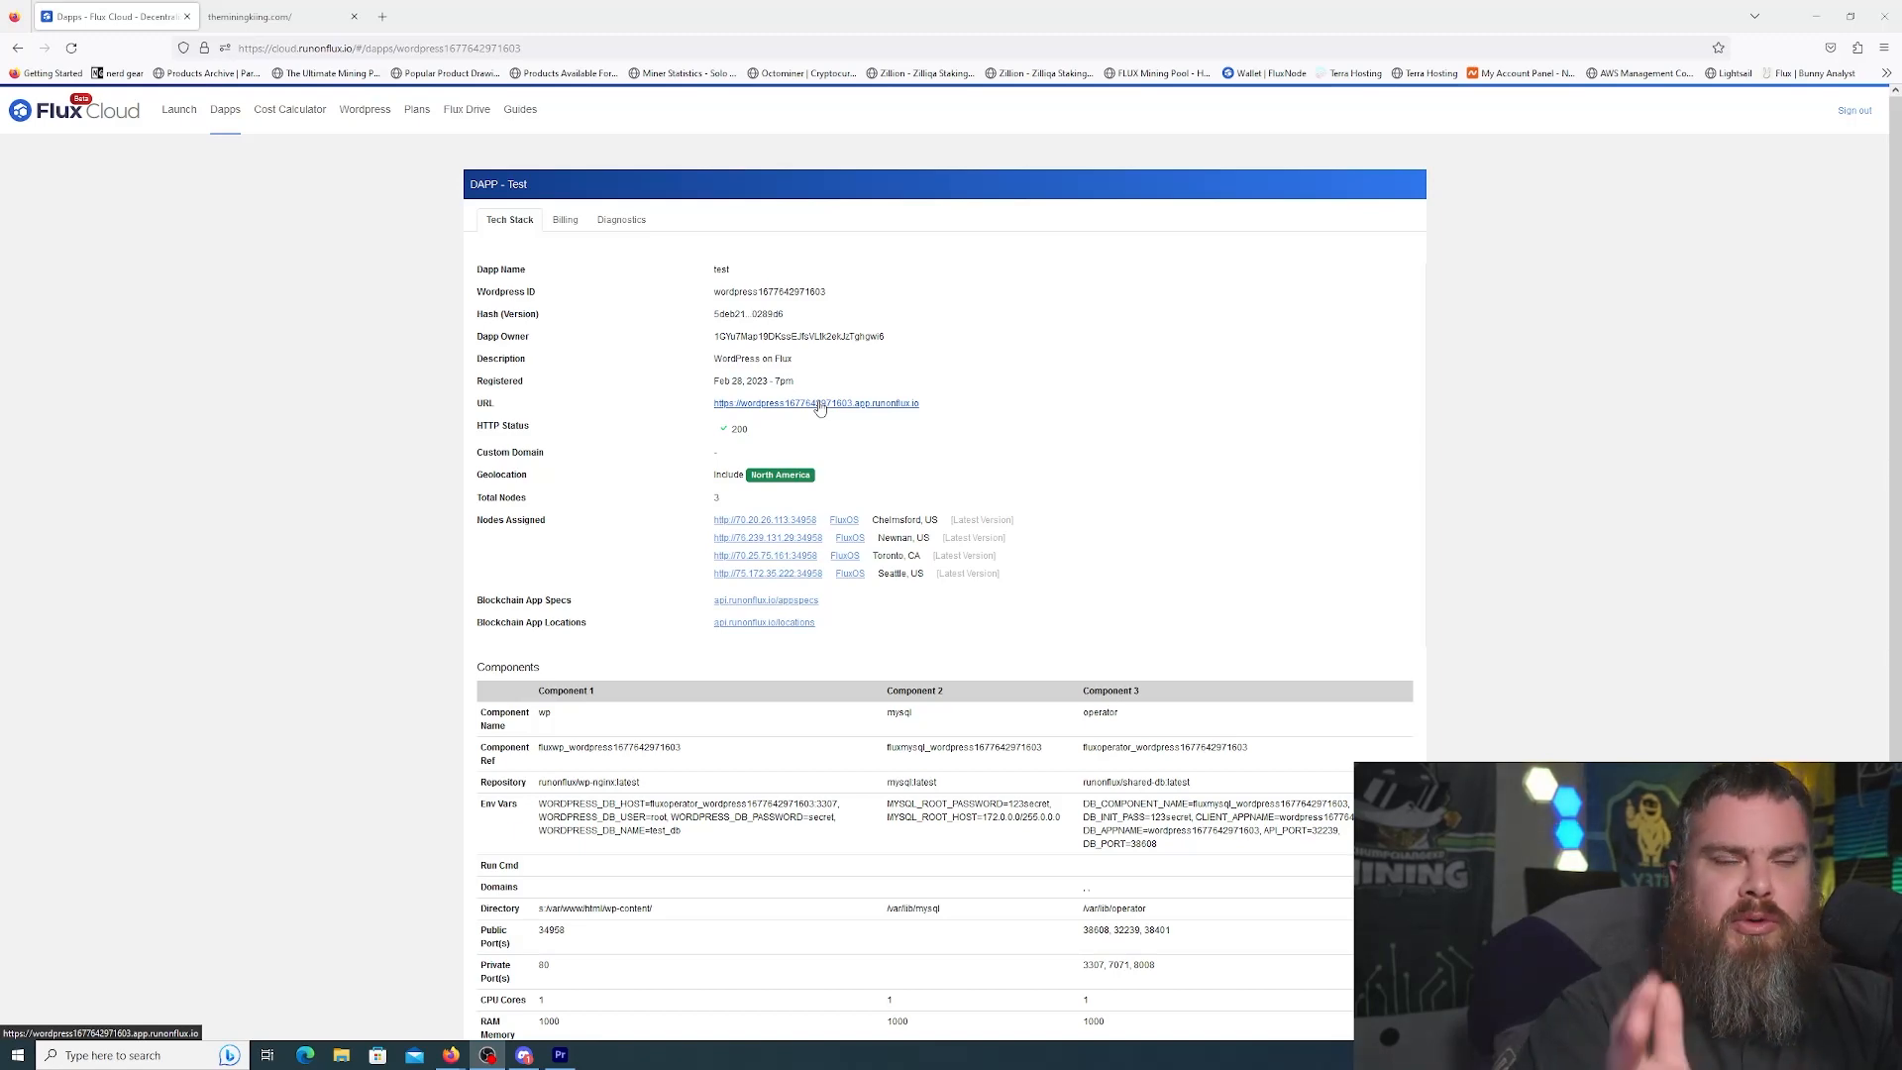
Open the test dapp's WordPress site from its URL link
left_click(816, 403)
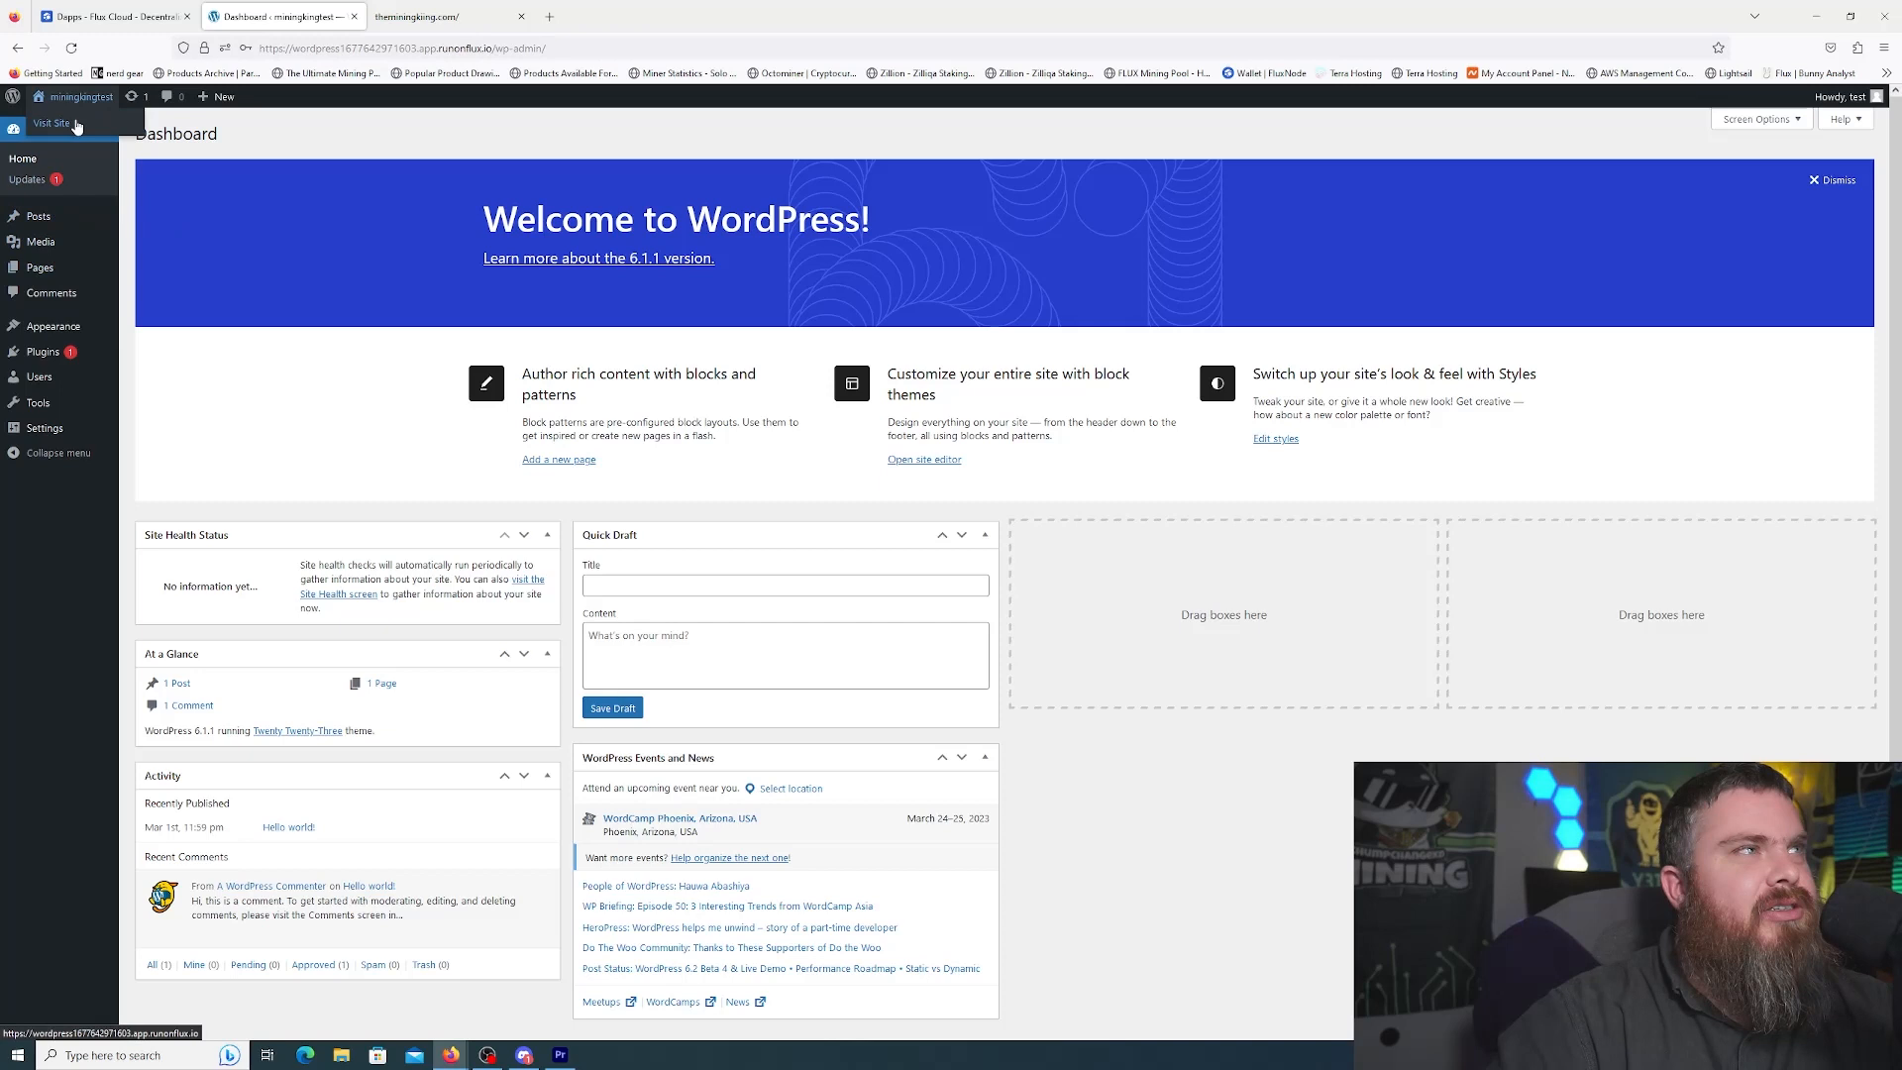
Visit the live miningkingtest front page, then go back to the WordPress dashboard
left_click(51, 122)
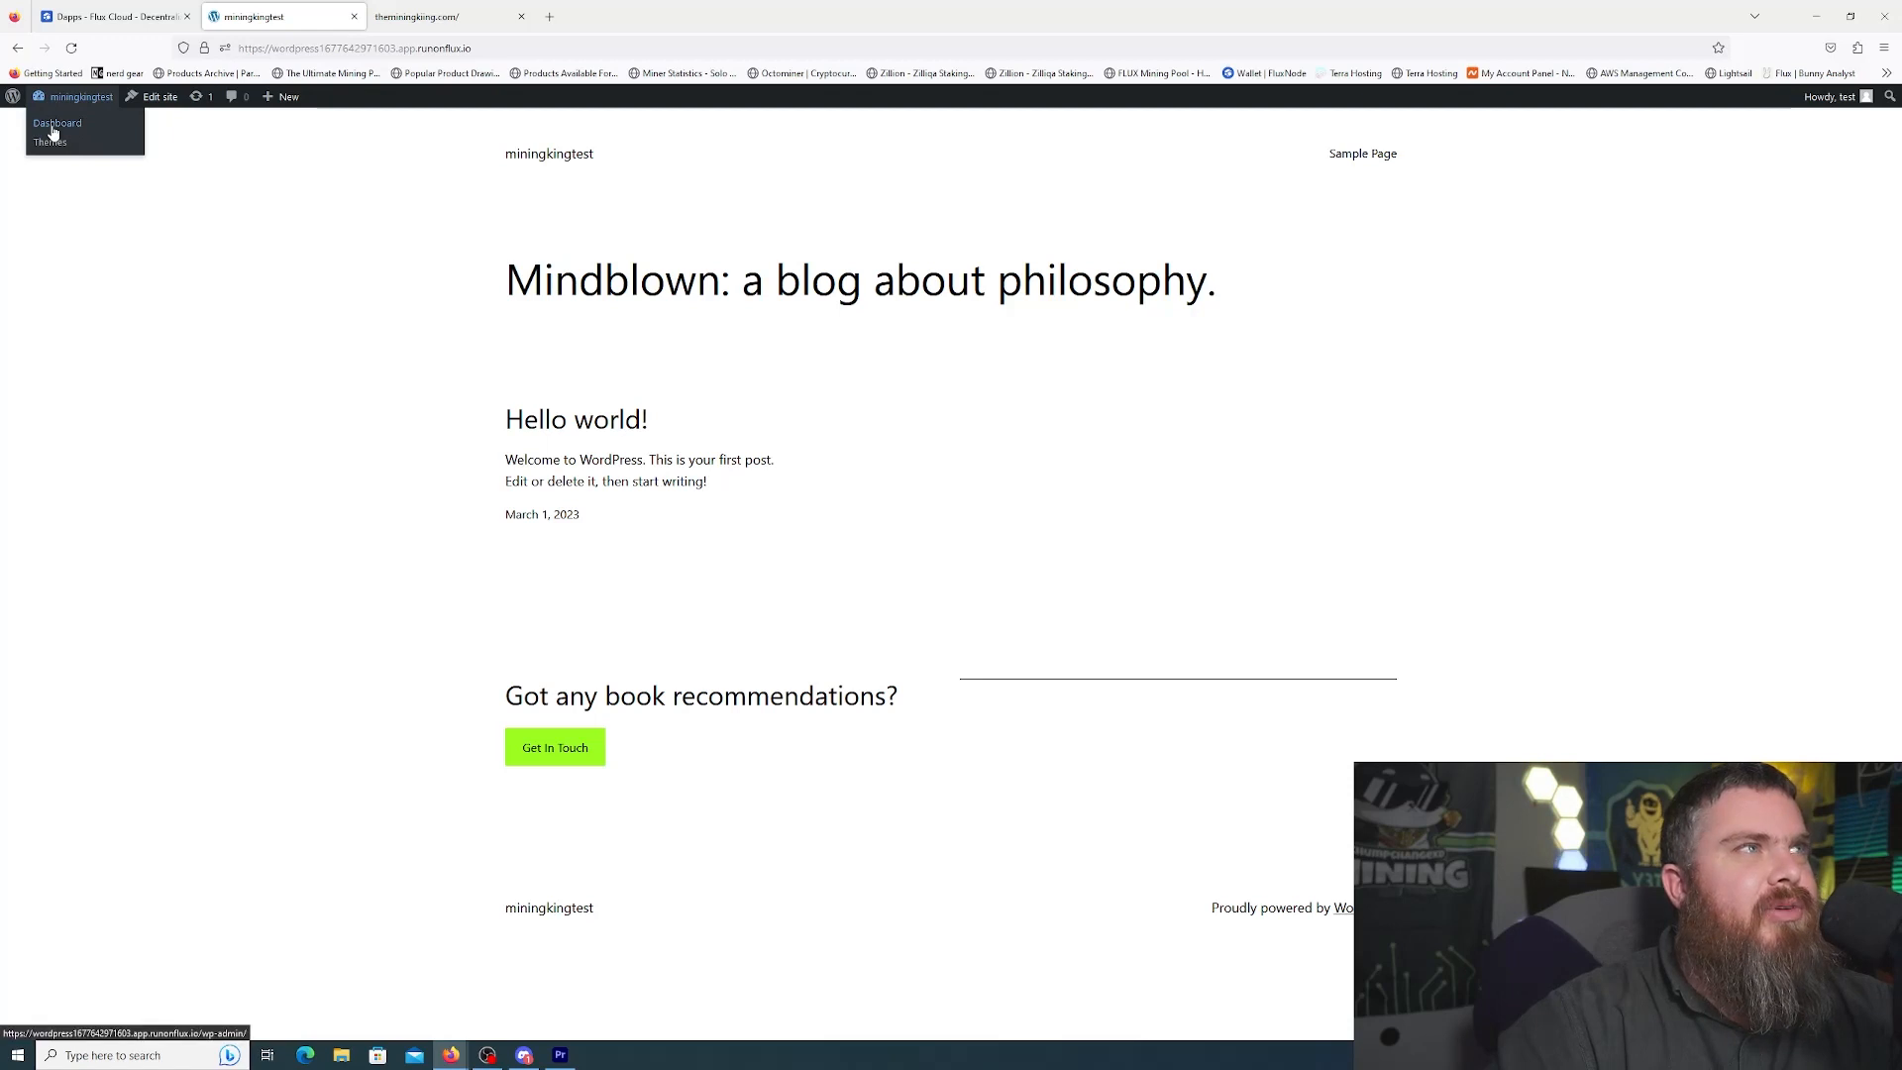
left_click(56, 122)
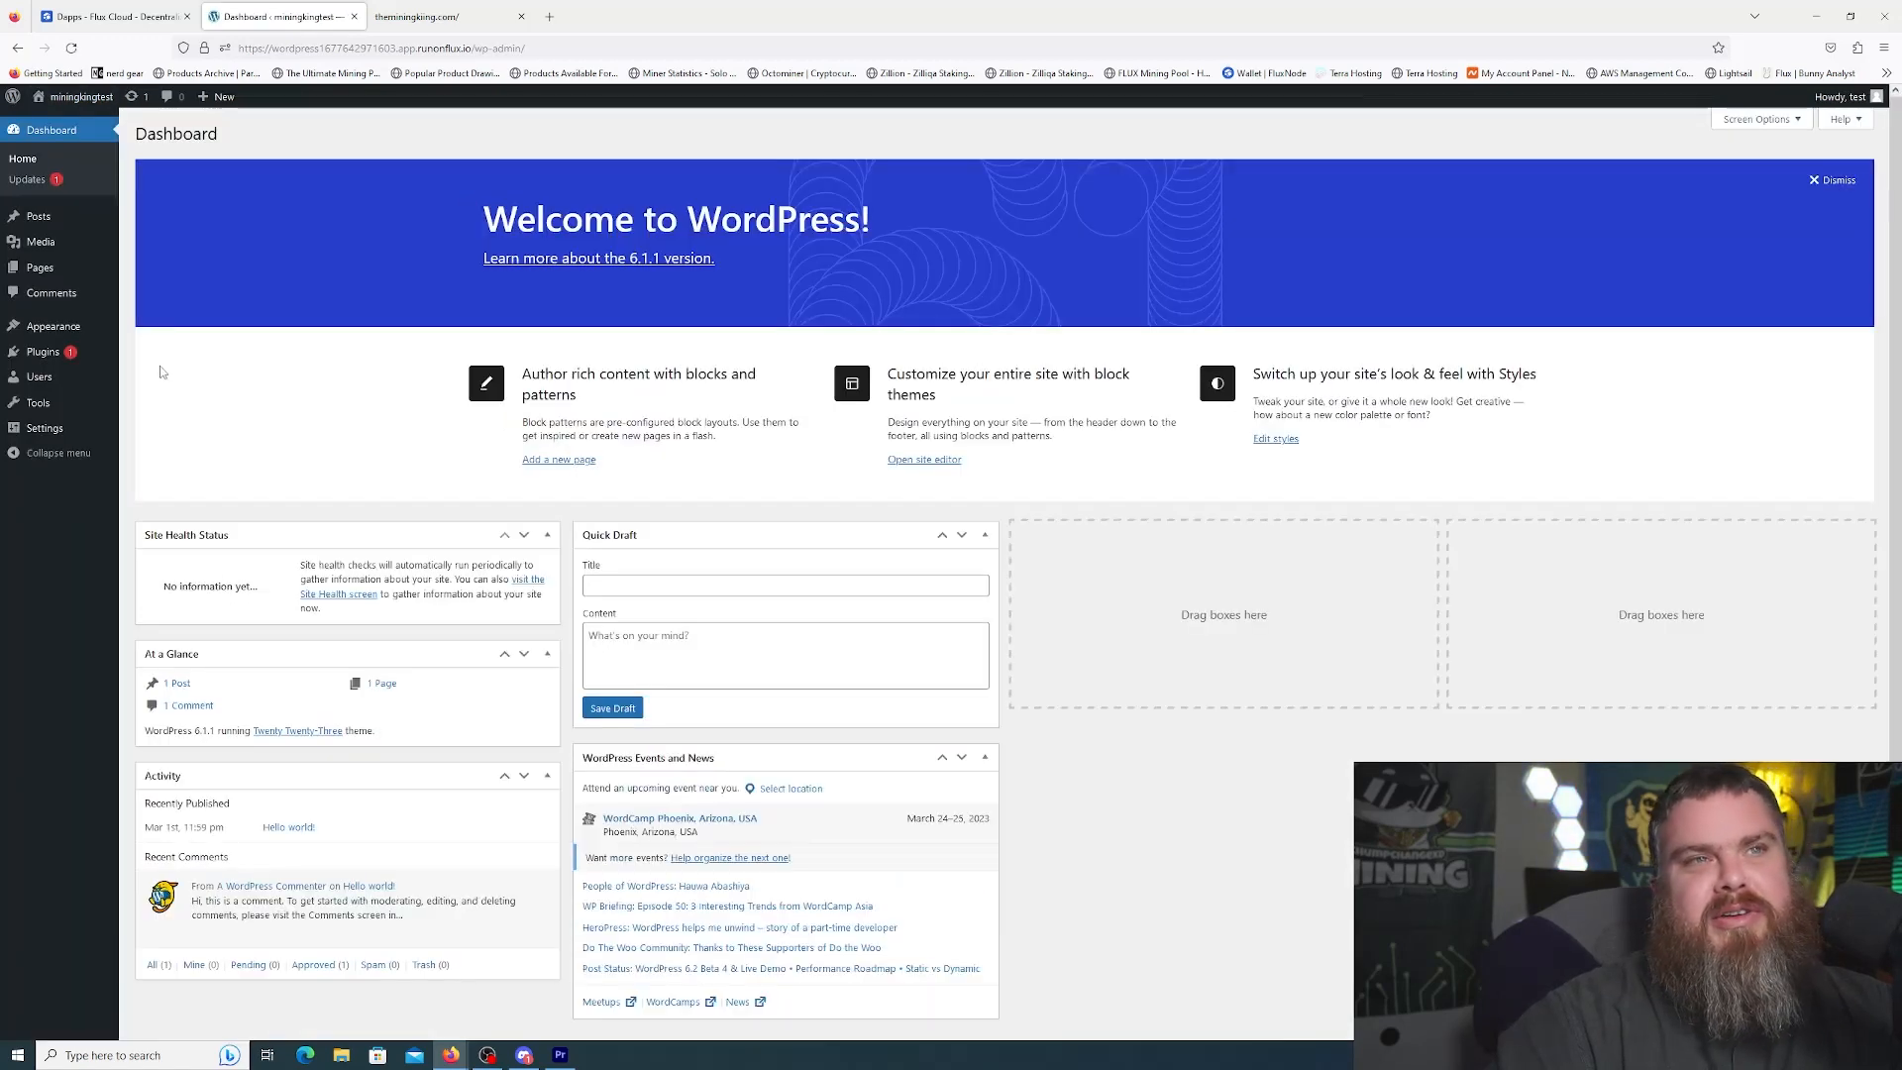
mouse_move(49, 324)
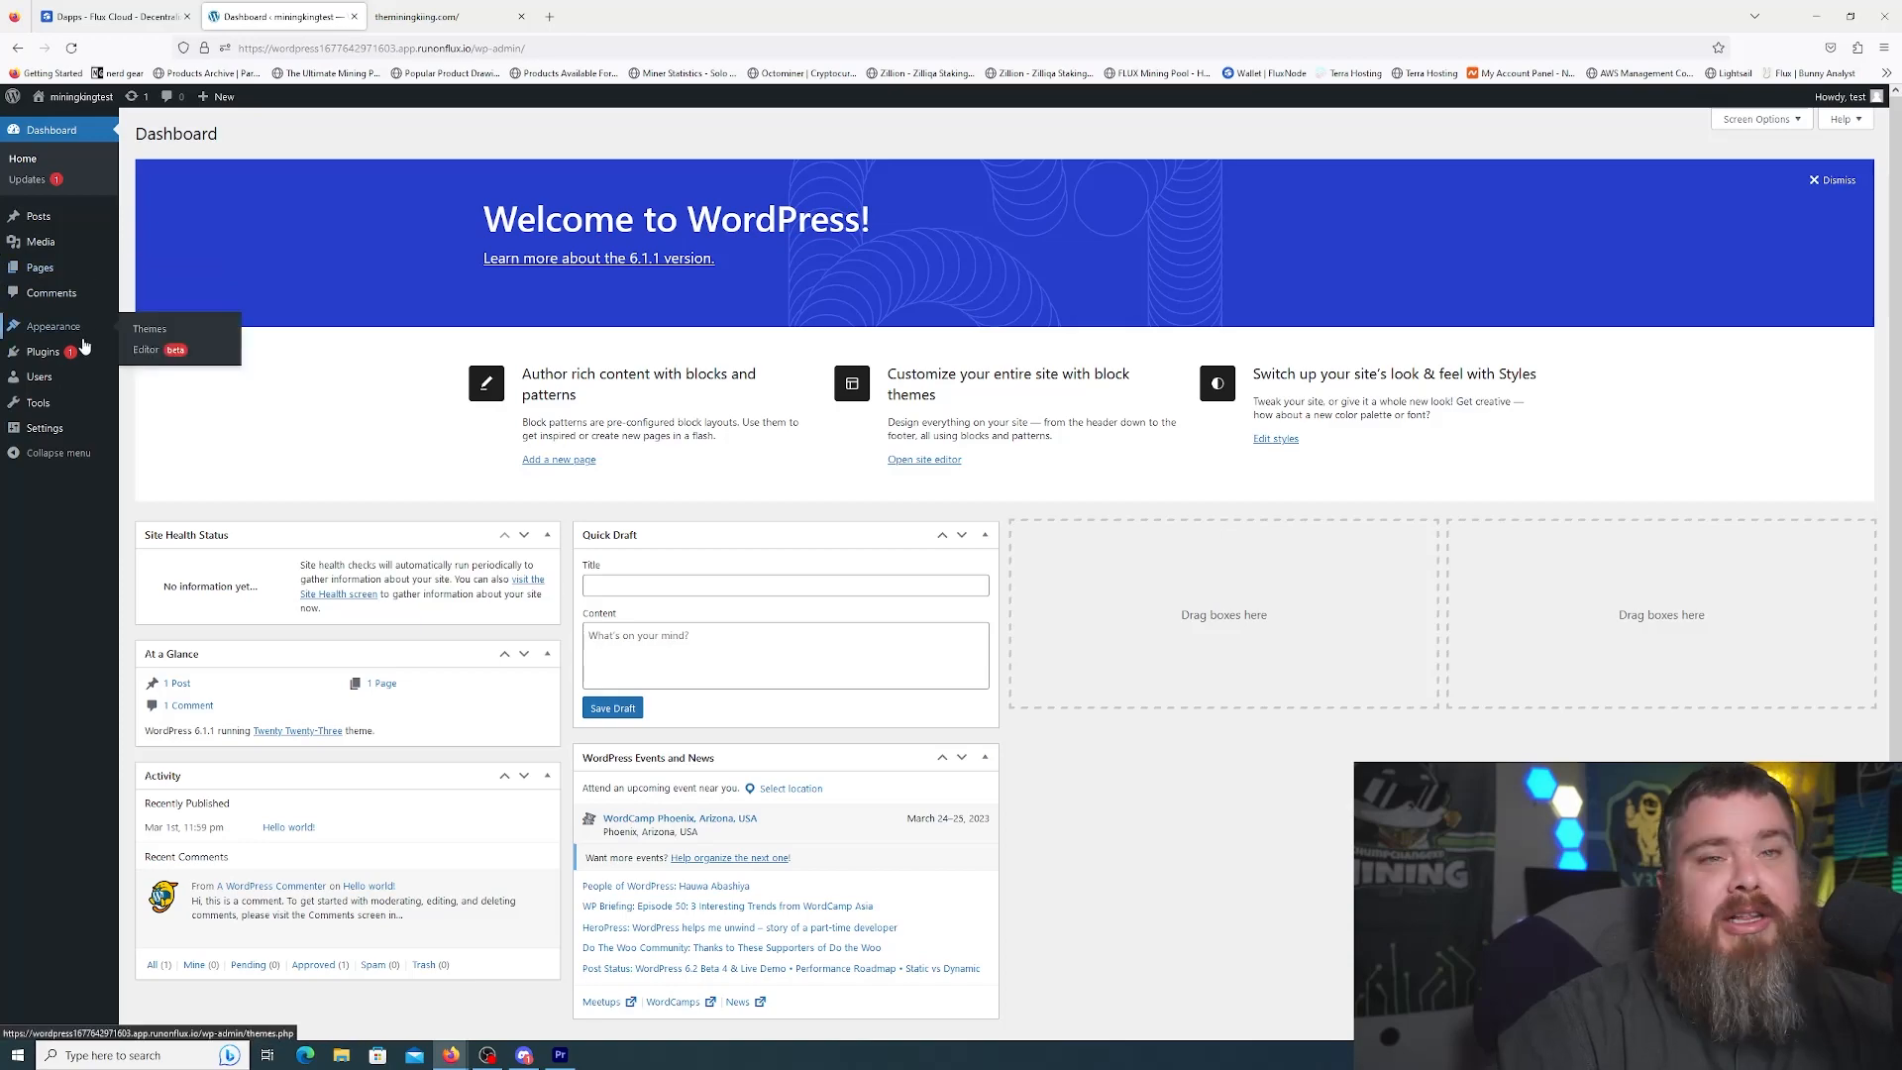